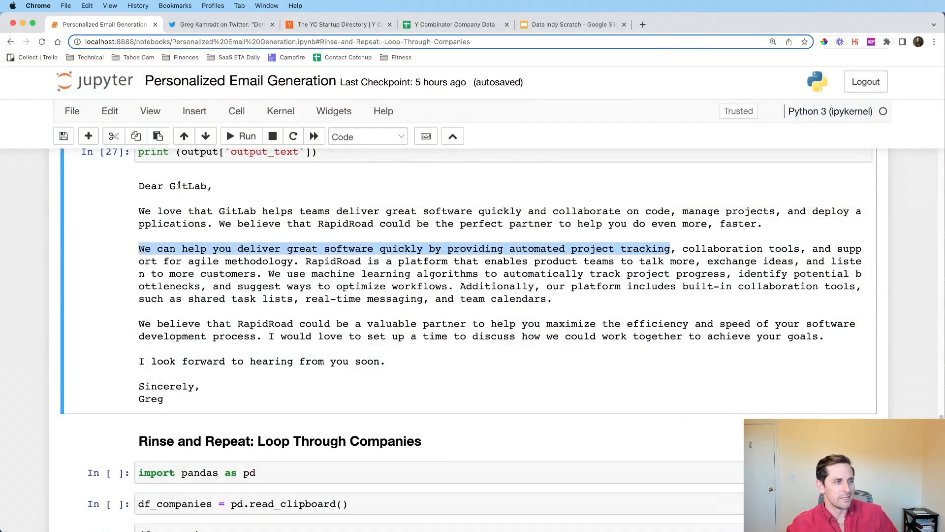
# - Review a sentence of the generated email and the call-summarizer demo tweet, then return to the notebook
pyautogui.doubleClick(187, 186)
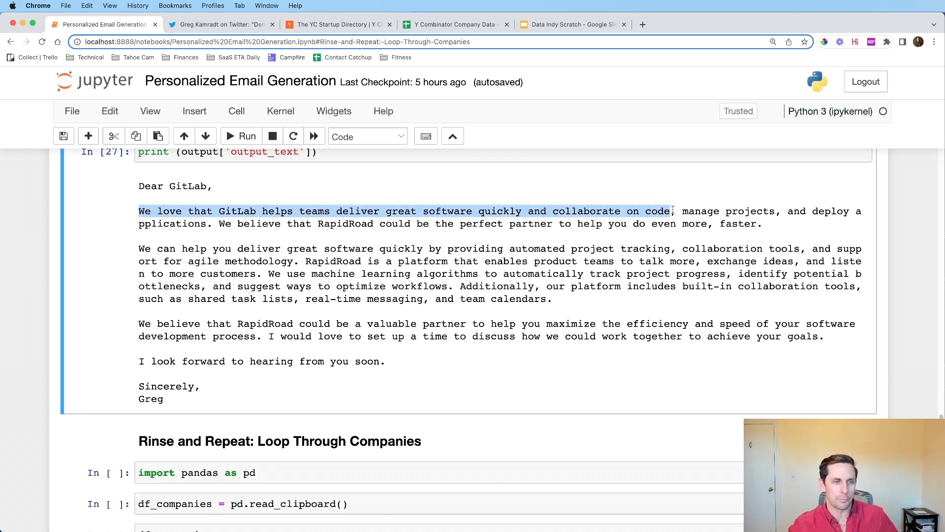
pyautogui.moveTo(609, 208)
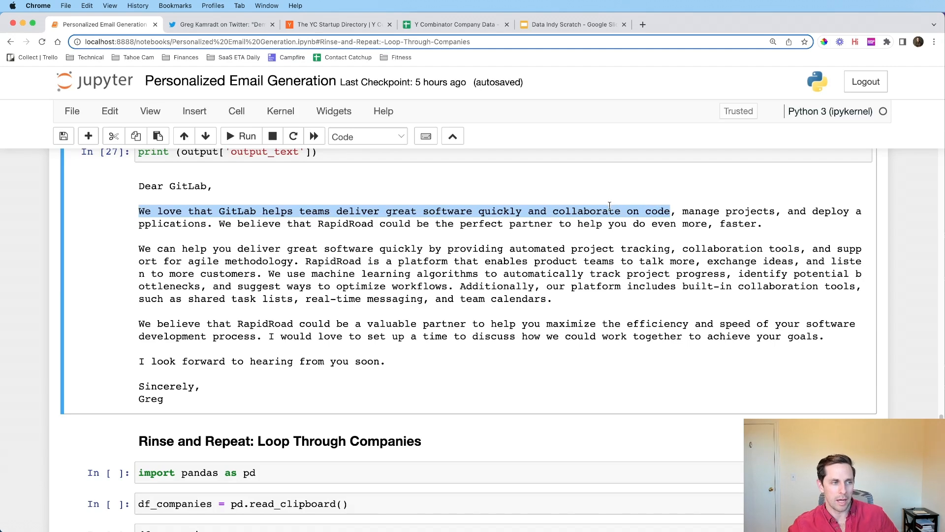
pyautogui.moveTo(616, 230)
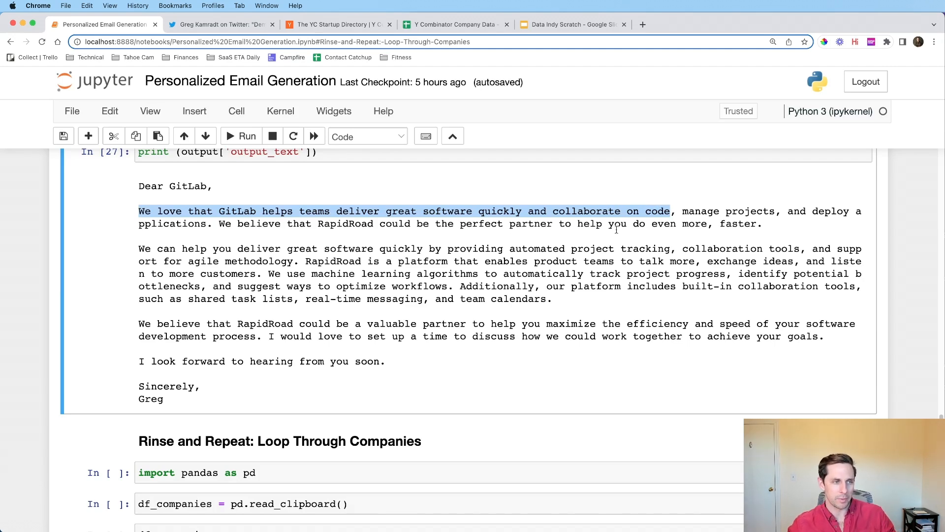
pyautogui.click(140, 248)
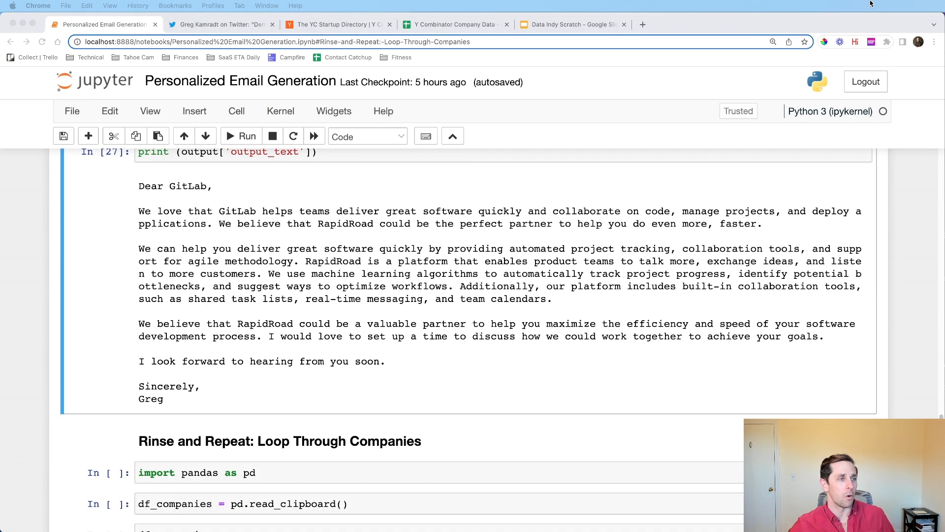
pyautogui.click(219, 23)
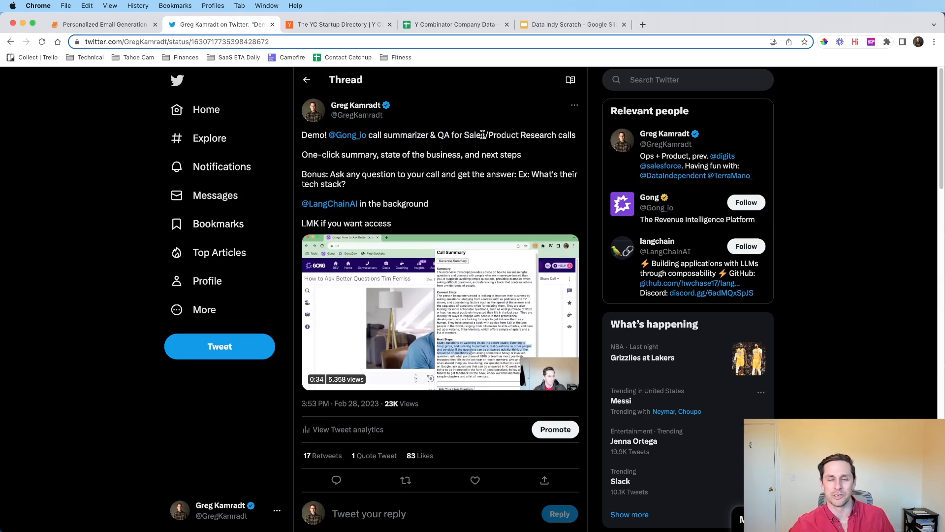
pyautogui.click(102, 24)
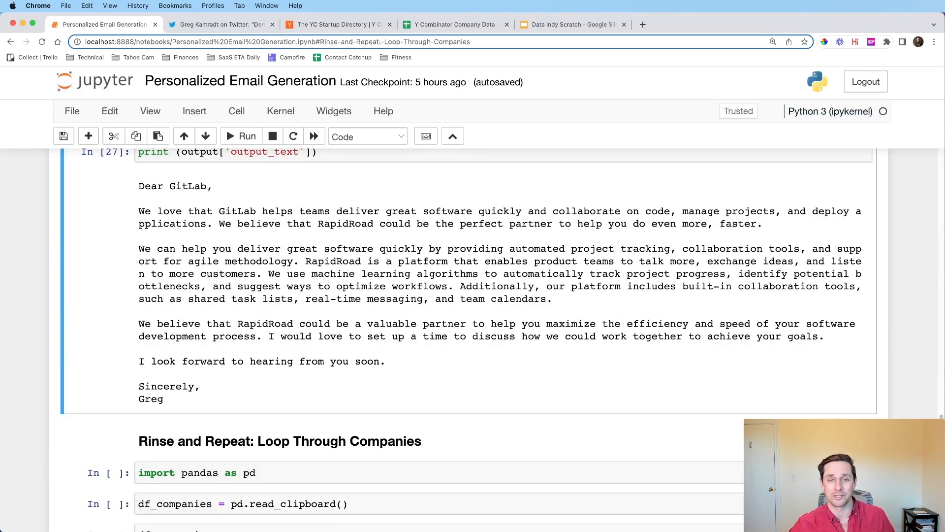
# - Show the workflow diagram slide with the sample GitLab email, then move to the YC startup directory
pyautogui.click(570, 23)
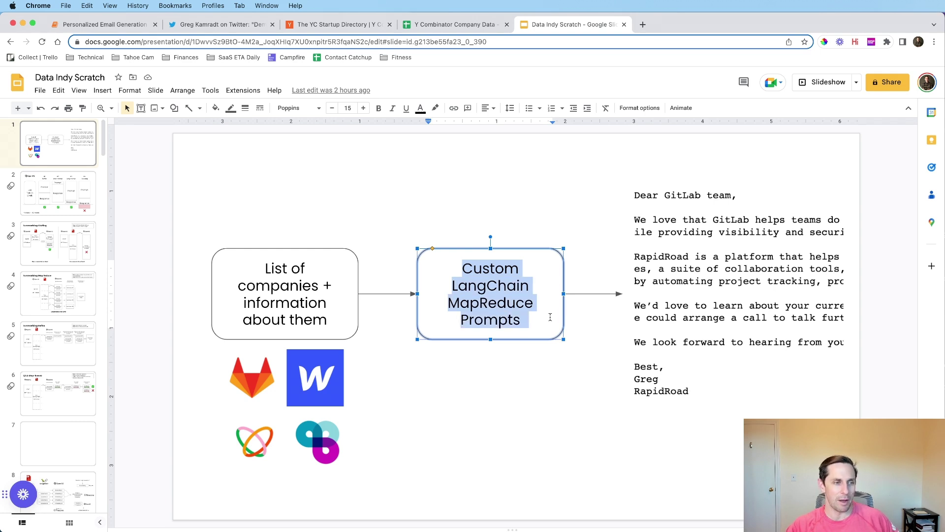
pyautogui.click(538, 363)
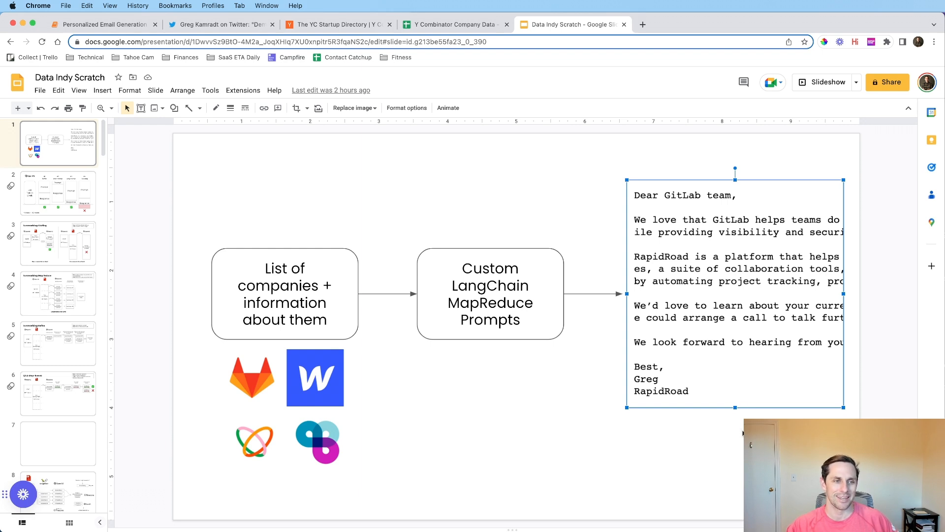
pyautogui.click(338, 24)
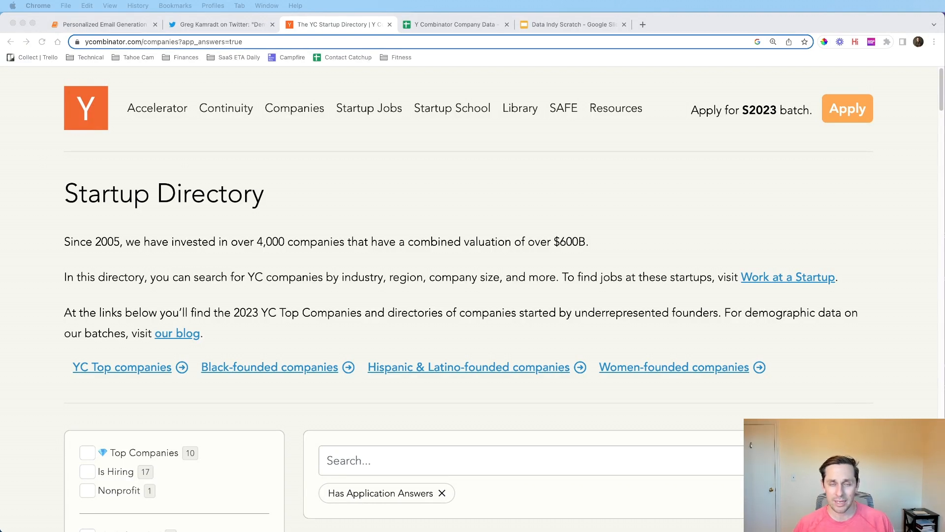
pyautogui.moveTo(696, 228)
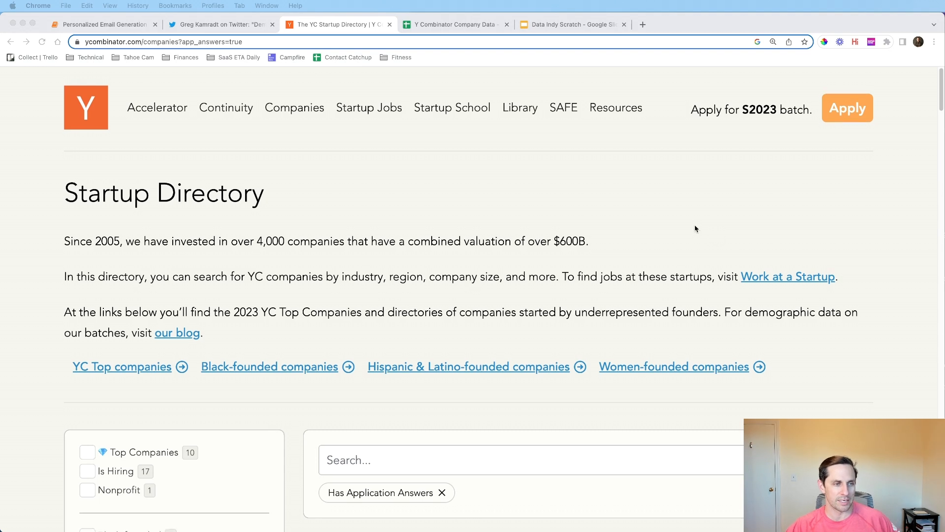
# - Open GitLab's YC company page, check the company data spreadsheet, and return to the email notebook
pyautogui.scroll(-3)
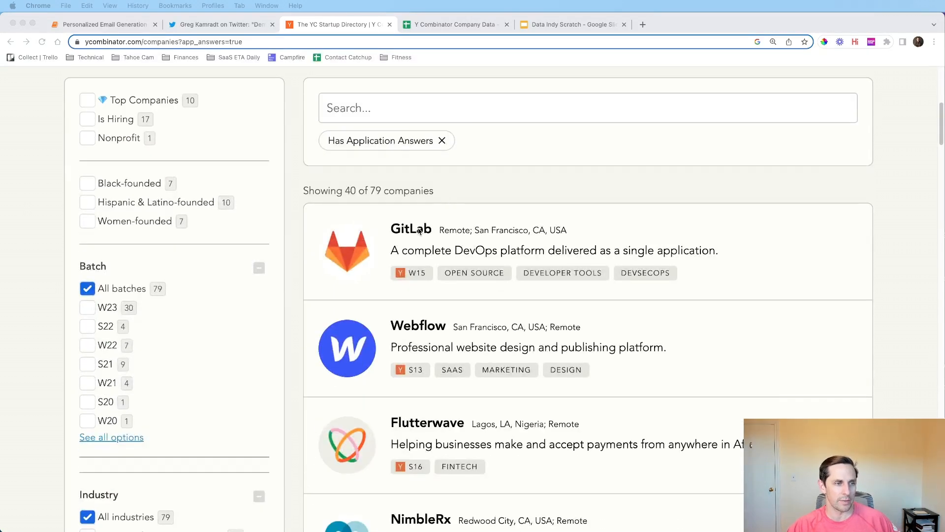
pyautogui.click(411, 230)
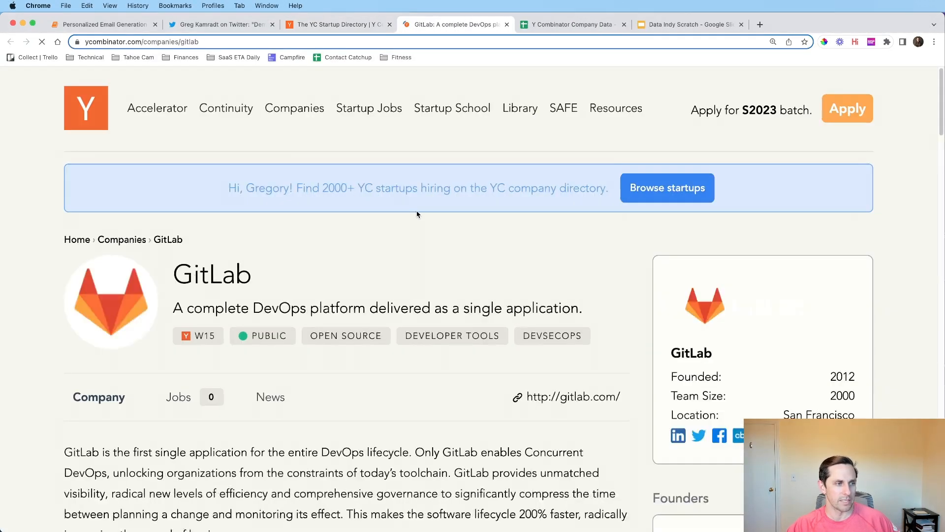
pyautogui.scroll(-3)
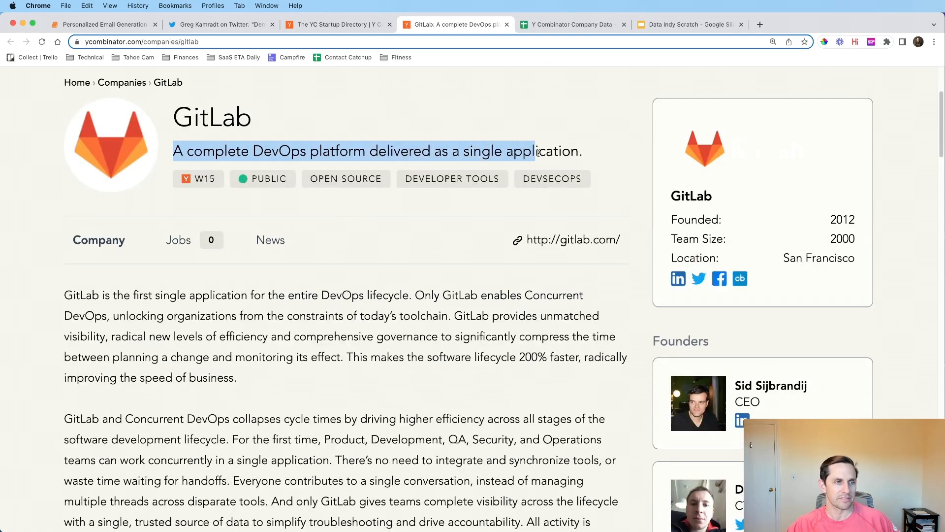
pyautogui.scroll(-3)
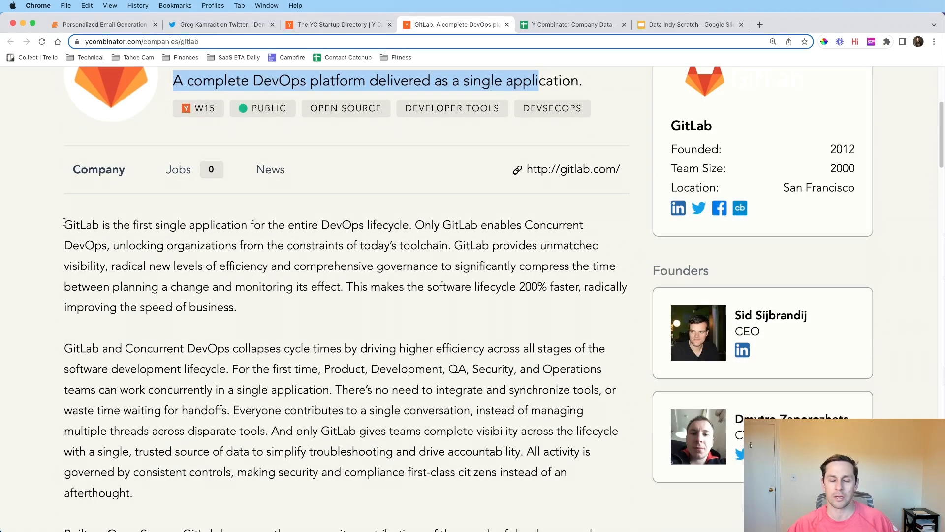
pyautogui.scroll(3)
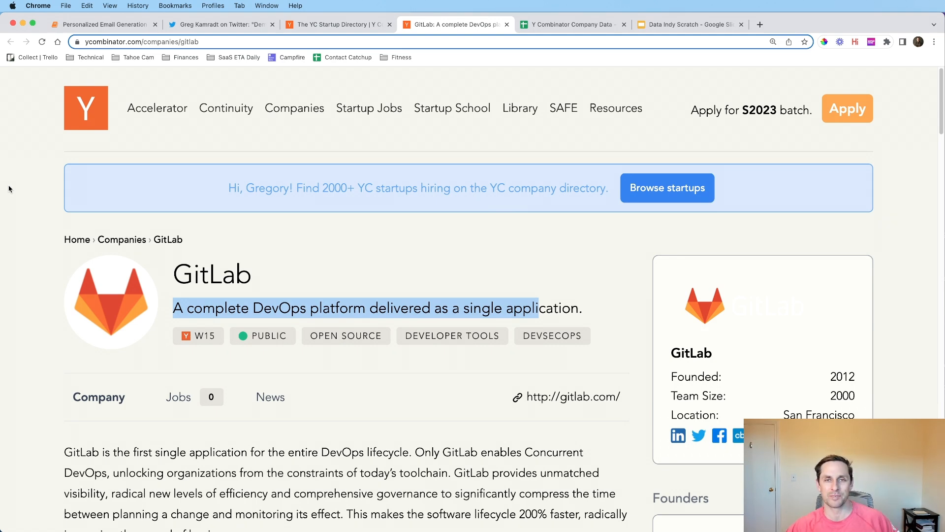
pyautogui.moveTo(68, 179)
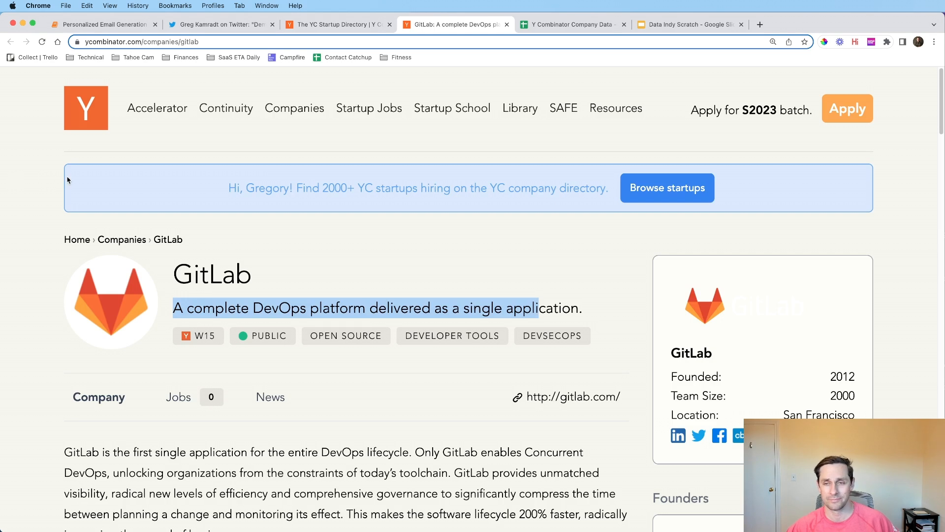
pyautogui.moveTo(364, 231)
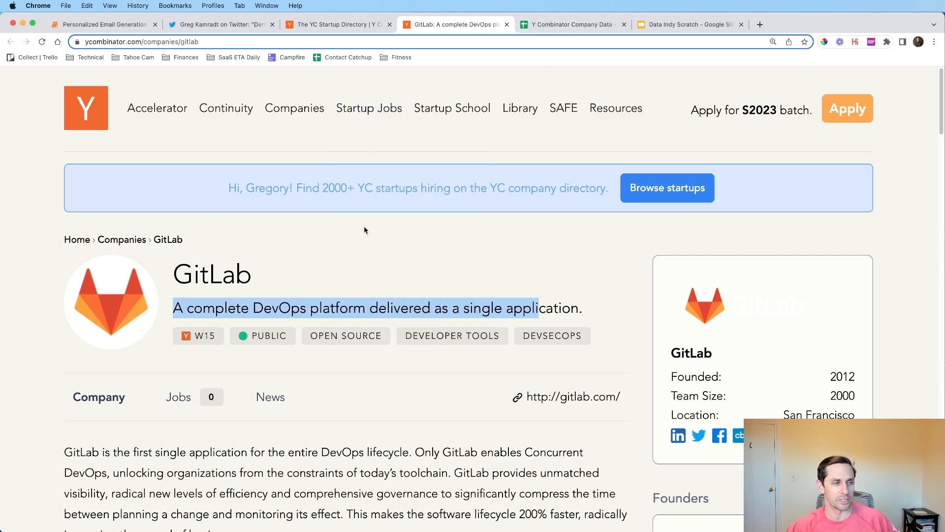
pyautogui.click(570, 24)
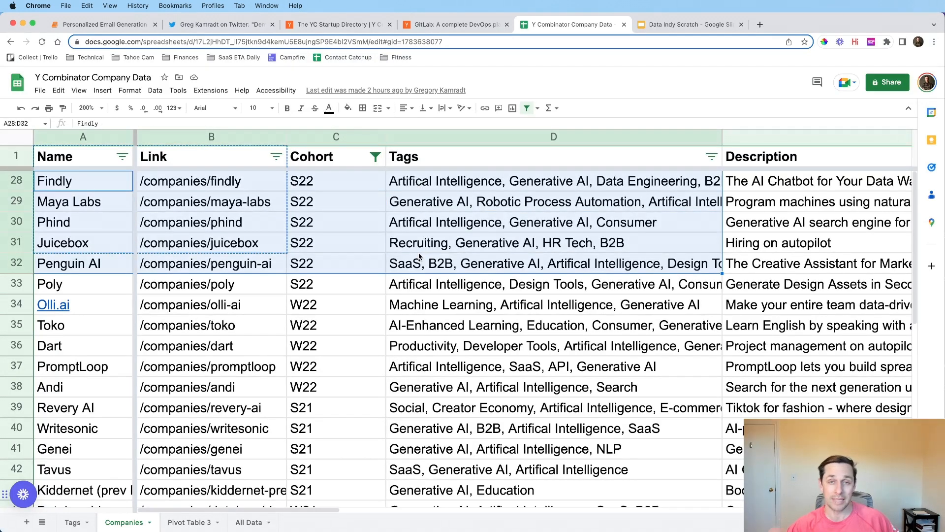
pyautogui.moveTo(401, 278)
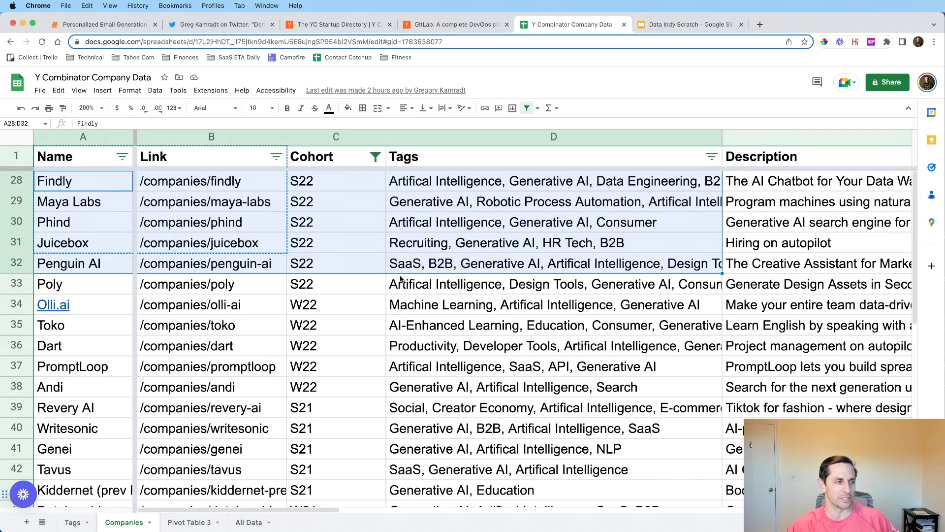
pyautogui.click(102, 25)
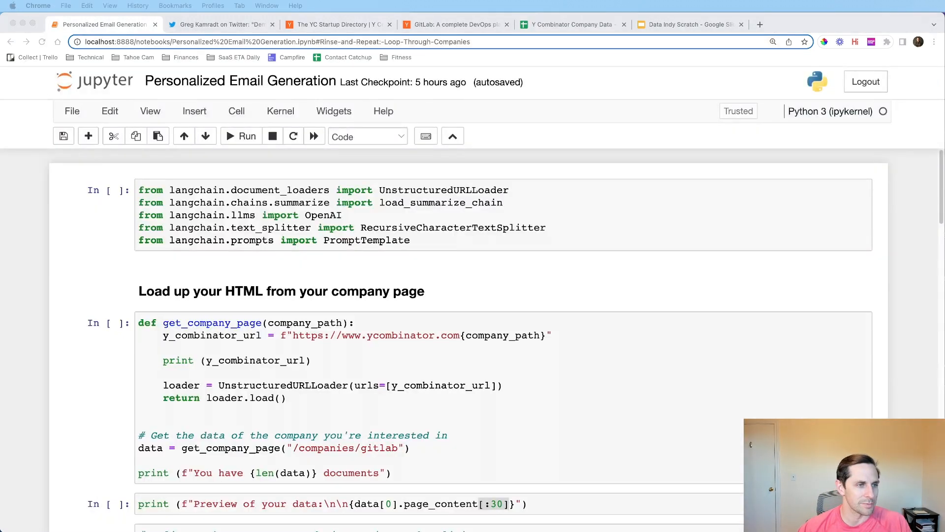
# - Run the LangChain imports cell and recheck GitLab's YC page against the company-path argument
pyautogui.click(441, 202)
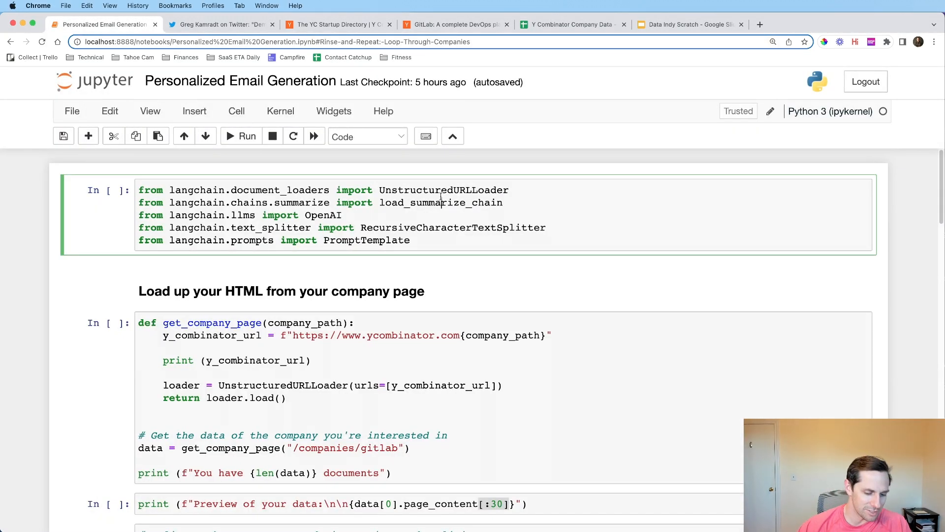
pyautogui.click(246, 136)
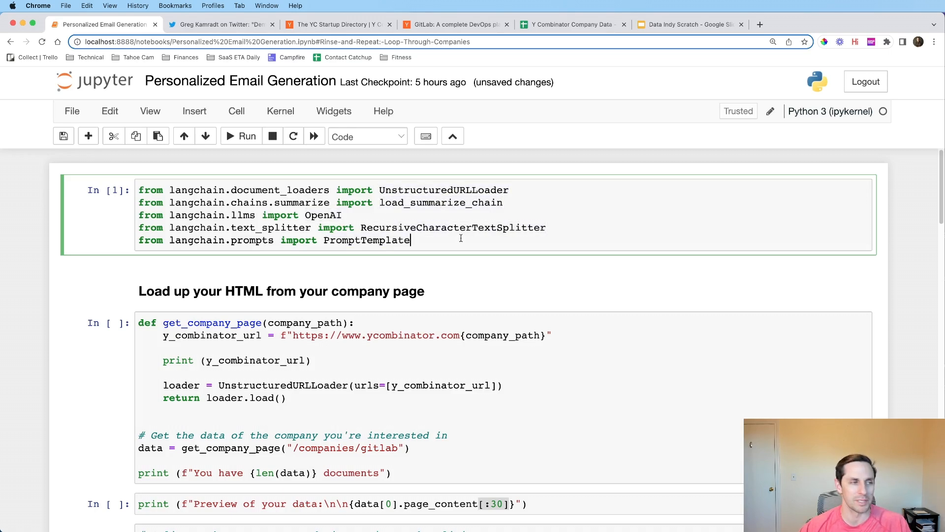
pyautogui.scroll(-3)
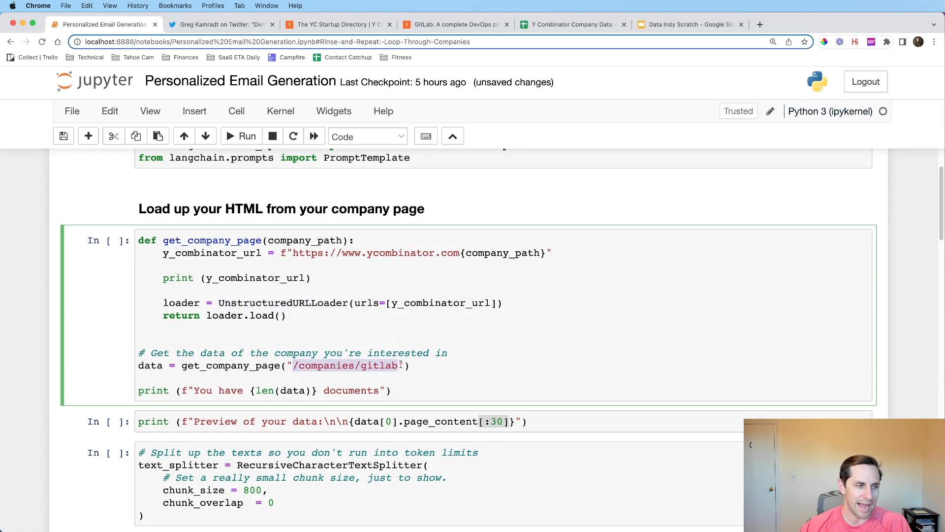
pyautogui.moveTo(427, 37)
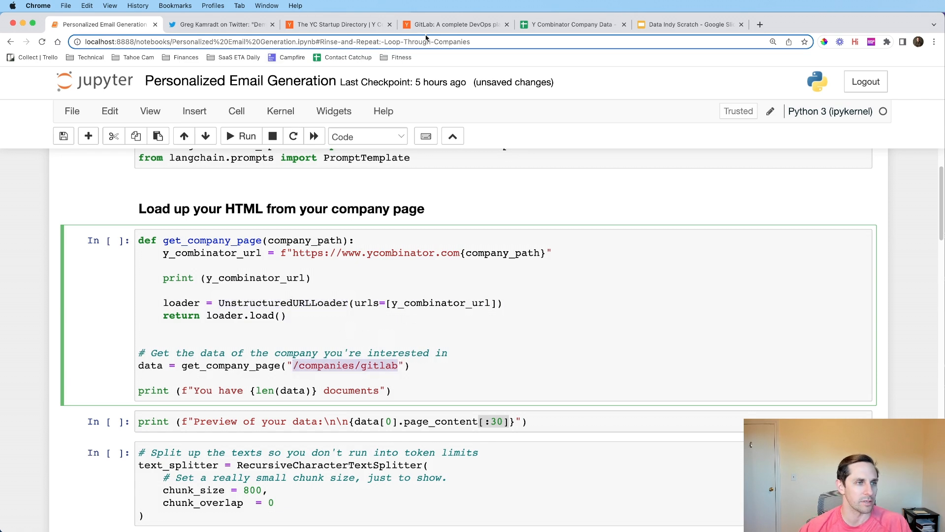
pyautogui.click(455, 24)
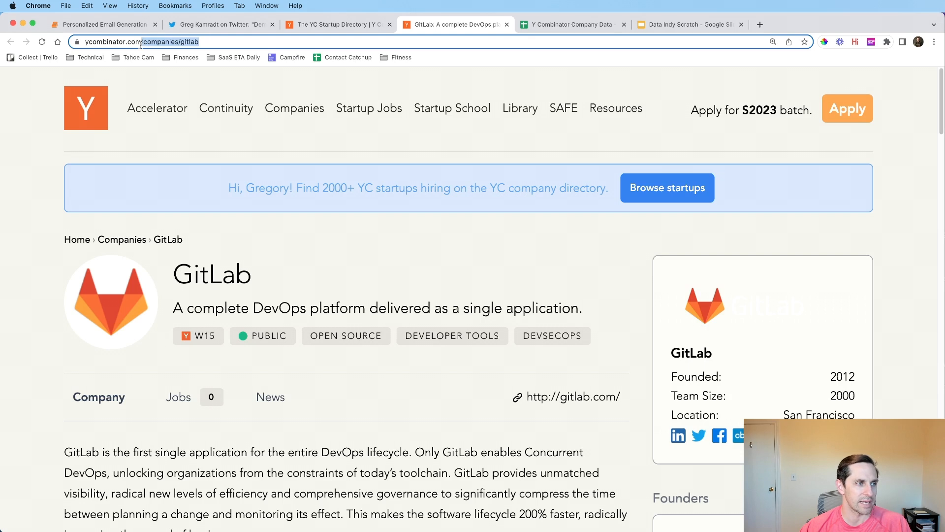
pyautogui.click(102, 24)
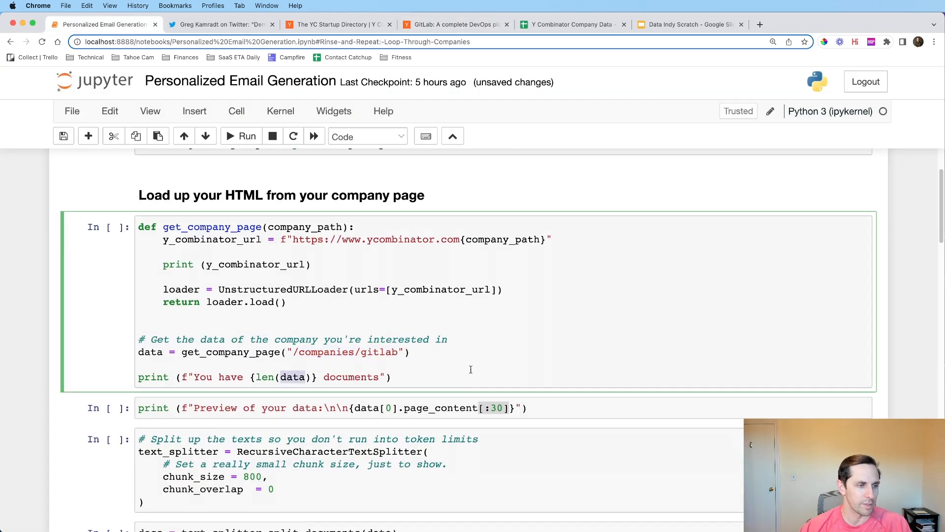
# - Load GitLab's YC page and reword the count message to 'document(s)'
pyautogui.click(246, 136)
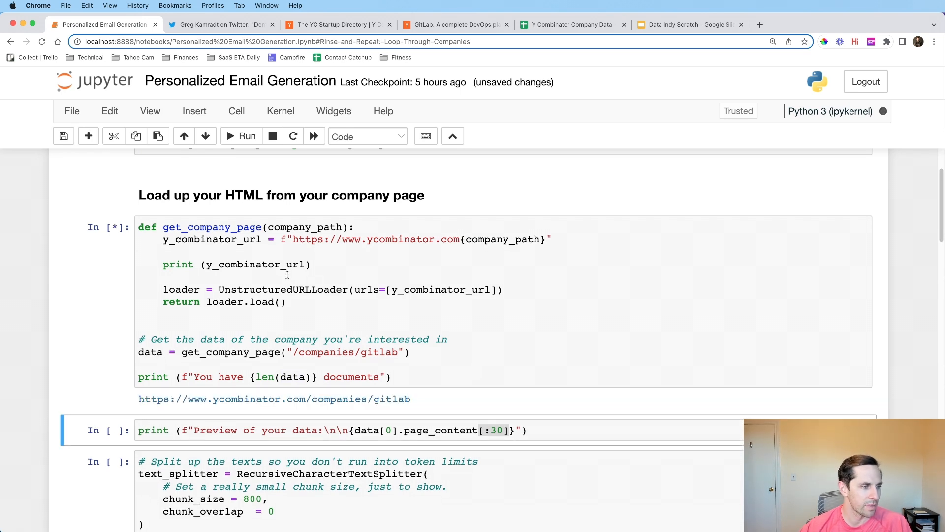
pyautogui.click(246, 136)
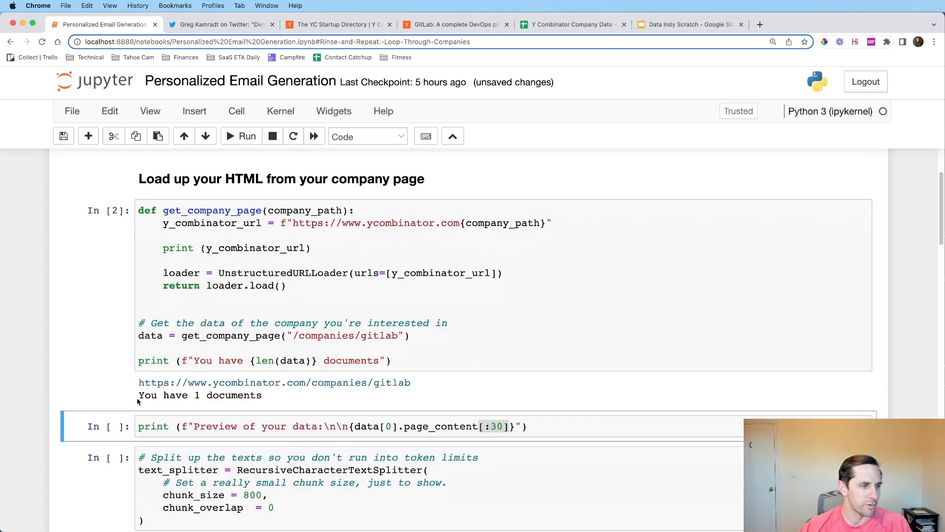
pyautogui.click(377, 360)
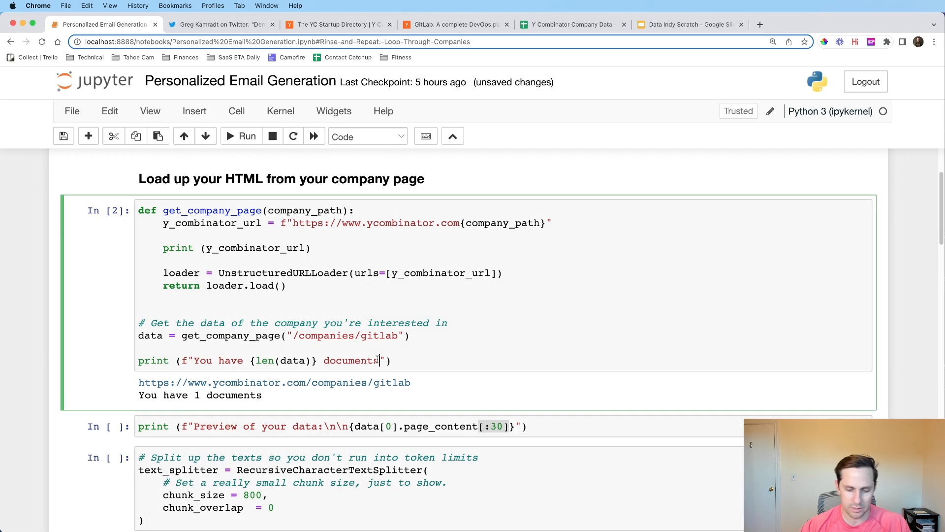
pyautogui.write('(s)')
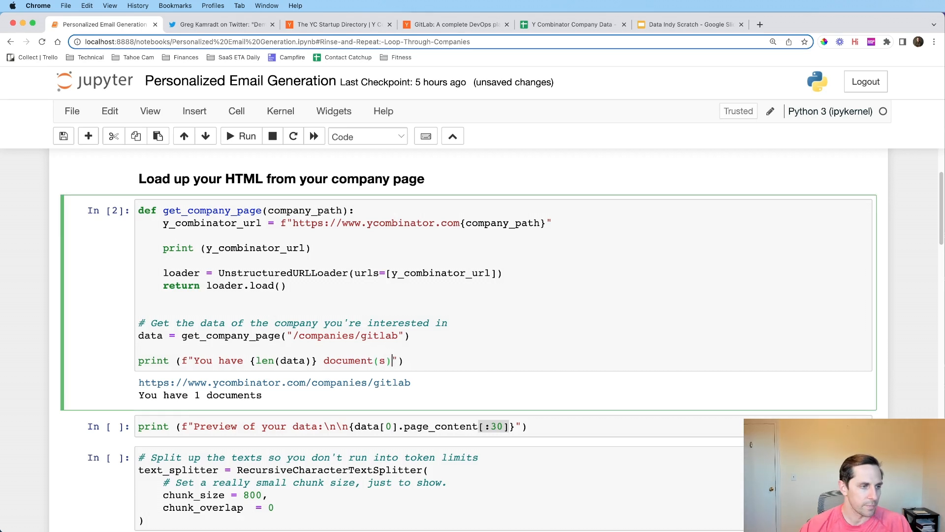
pyautogui.click(241, 136)
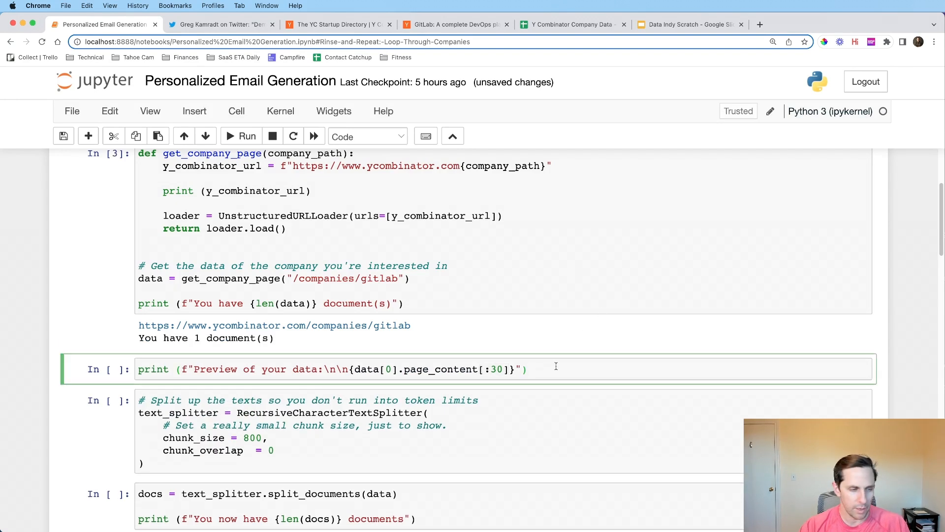
# - Preview the full page content, then restore the [:30] slice to print only the first 30 characters
pyautogui.click(240, 136)
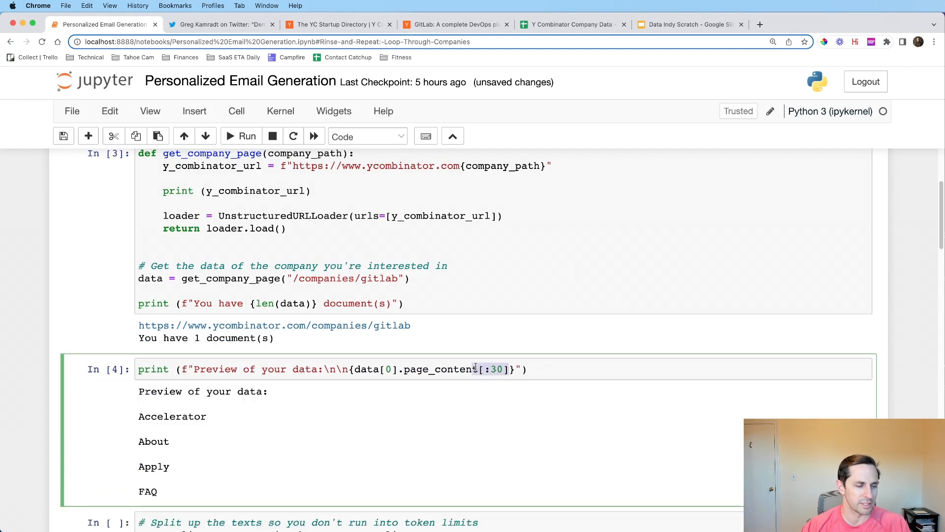
pyautogui.press('Backspace')
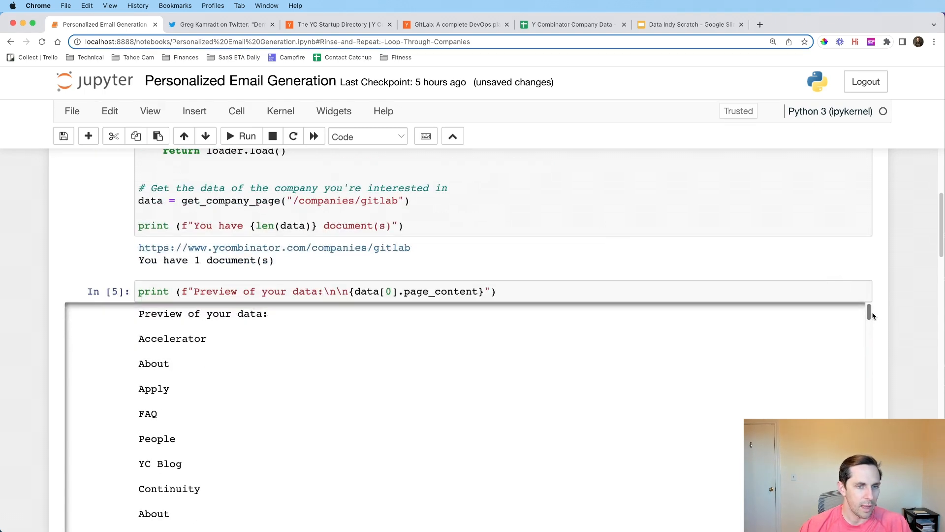
pyautogui.scroll(-3)
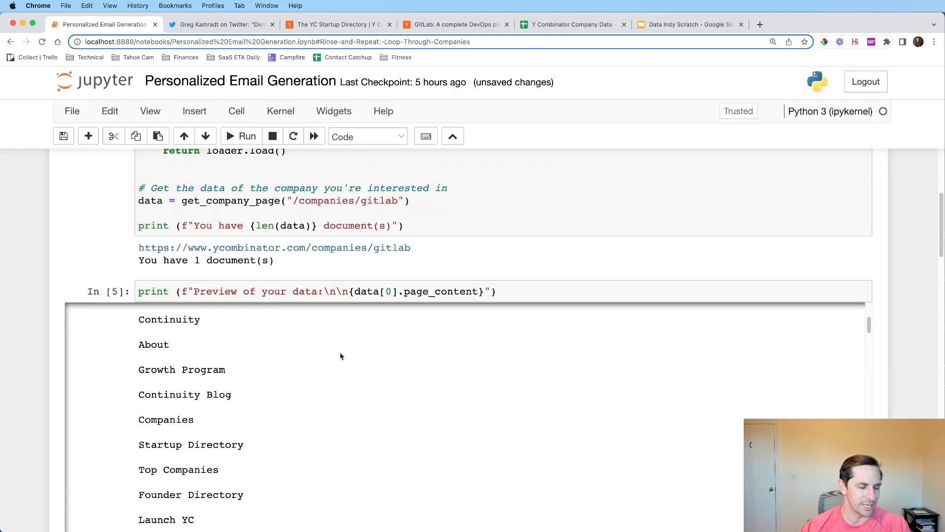
pyautogui.scroll(-3)
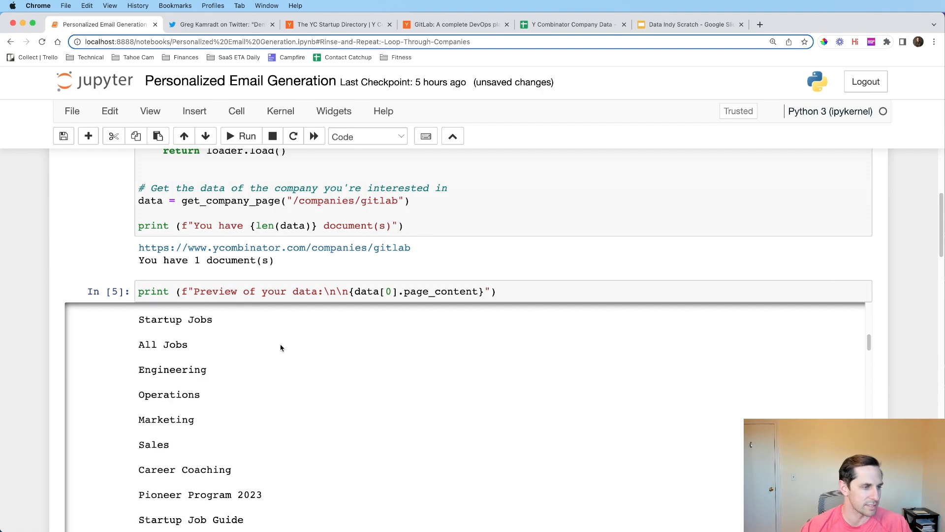
pyautogui.scroll(-3)
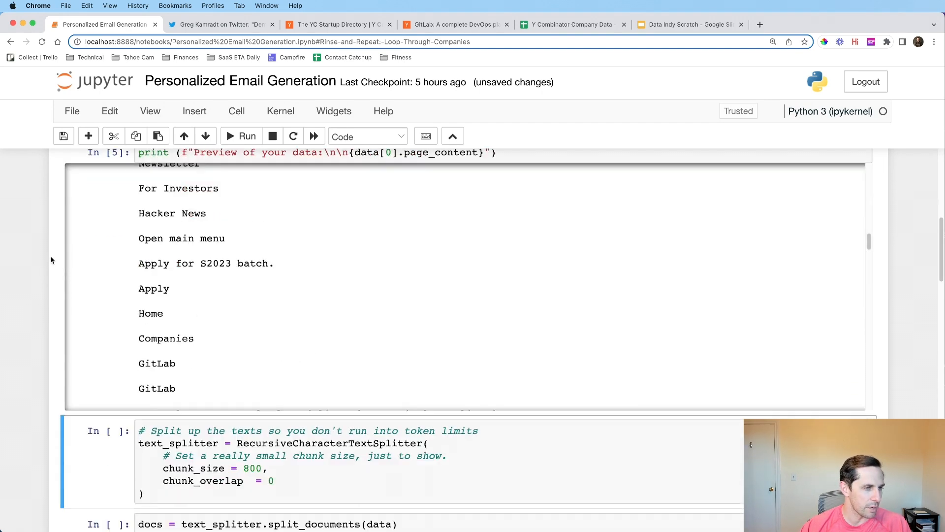
pyautogui.scroll(-3)
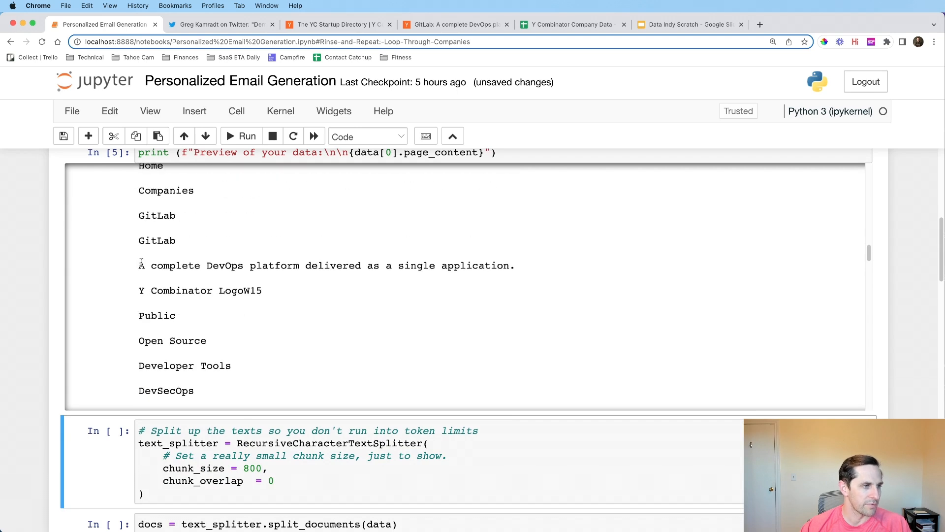
pyautogui.scroll(-3)
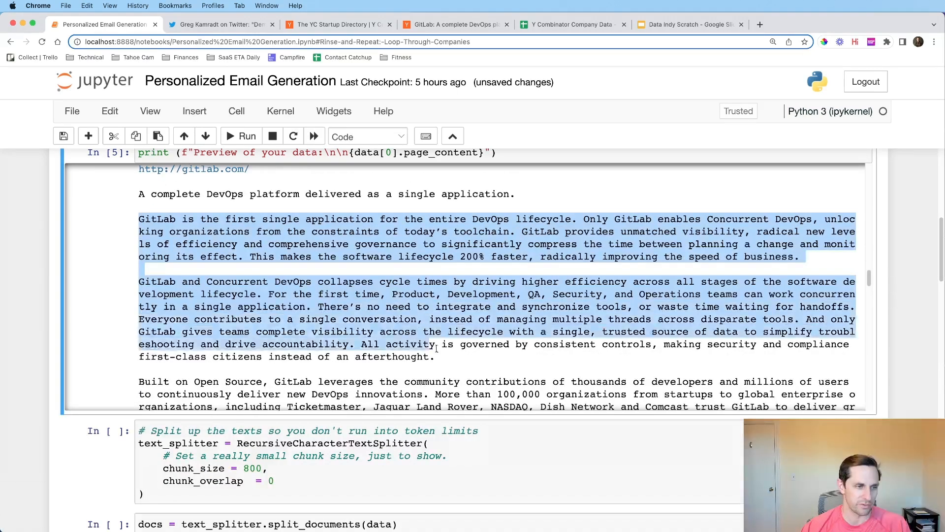
pyautogui.scroll(3)
pyautogui.write('[:30]')
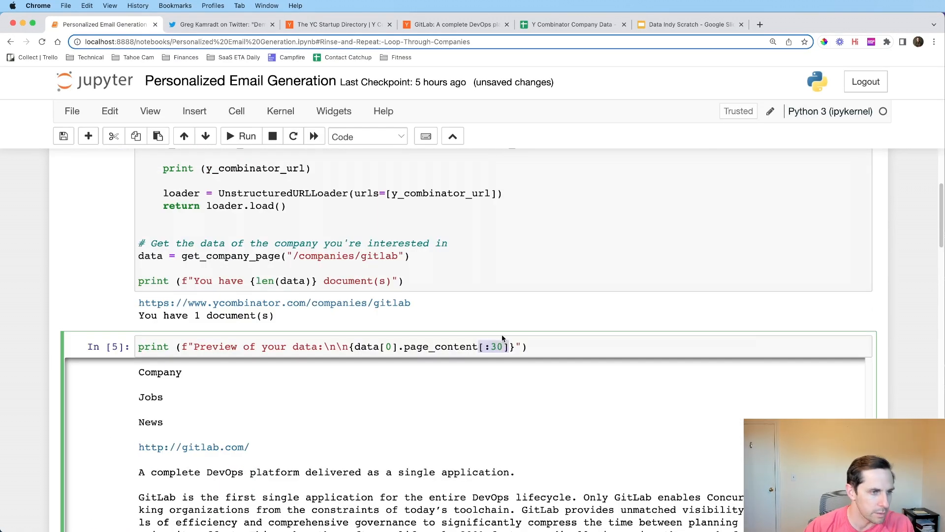
pyautogui.click(240, 135)
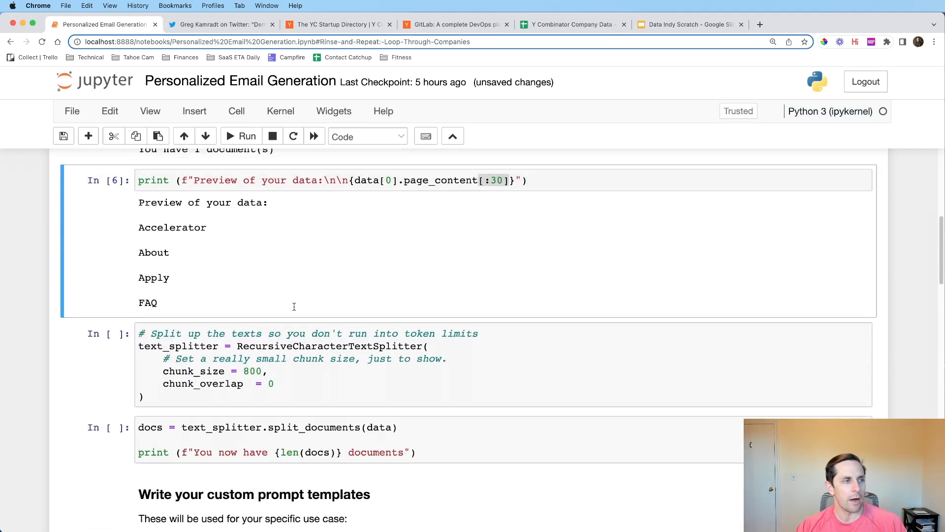
# - Run the split_documents cell, splitting the GitLab page into 7 documents of 800-character chunks
pyautogui.scroll(3)
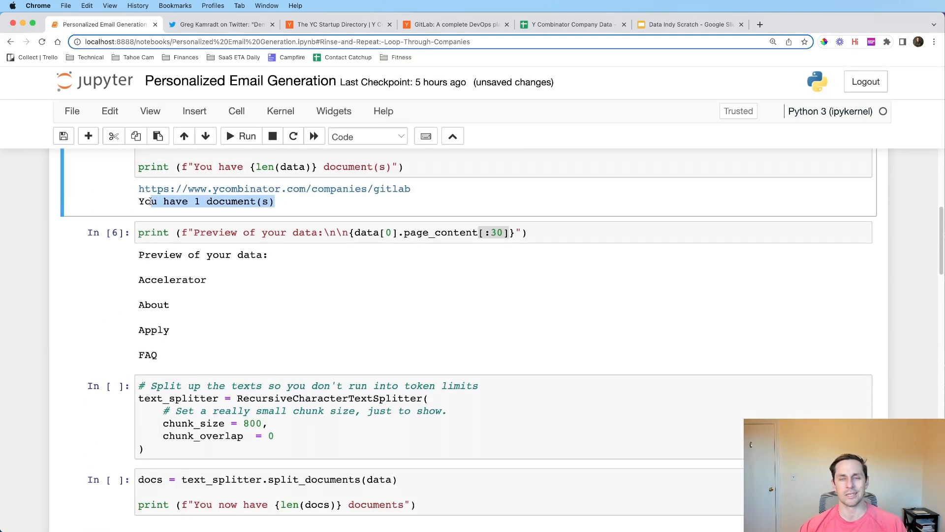
pyautogui.moveTo(157, 219)
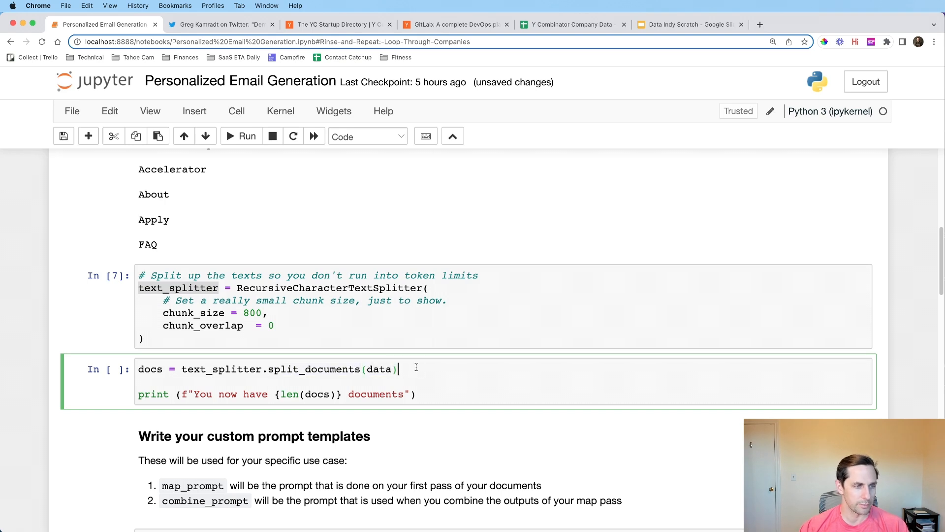
pyautogui.click(246, 136)
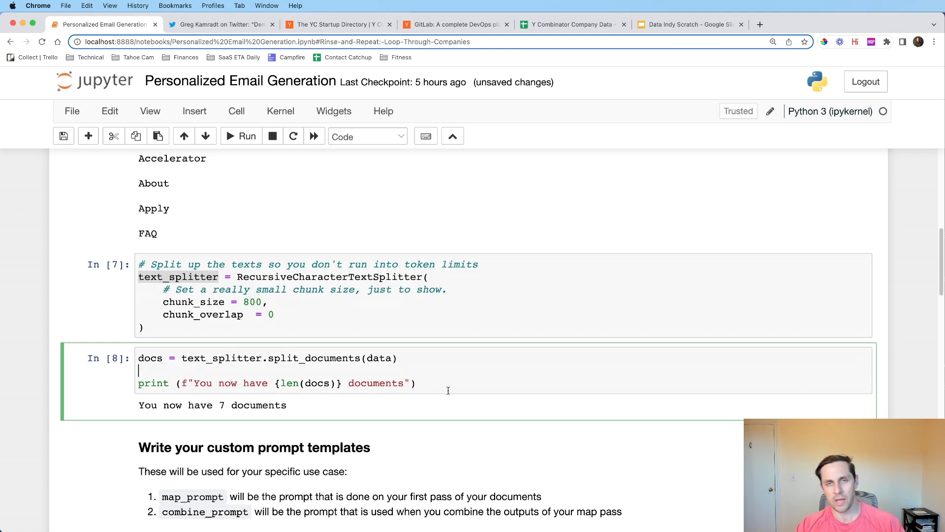
pyautogui.moveTo(444, 388)
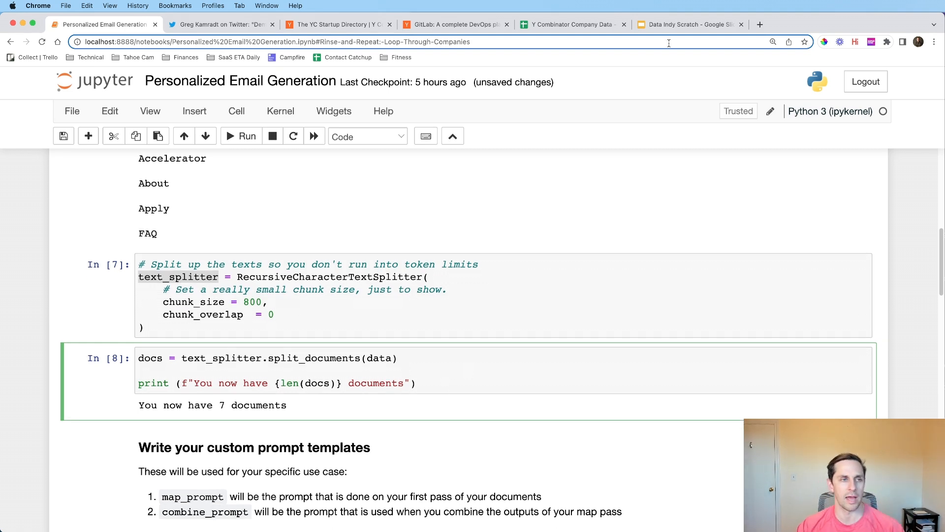
# - Show slide 4, Summarizing: Map Reduce, in the Data Indy Scratch deck
pyautogui.click(687, 24)
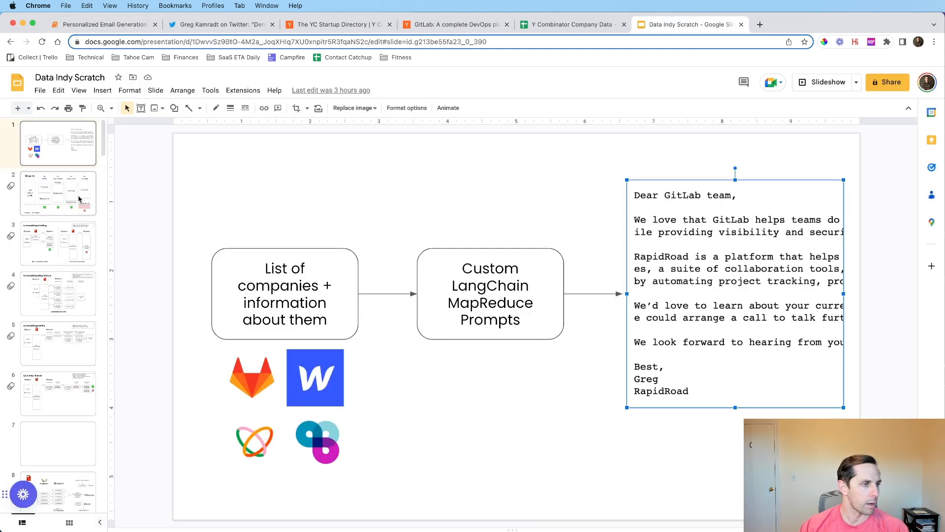
pyautogui.click(58, 293)
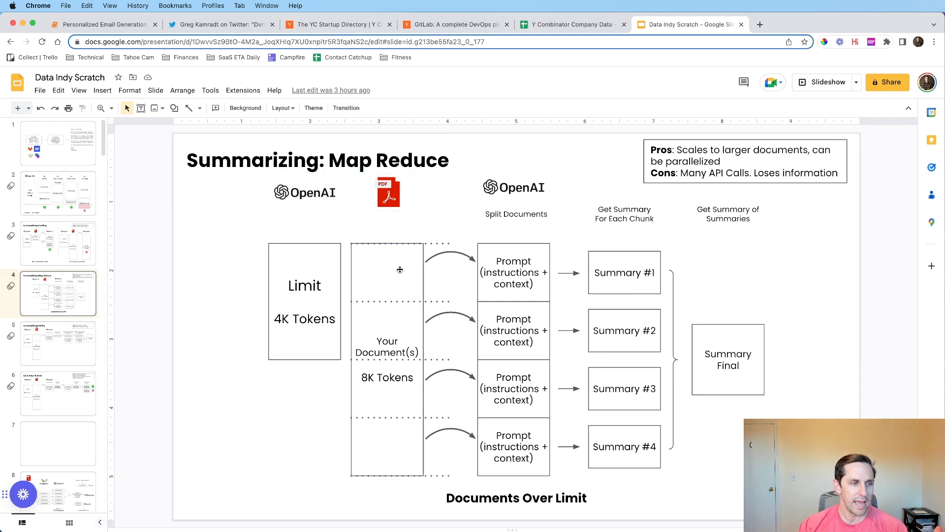
pyautogui.click(515, 213)
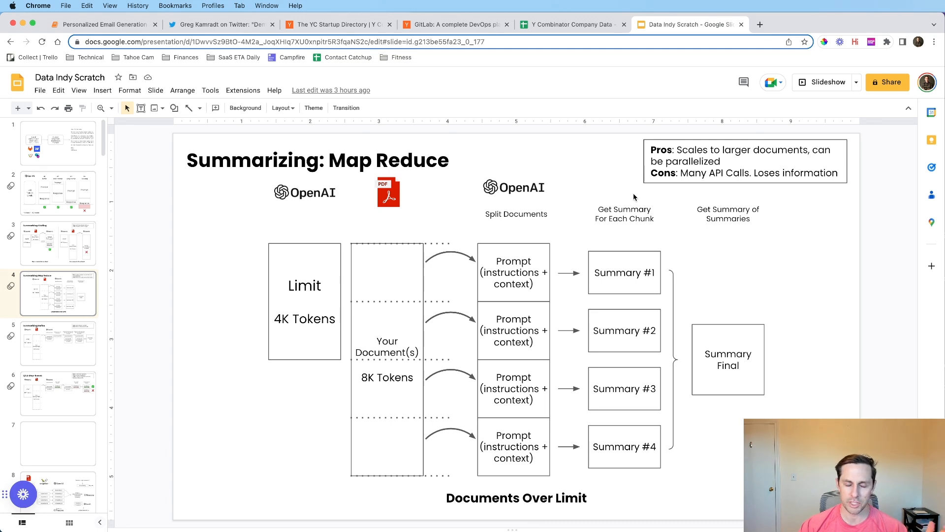
pyautogui.moveTo(627, 211)
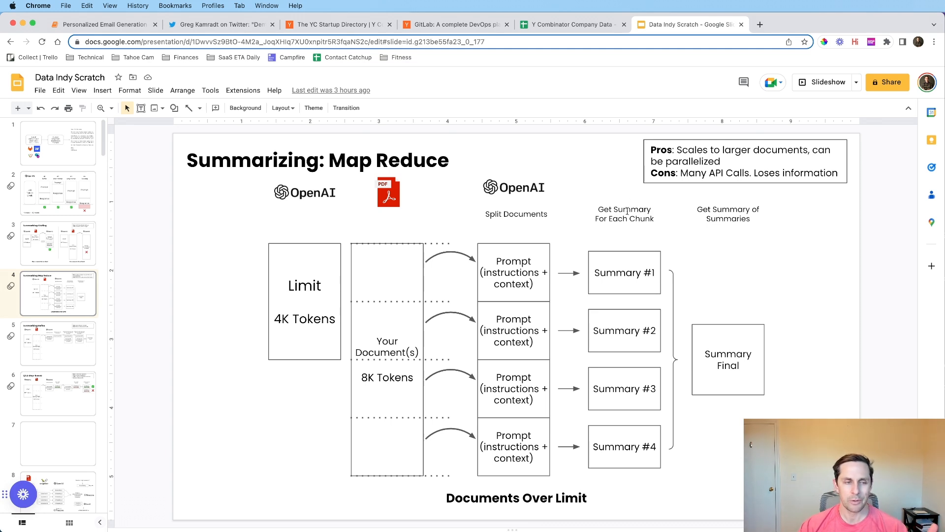
pyautogui.moveTo(628, 237)
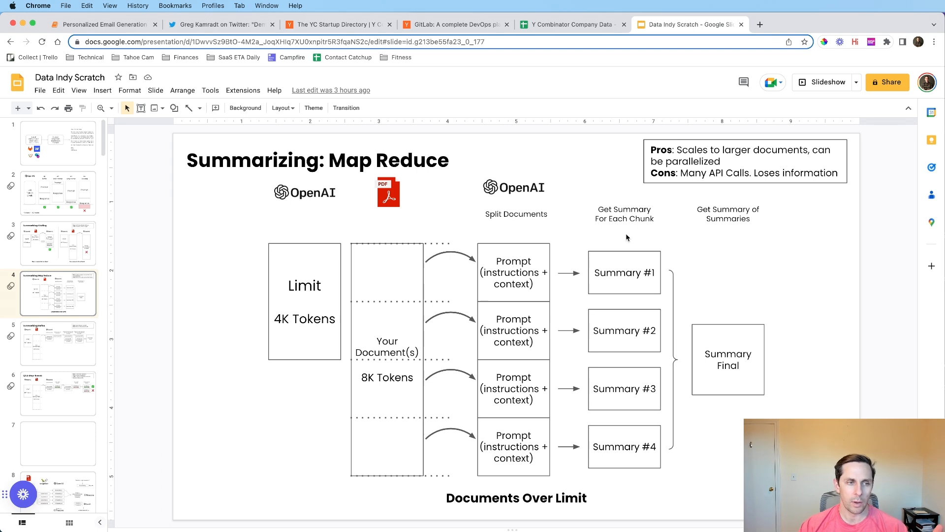
# - Walk through the per-chunk summaries, Summary #1 and the Summary Final grouping on the slide
pyautogui.click(624, 330)
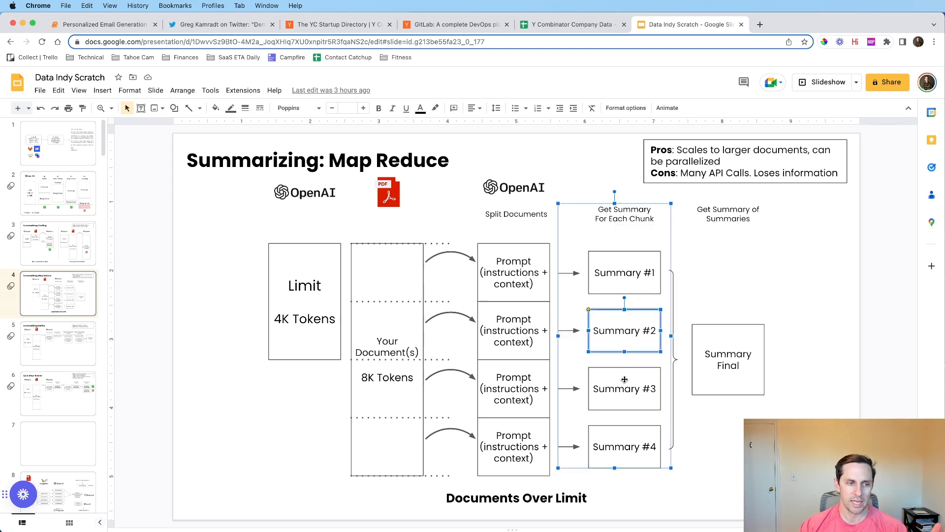
pyautogui.click(624, 446)
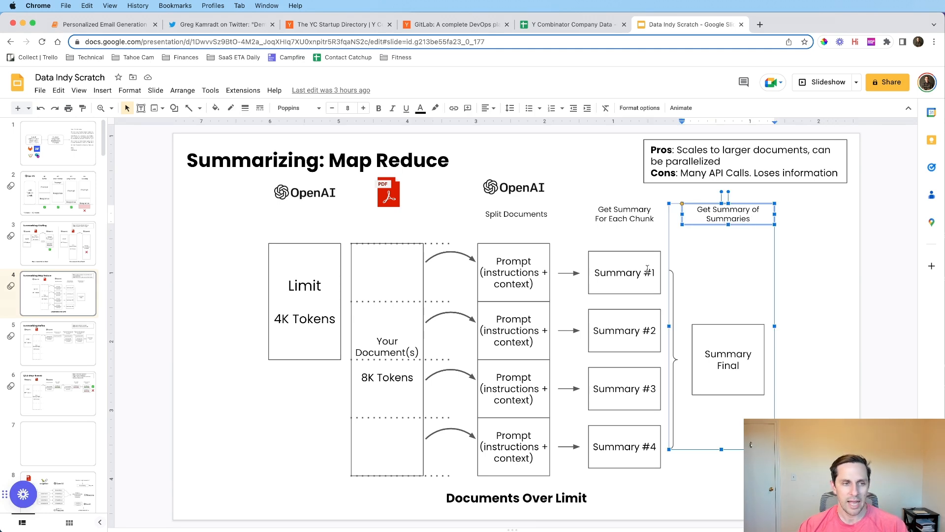
pyautogui.click(721, 259)
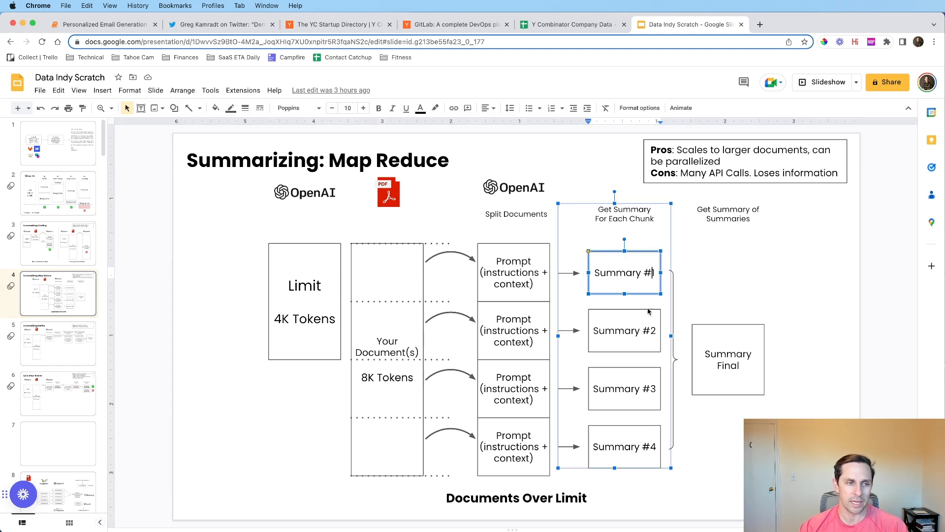
pyautogui.click(624, 446)
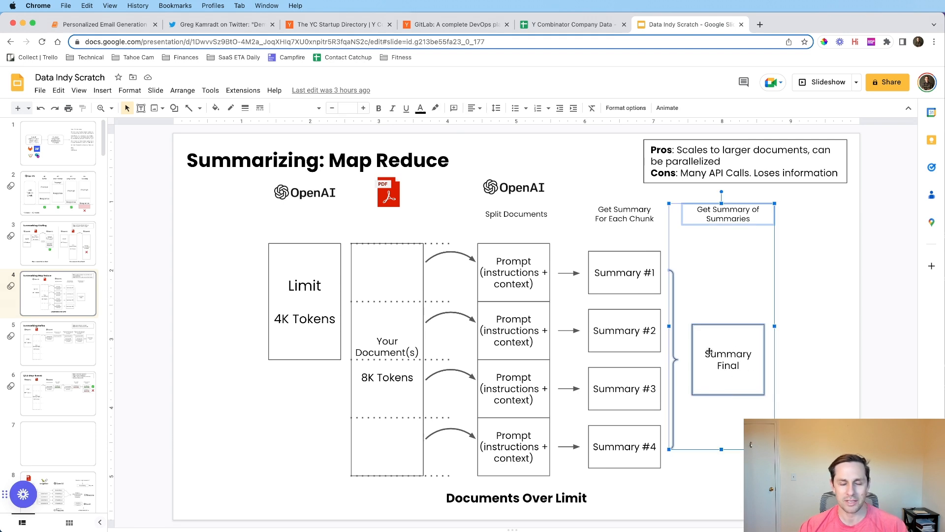
pyautogui.click(823, 343)
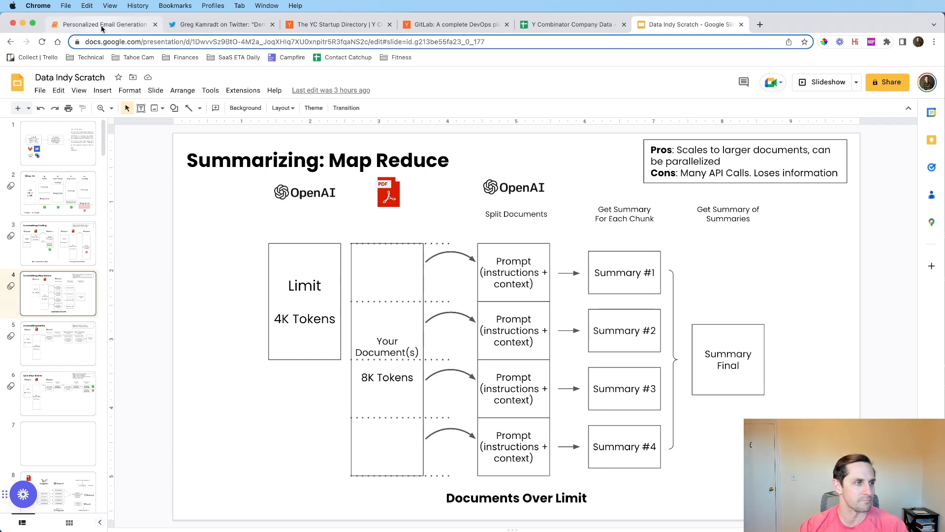
# - Return to the notebook and run the map_prompt template cell
pyautogui.click(102, 23)
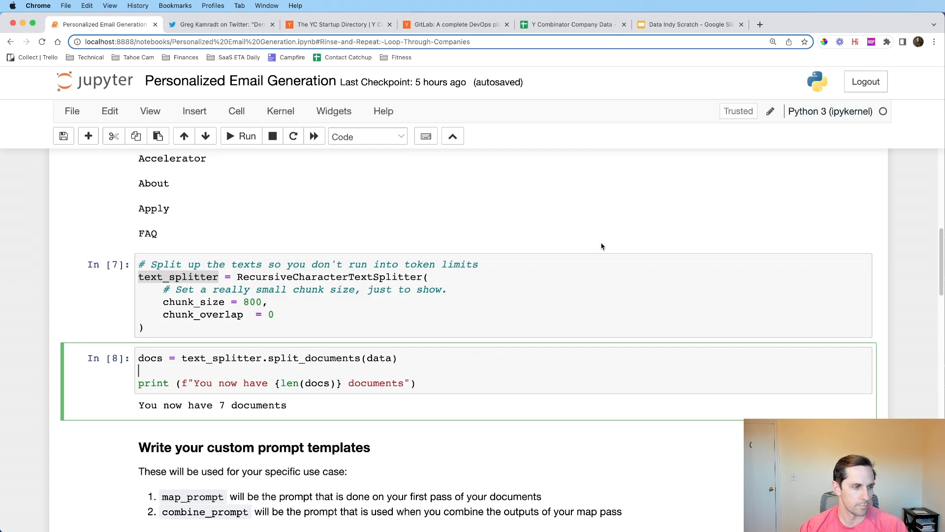
pyautogui.scroll(-3)
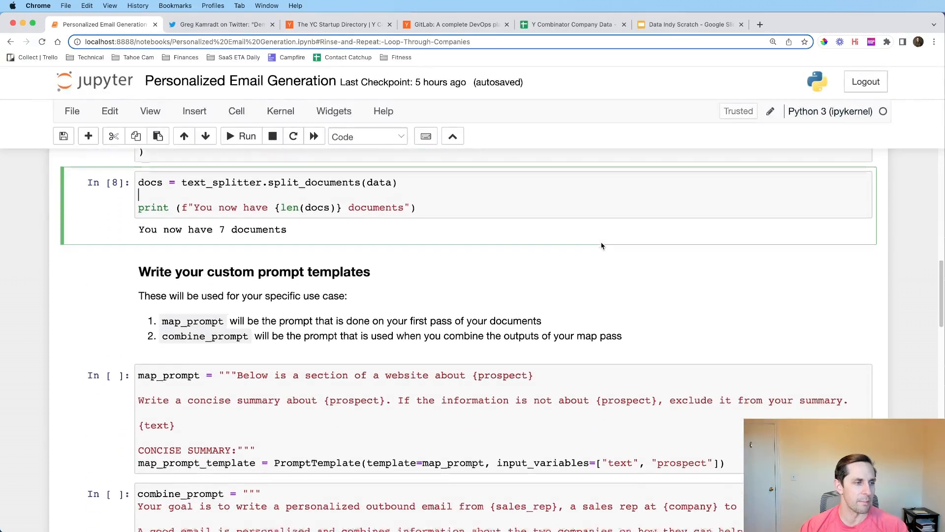
pyautogui.scroll(-3)
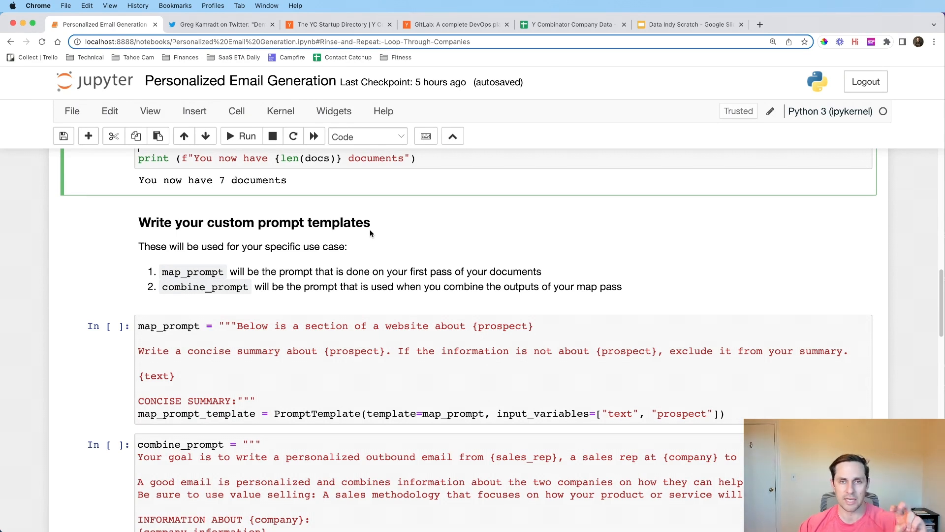
pyautogui.click(262, 326)
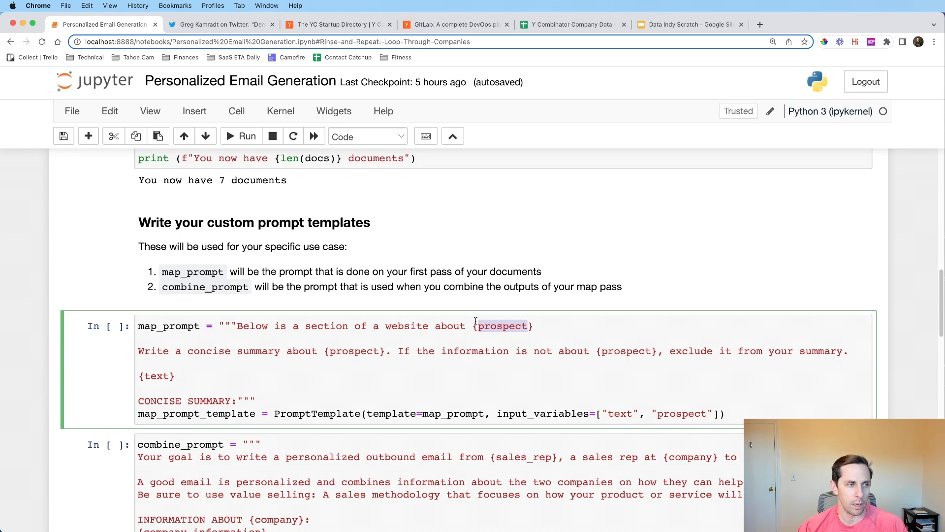
# - Highlight the word 'exclude' and the {text} placeholder in the map prompt
pyautogui.scroll(-3)
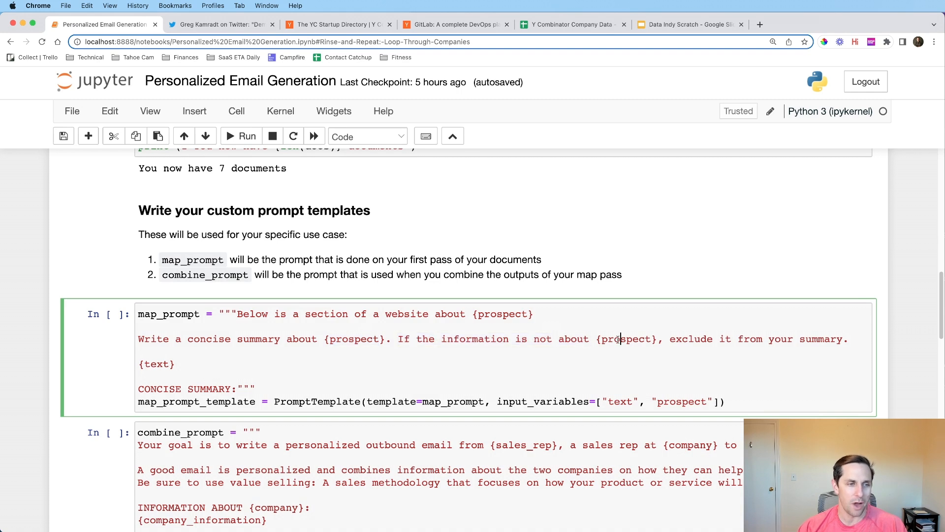
pyautogui.doubleClick(692, 338)
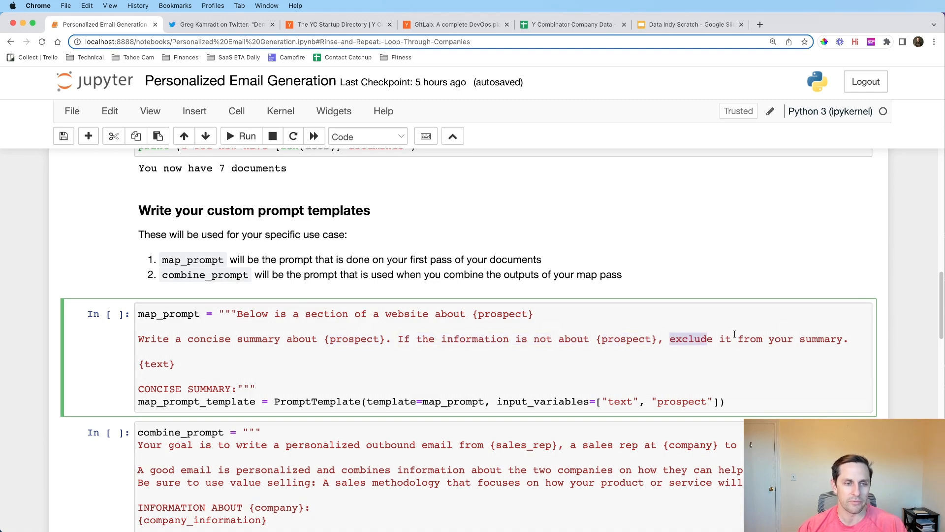
pyautogui.click(850, 338)
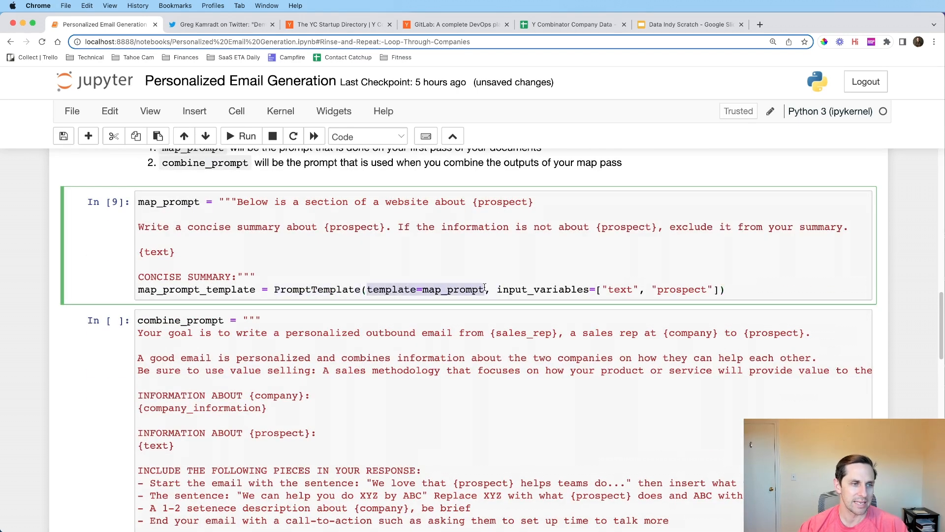
pyautogui.moveTo(259, 273)
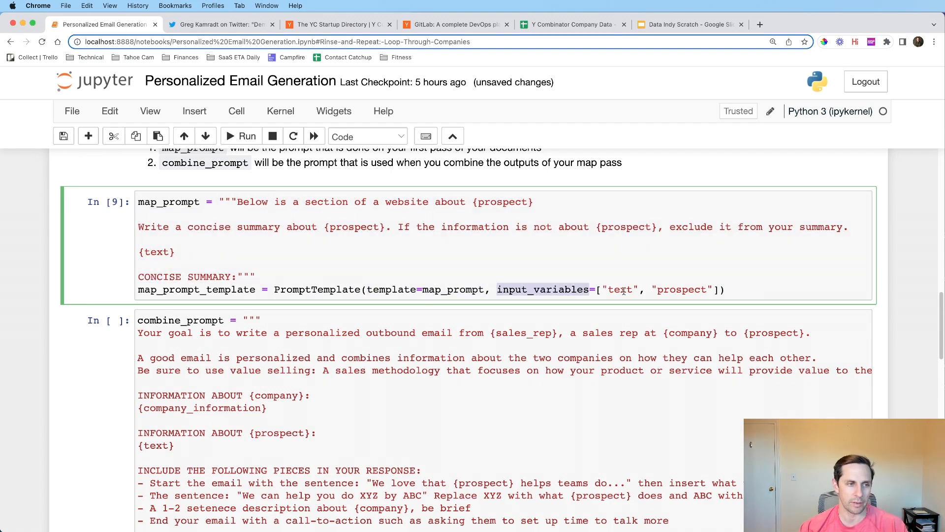
pyautogui.doubleClick(622, 289)
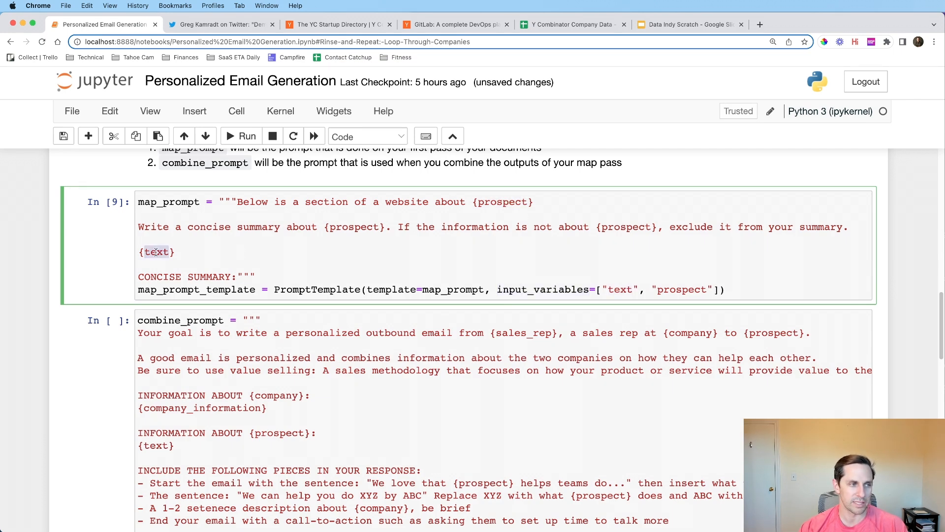
# - Highlight the {company}, {prospect} and {text} placeholders in the combine prompt
pyautogui.scroll(-3)
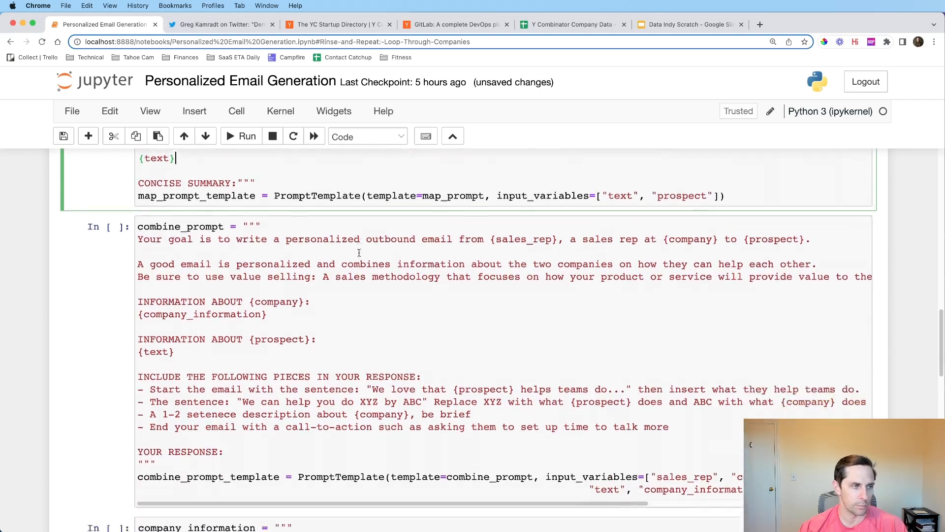
pyautogui.scroll(-3)
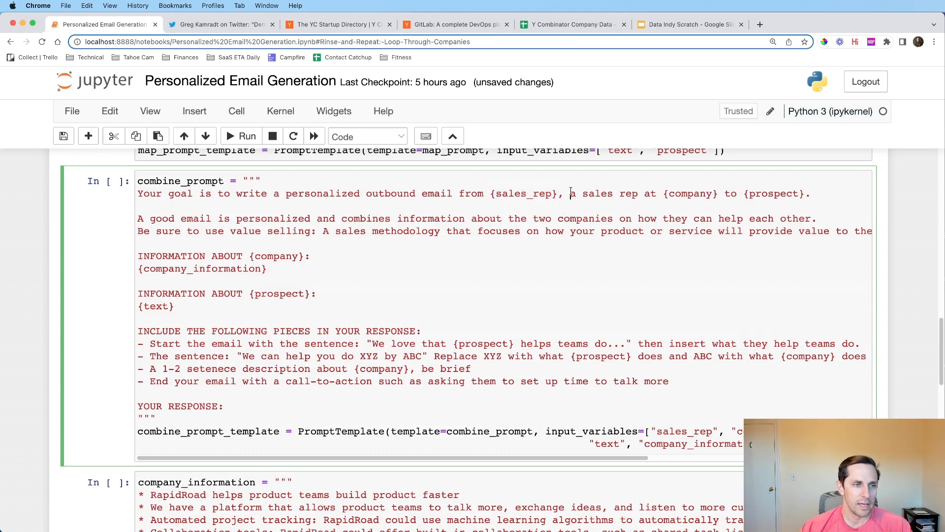
pyautogui.doubleClick(691, 194)
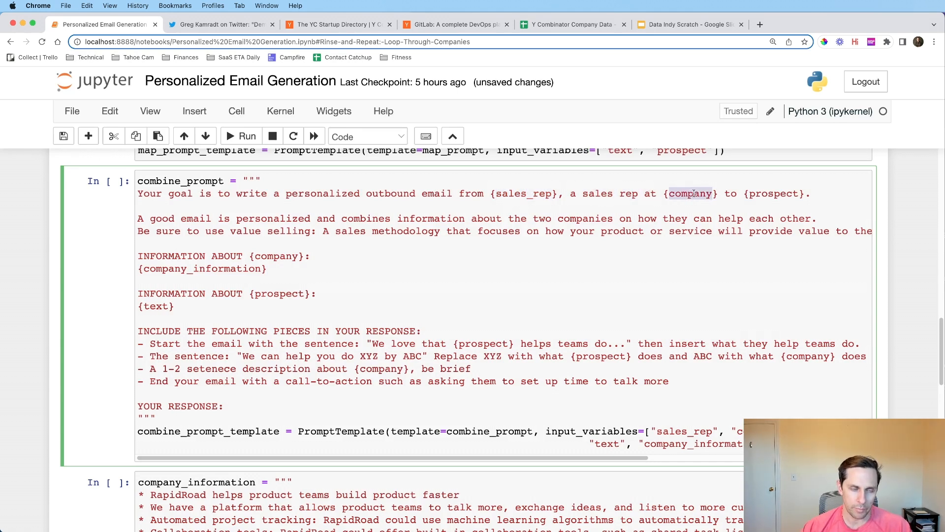
pyautogui.moveTo(782, 193)
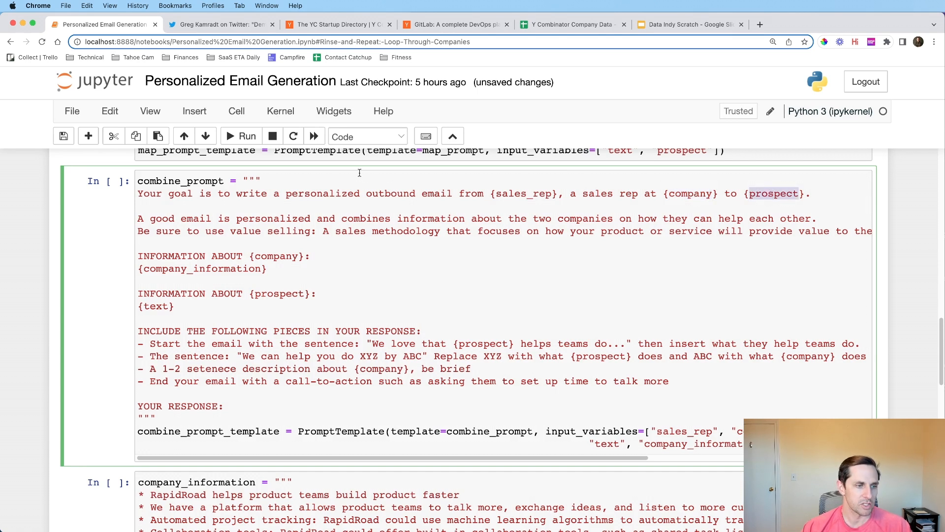
pyautogui.moveTo(406, 190)
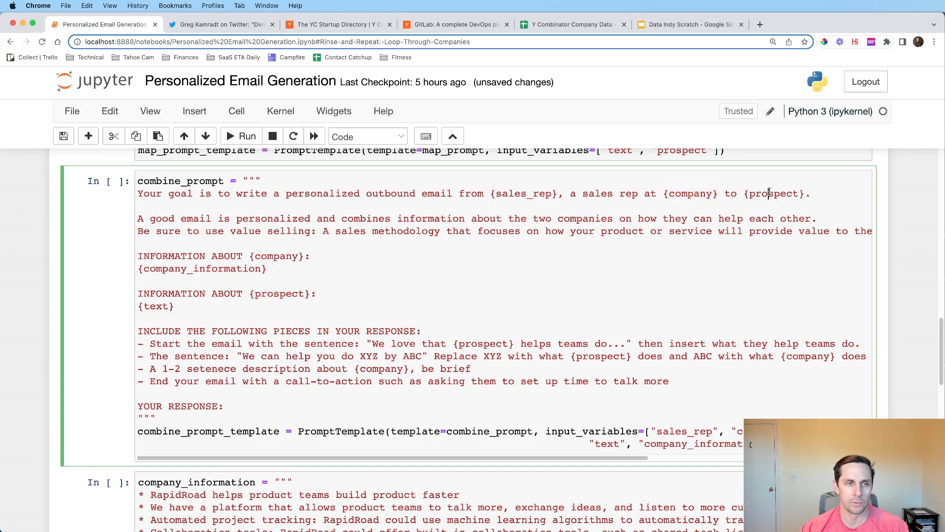
pyautogui.doubleClick(774, 194)
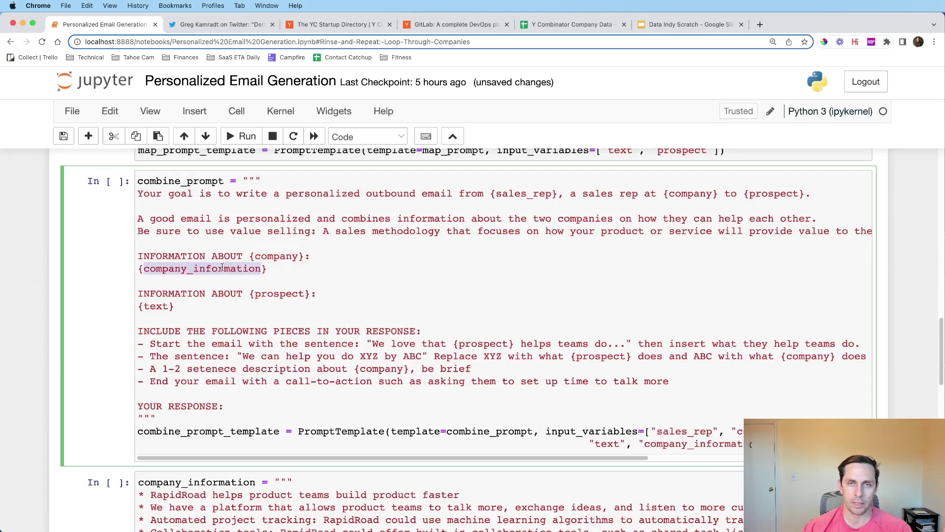
pyautogui.moveTo(140, 293)
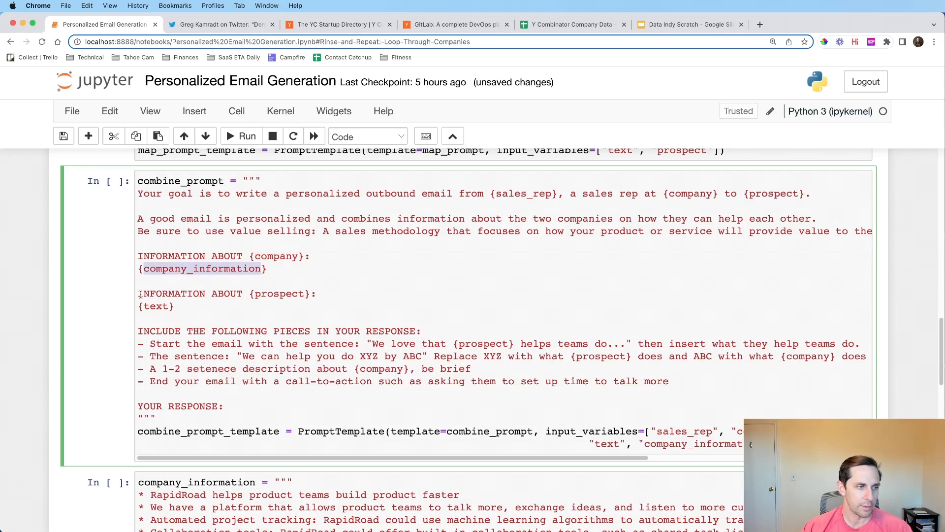
pyautogui.doubleClick(278, 293)
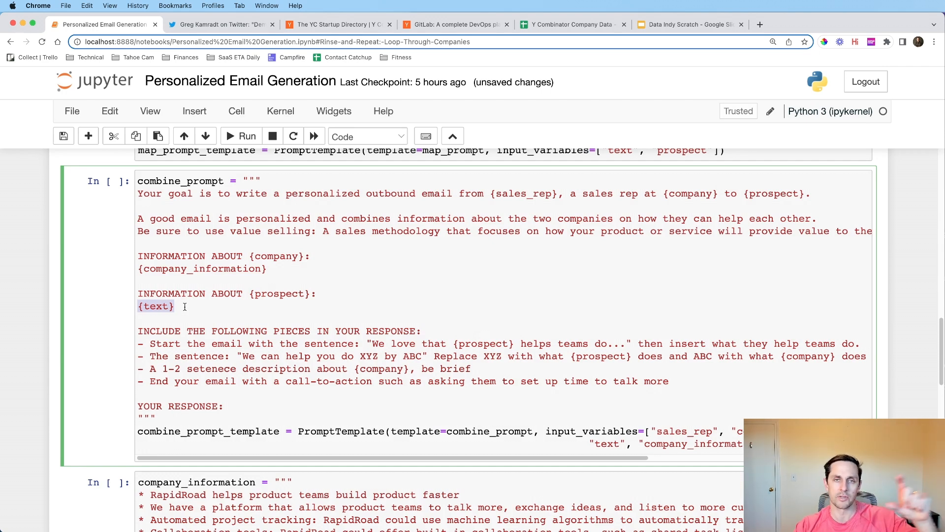
pyautogui.moveTo(125, 310)
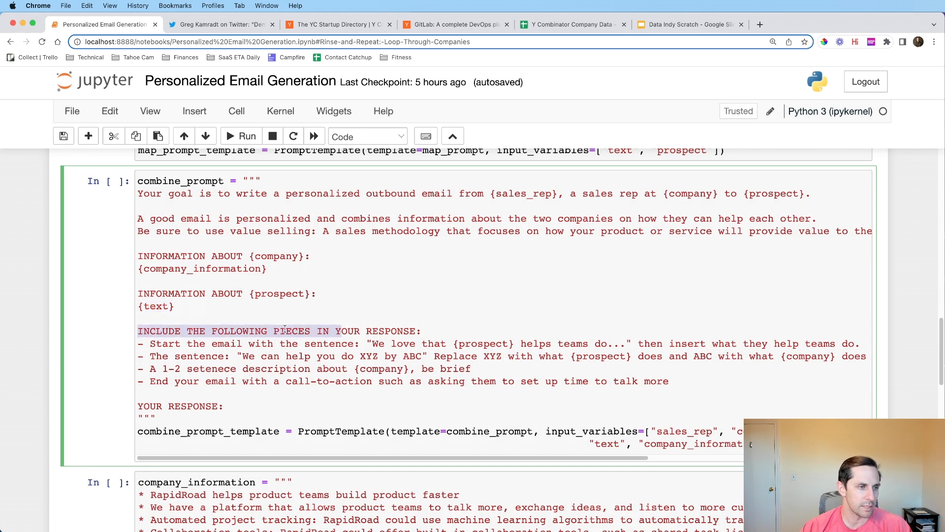
# - Delete 'do' from the first INCLUDE bullet so it reads 'We love that {prospect} helps teams...'
pyautogui.click(150, 343)
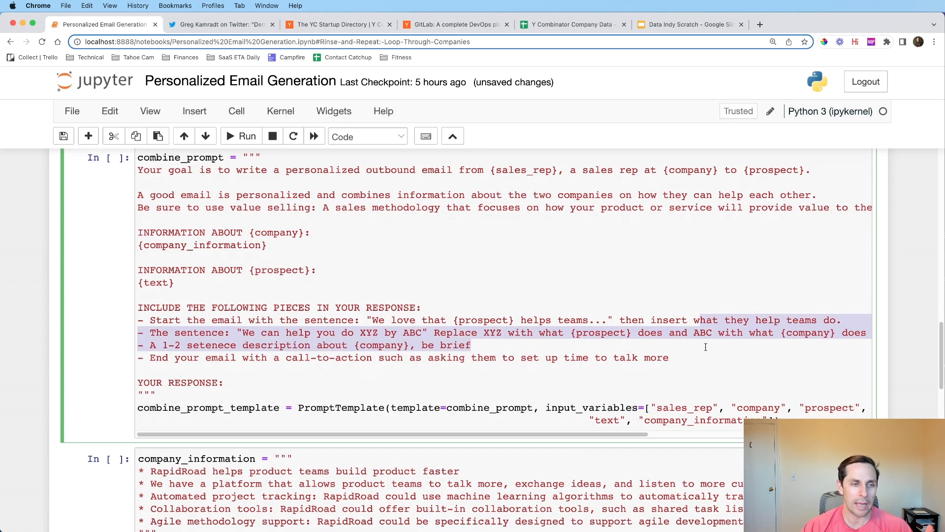
pyautogui.click(669, 358)
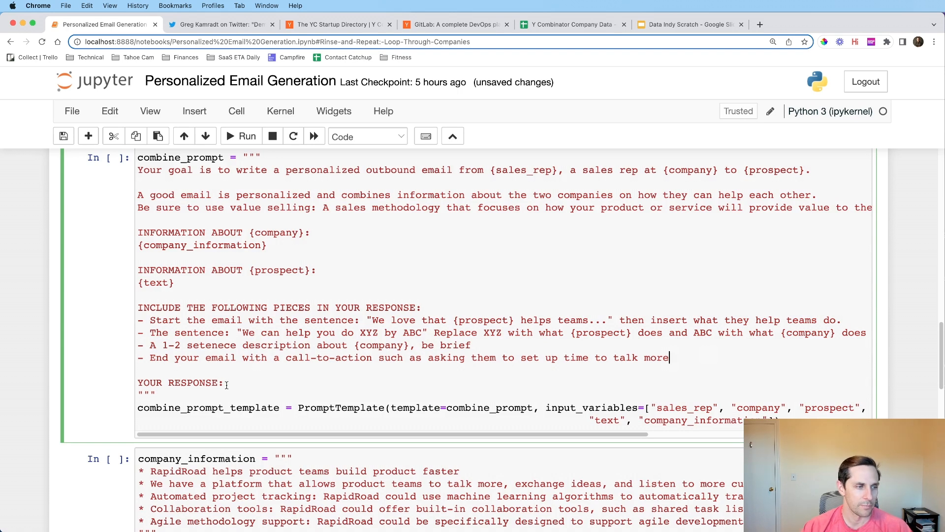
pyautogui.doubleClick(181, 382)
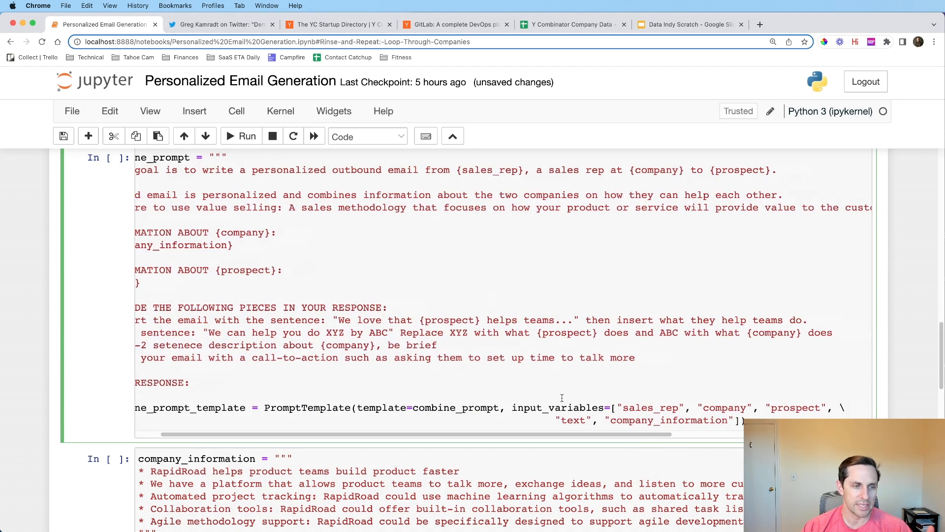
pyautogui.moveTo(506, 149)
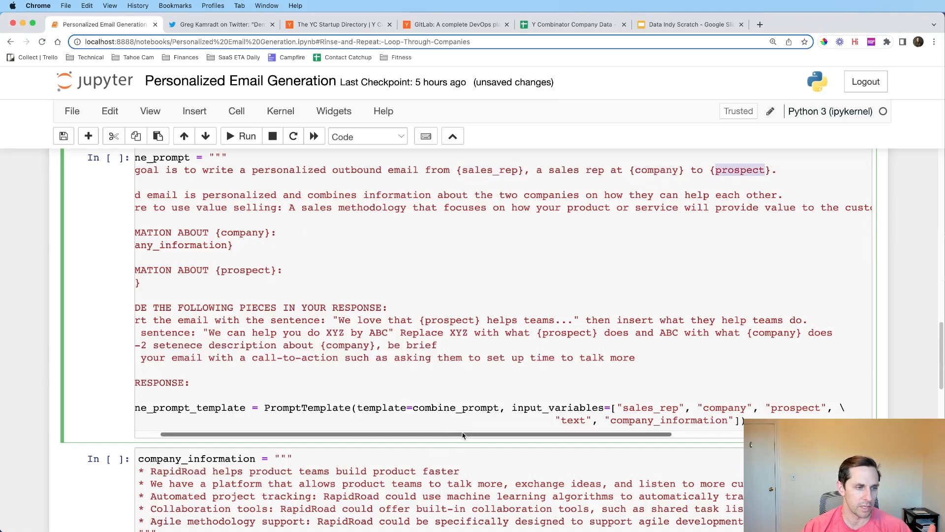
pyautogui.hscroll(-3)
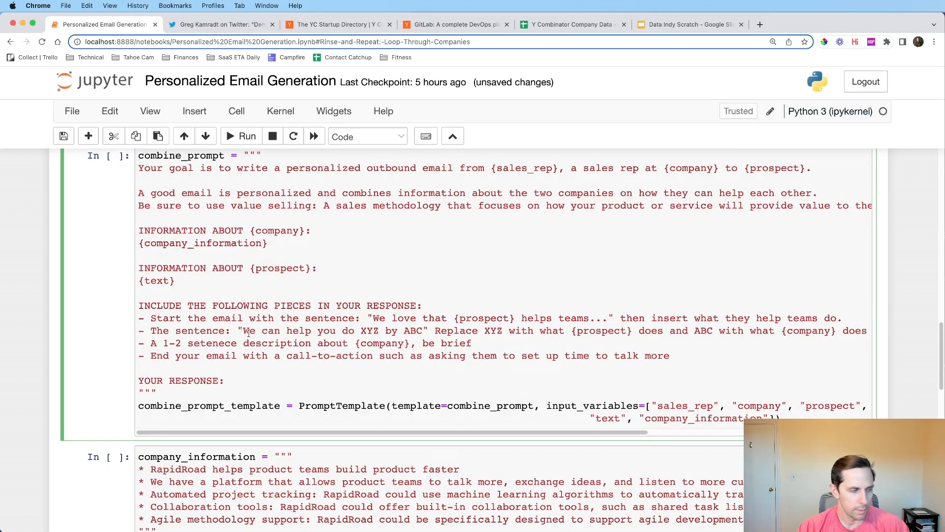
pyautogui.scroll(-3)
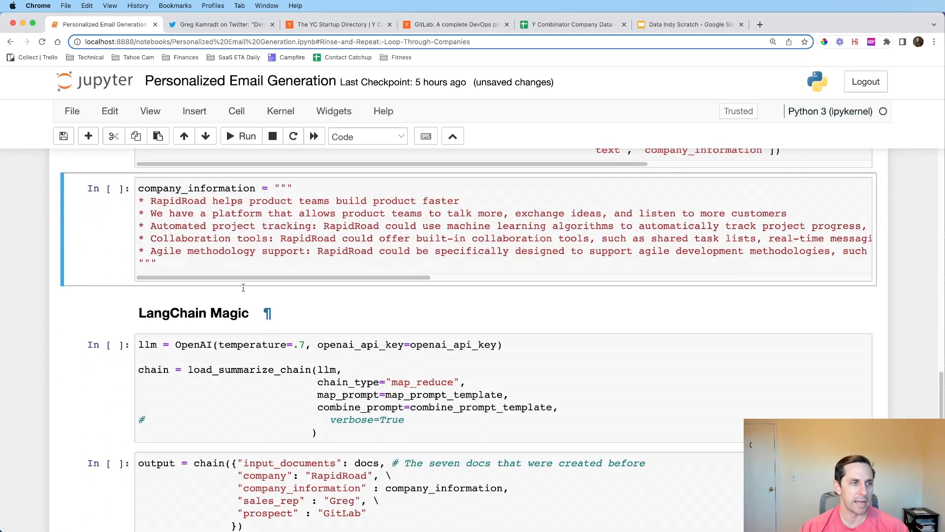
pyautogui.doubleClick(177, 201)
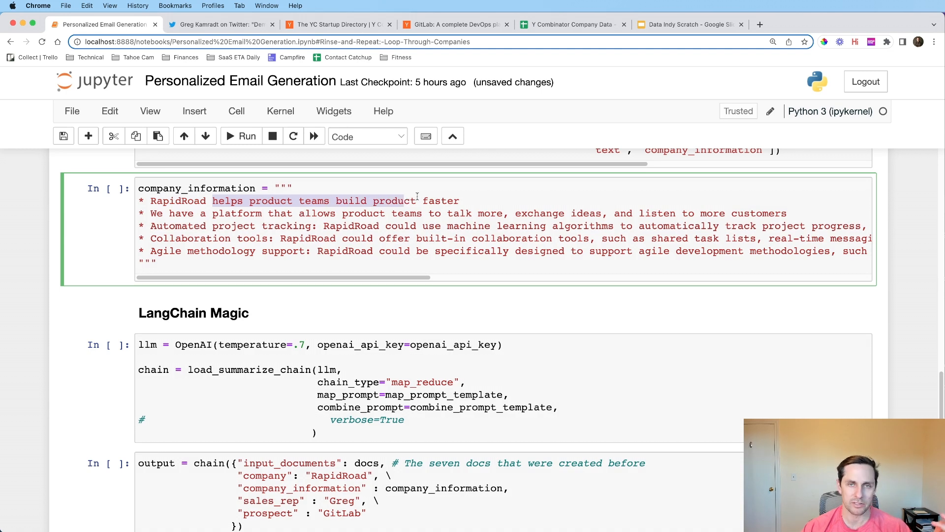
pyautogui.moveTo(155, 213)
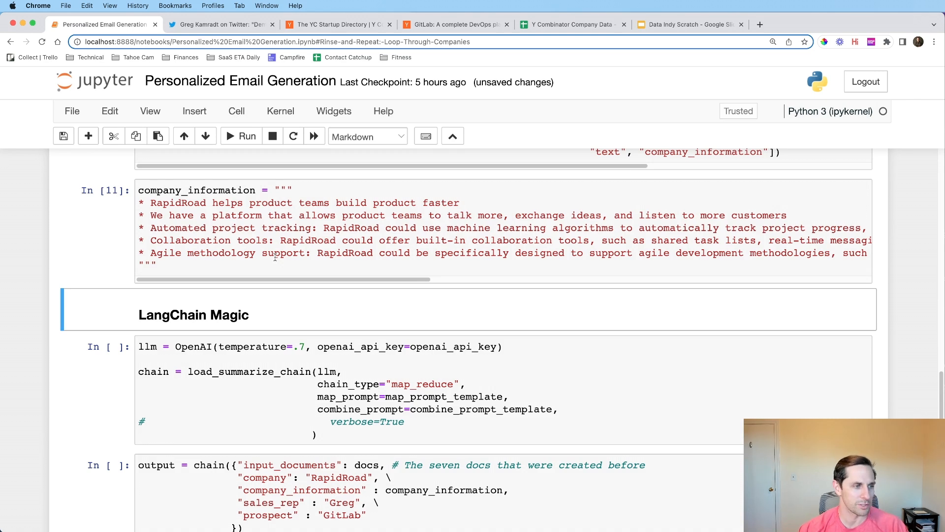
pyautogui.scroll(-3)
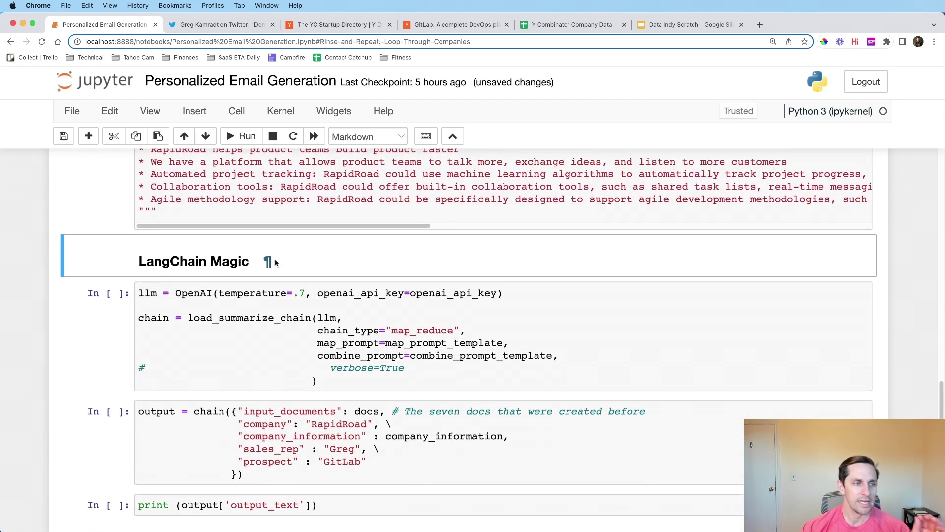
pyautogui.scroll(-3)
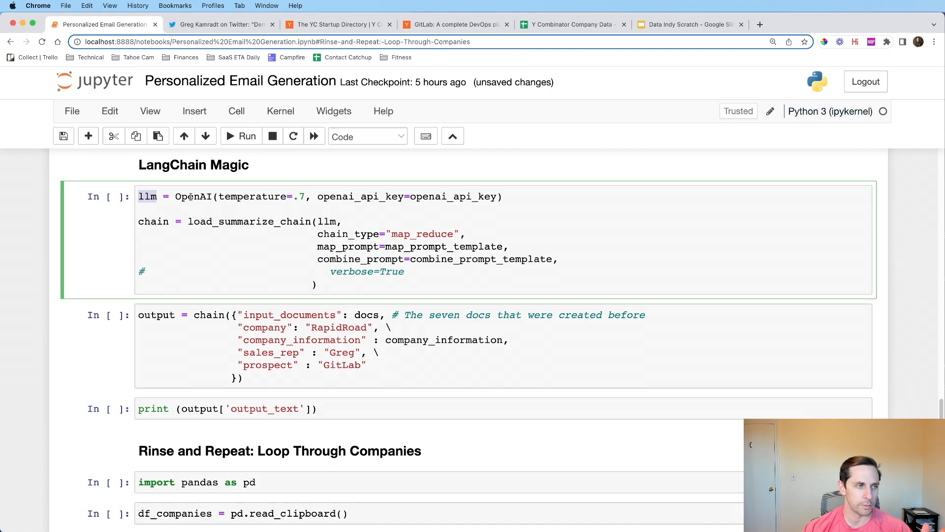
pyautogui.doubleClick(193, 196)
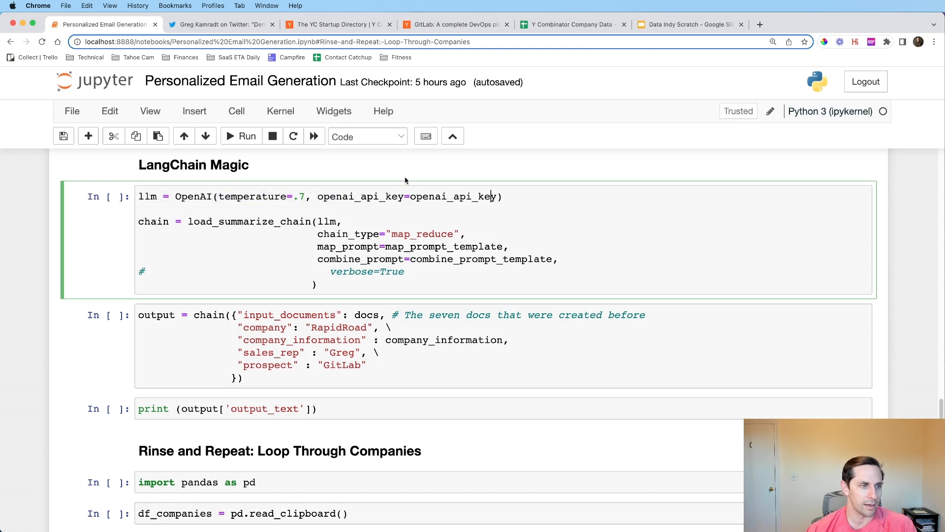
pyautogui.moveTo(330, 220)
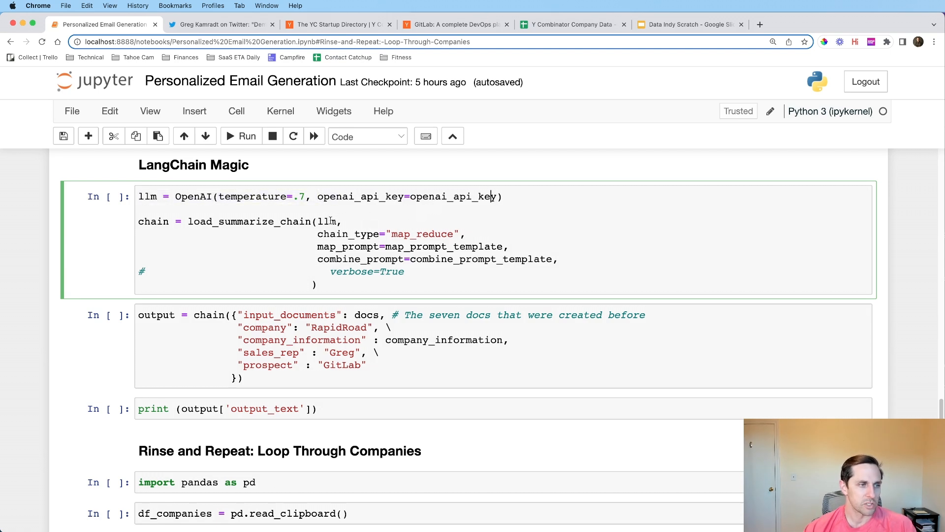
pyautogui.doubleClick(249, 222)
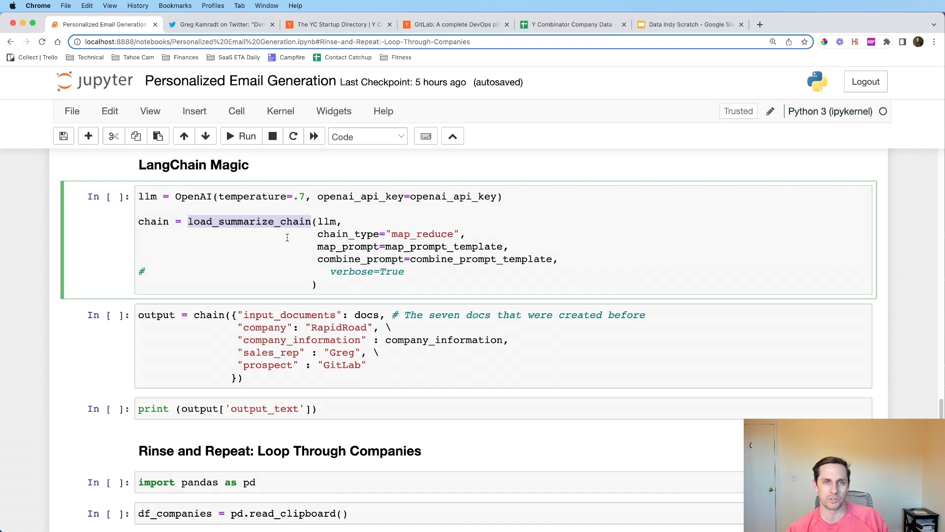
pyautogui.moveTo(319, 246)
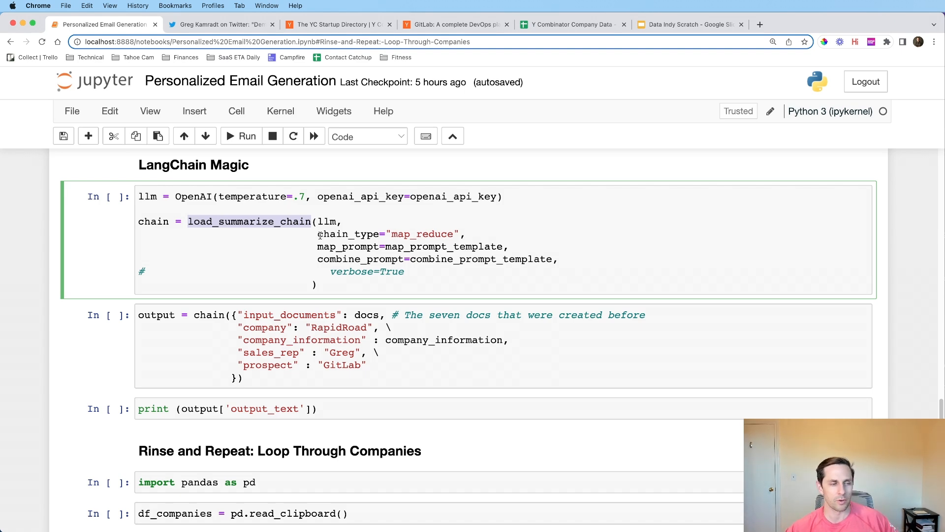
pyautogui.moveTo(253, 223)
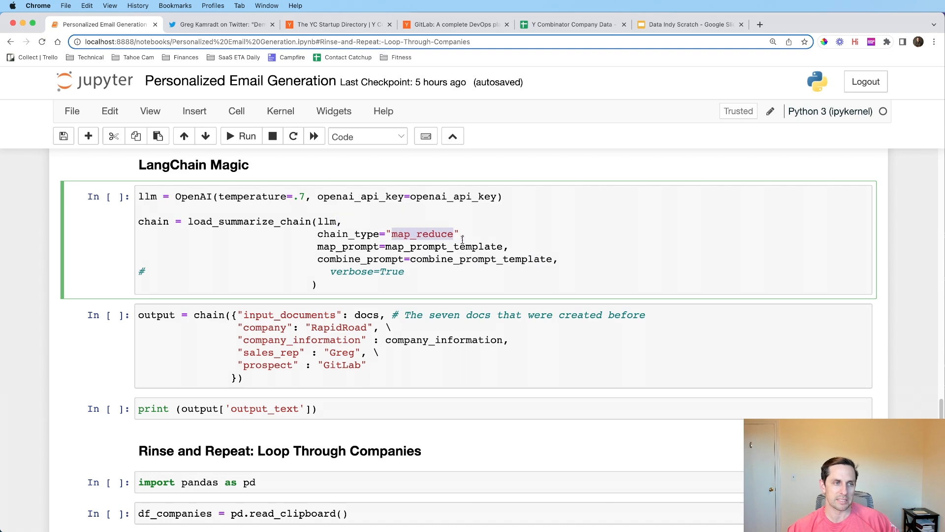
# - Run the LLM and summarize chain cell, then the chain call with docs, RapidRoad, Greg and GitLab inputs
pyautogui.click(240, 136)
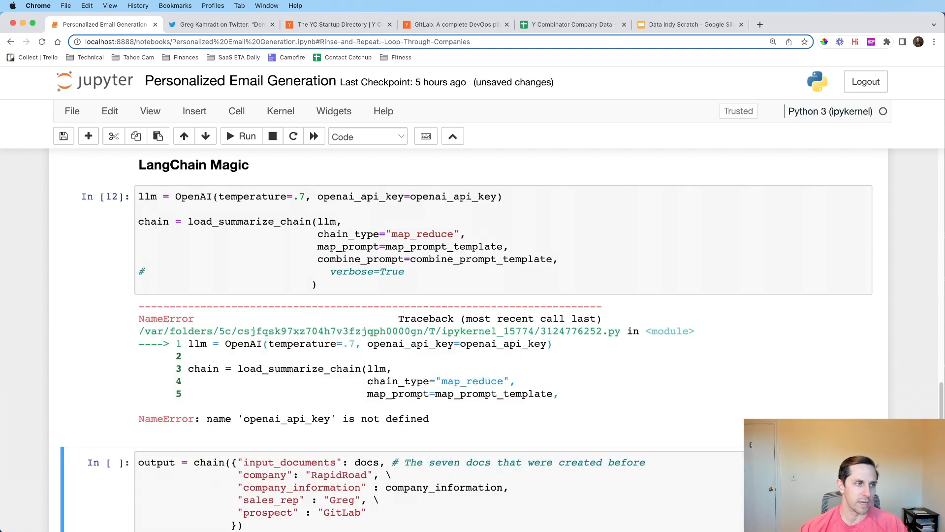
pyautogui.scroll(3)
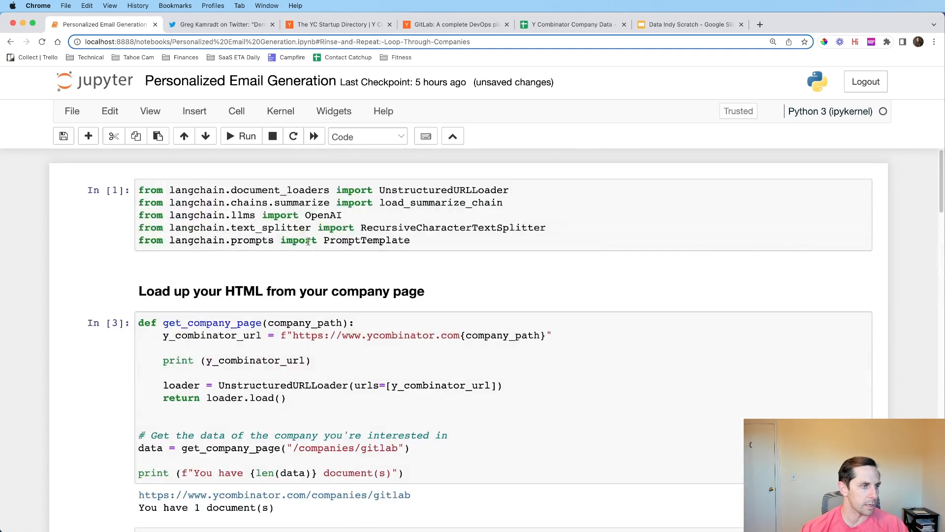
pyautogui.scroll(-3)
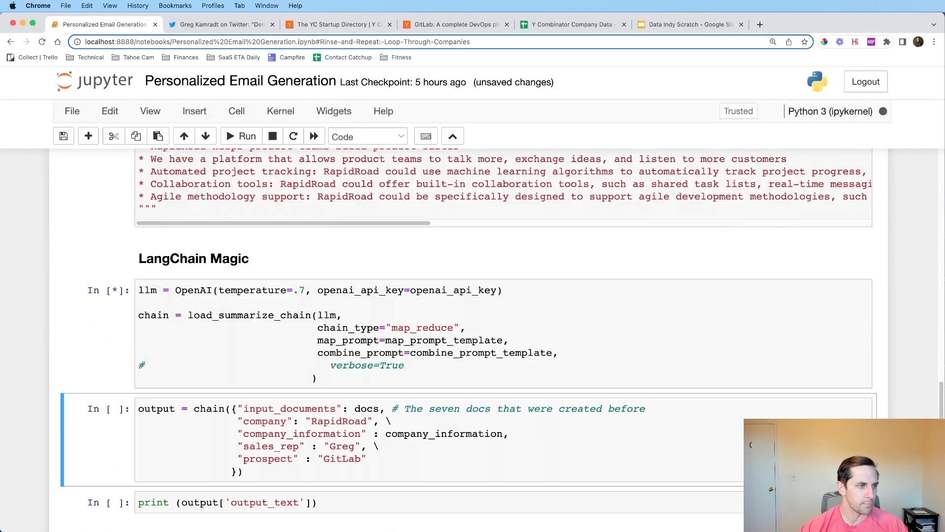
pyautogui.click(246, 136)
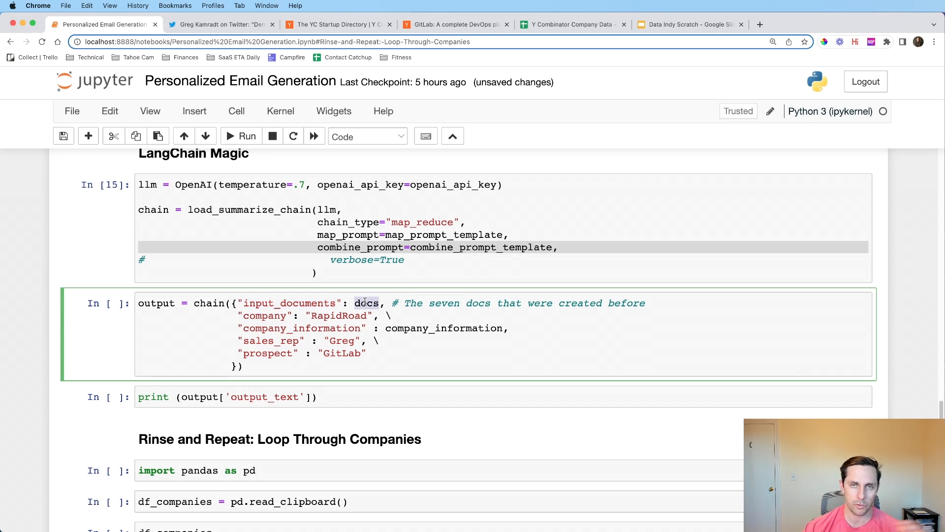
pyautogui.moveTo(262, 316)
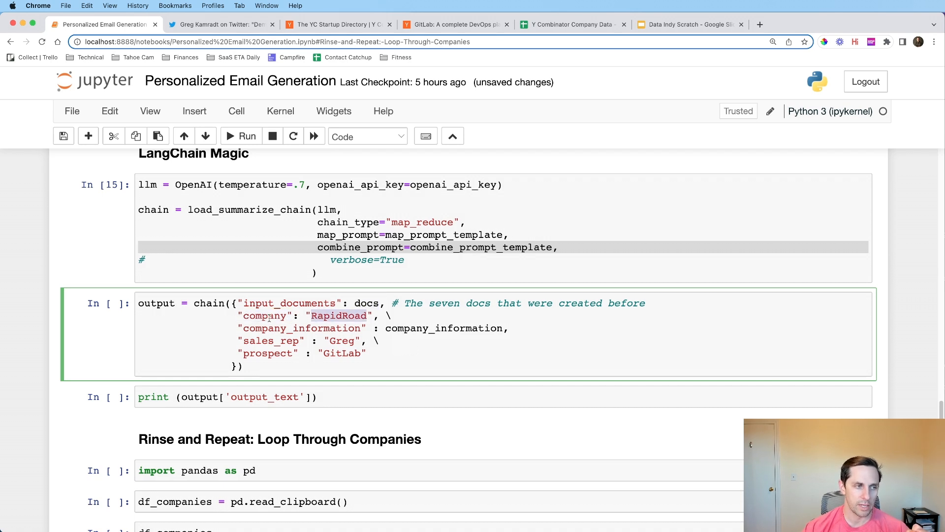
pyautogui.scroll(3)
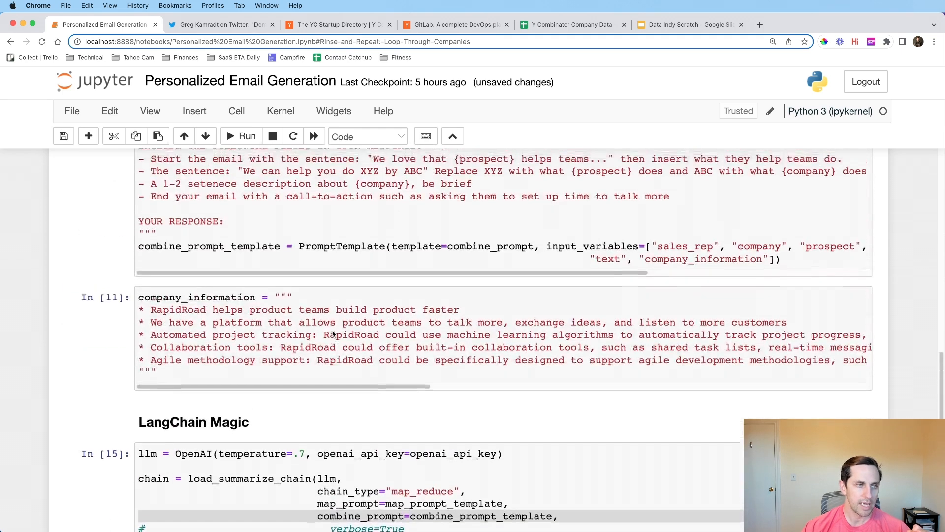
pyautogui.scroll(3)
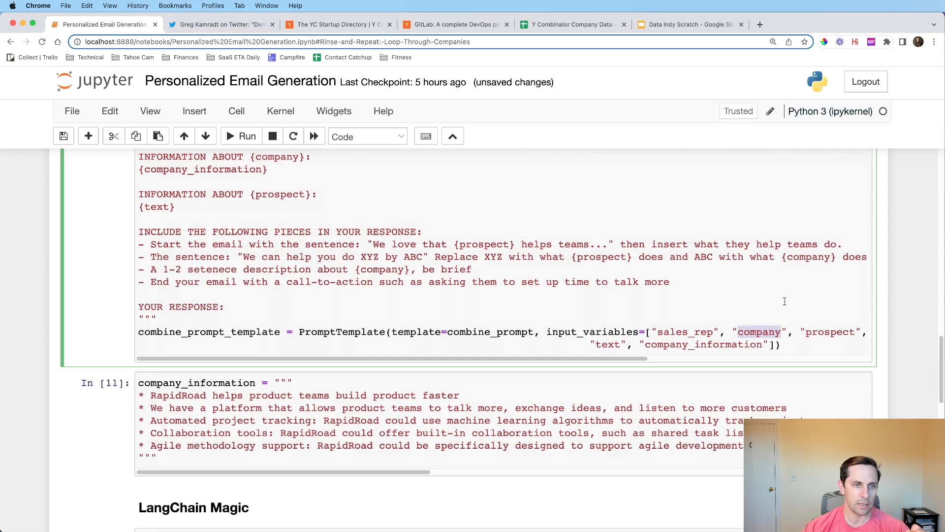
pyautogui.scroll(3)
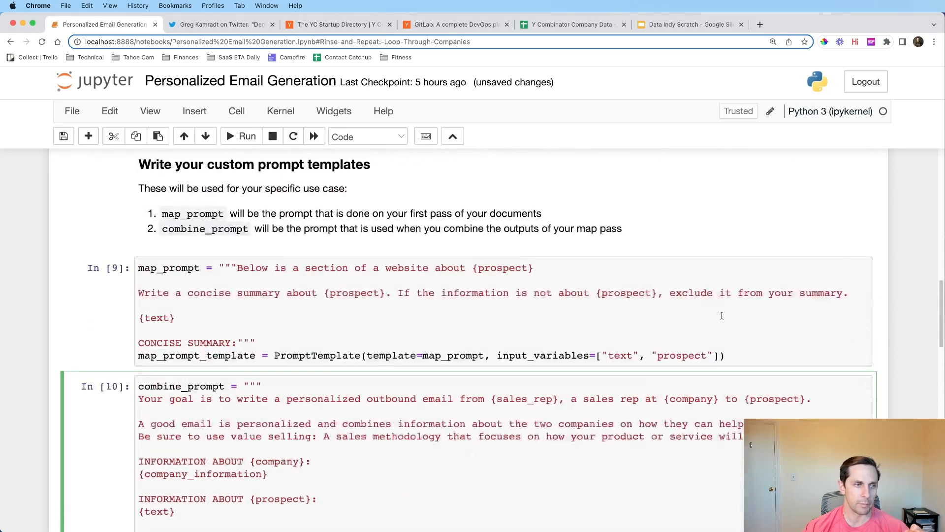
pyautogui.moveTo(334, 328)
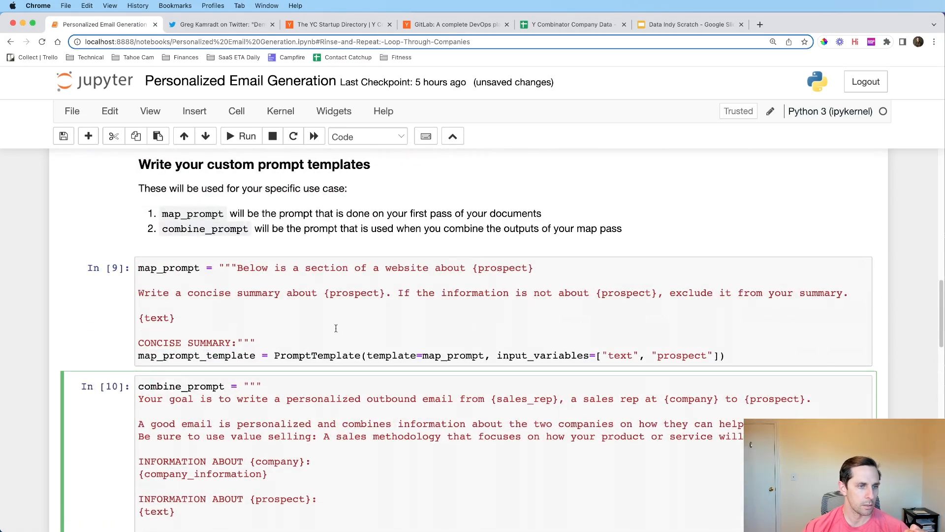
pyautogui.scroll(-3)
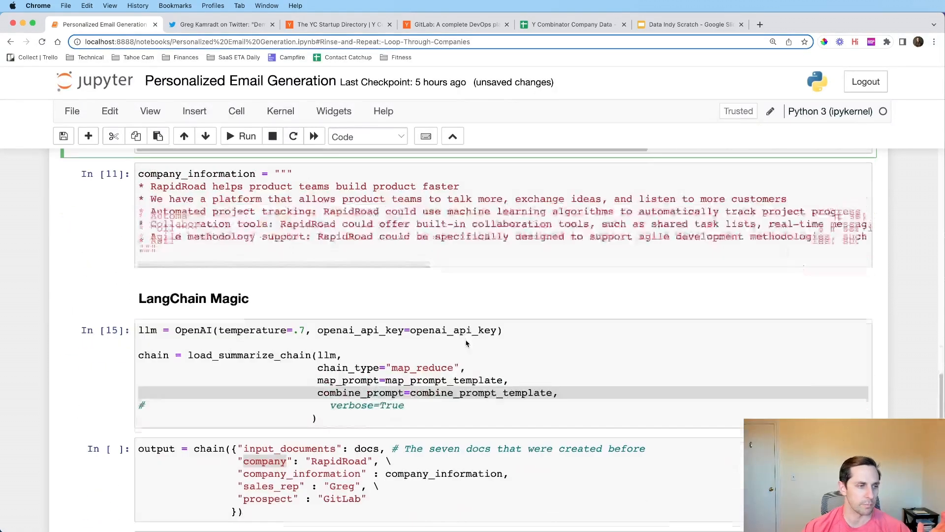
pyautogui.scroll(-3)
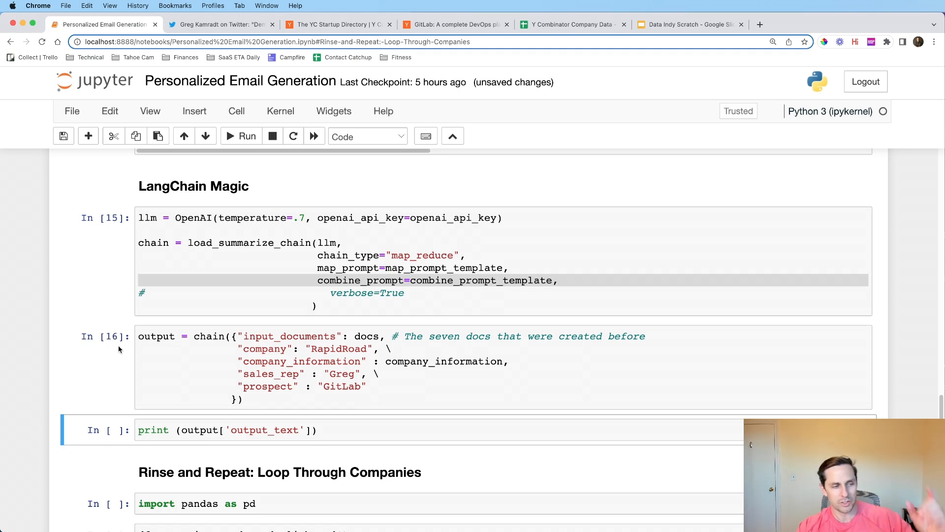
pyautogui.moveTo(118, 342)
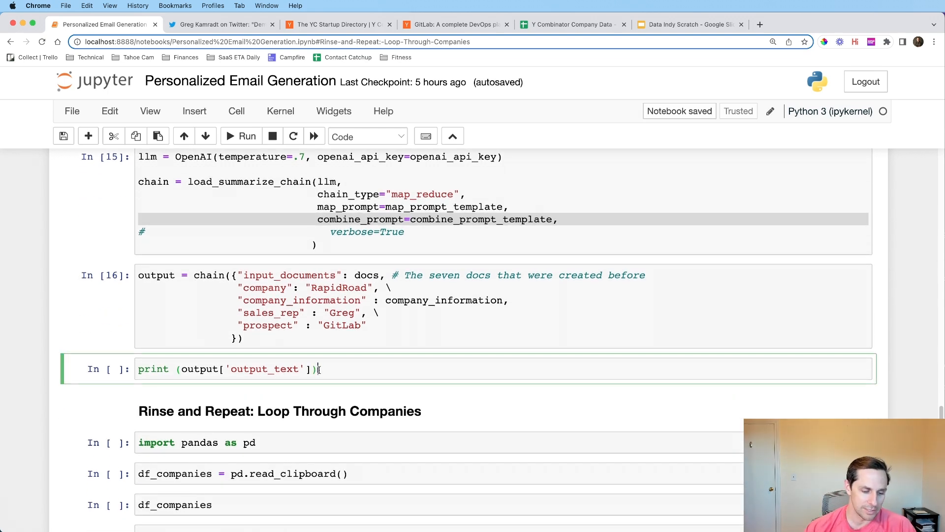
# - Print output['output_text'], showing Greg at RapidRoad's email to the GitLab team
pyautogui.click(246, 136)
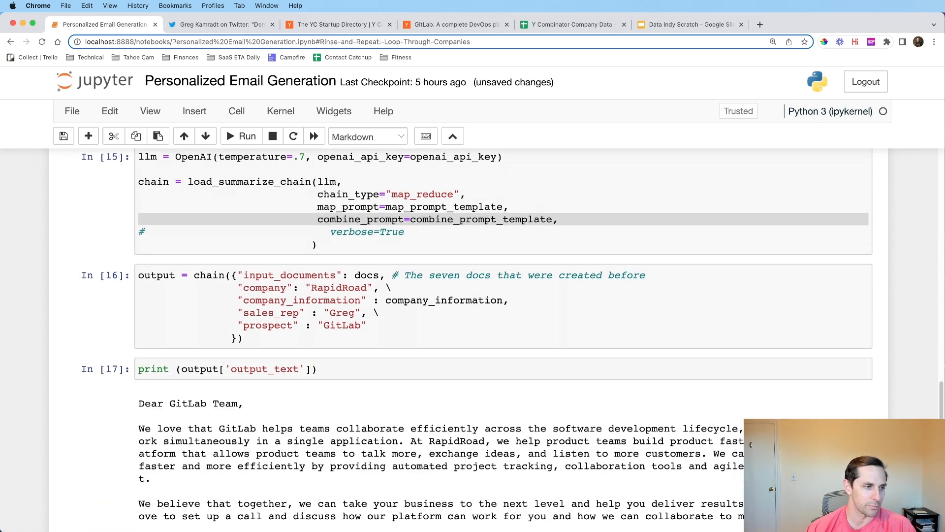
pyautogui.scroll(-3)
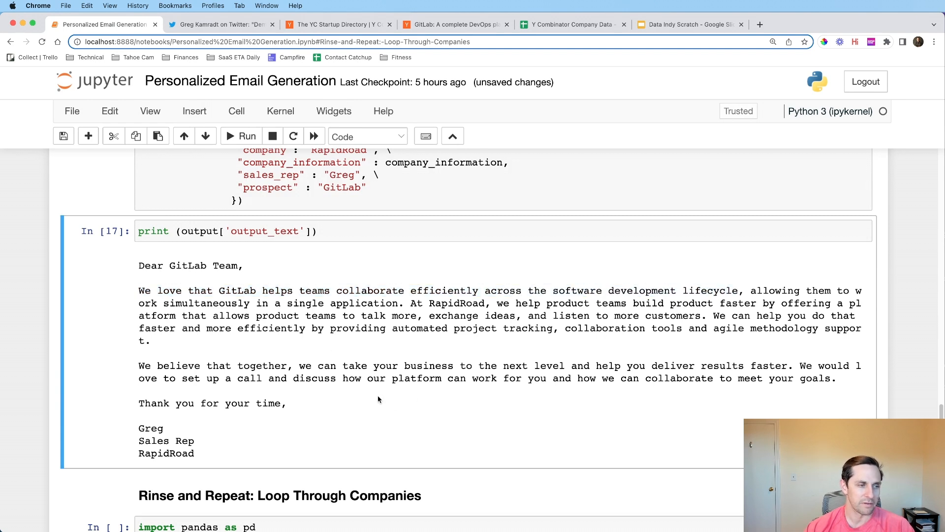
pyautogui.moveTo(362, 406)
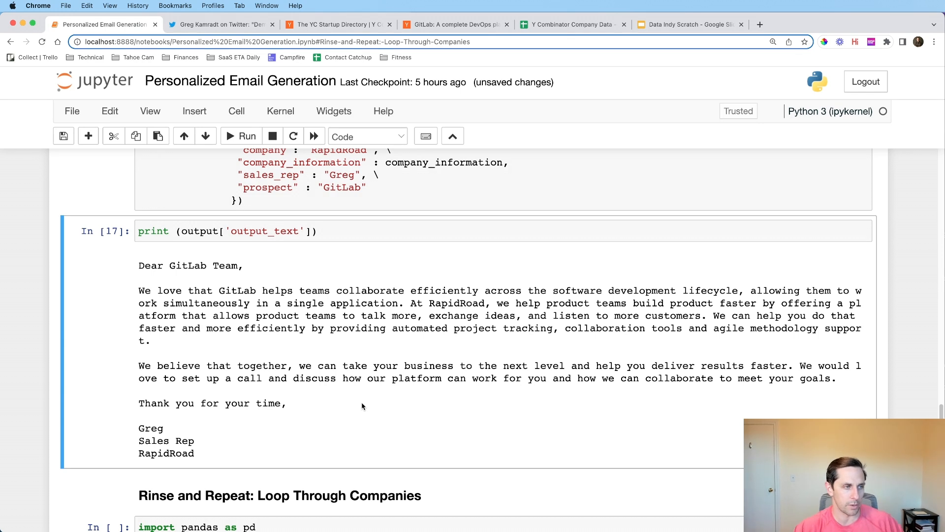
# - Uncomment verbose=True in load_summarize_chain and rerun the chain call to stream GitLab prompt logs
pyautogui.scroll(3)
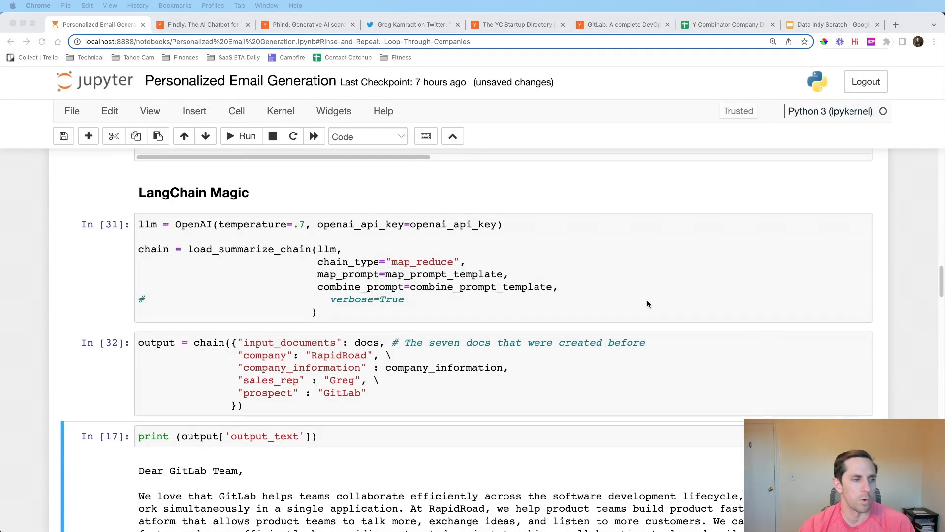
pyautogui.click(392, 299)
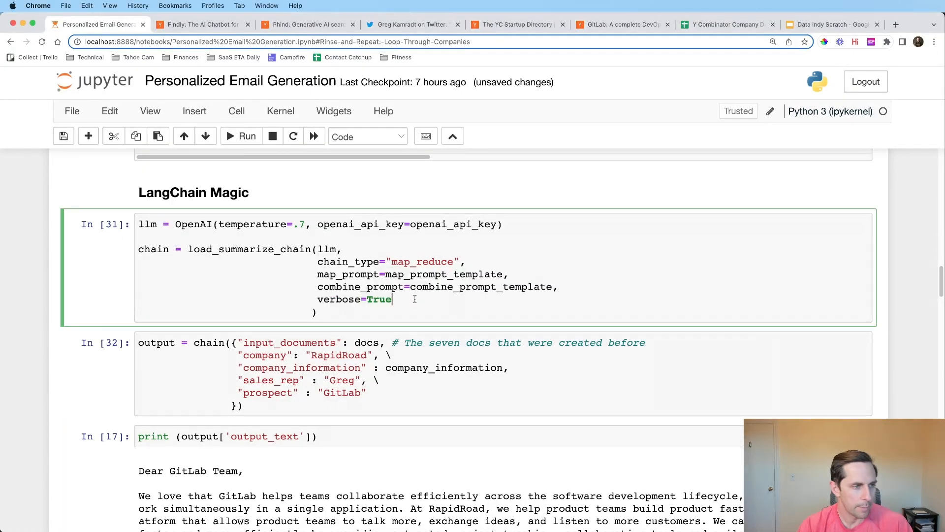
pyautogui.click(246, 136)
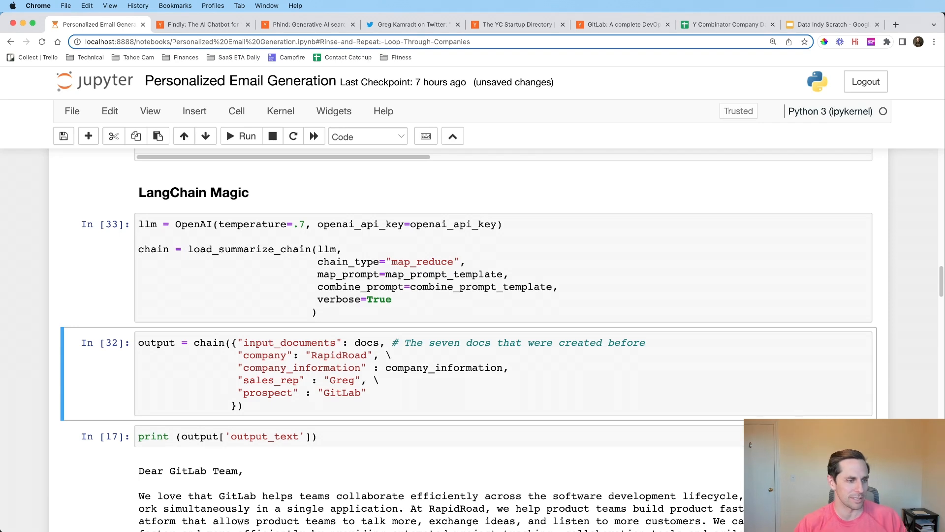
pyautogui.click(240, 136)
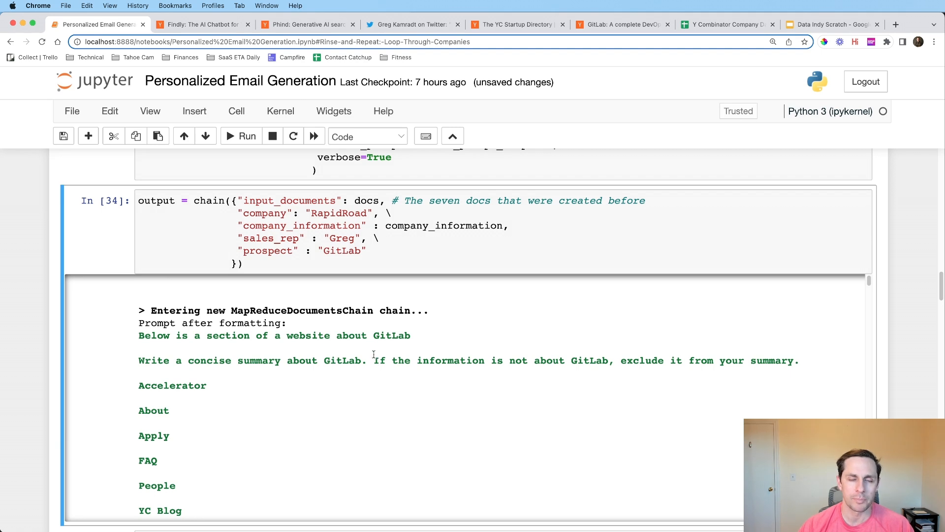
# - Read through the verbose MapReduce and LLMChain prompt output about GitLab to its CONCISE SUMMARY and end
pyautogui.doubleClick(391, 335)
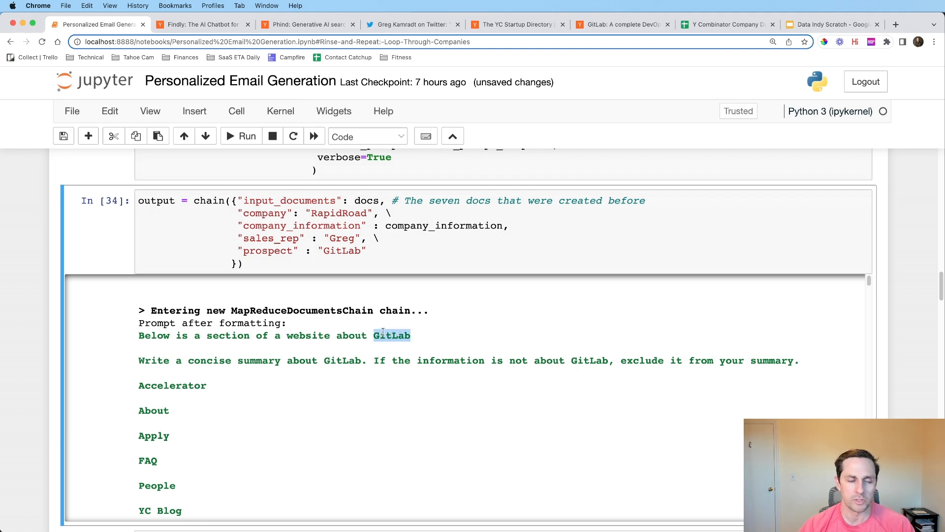
pyautogui.moveTo(850, 292)
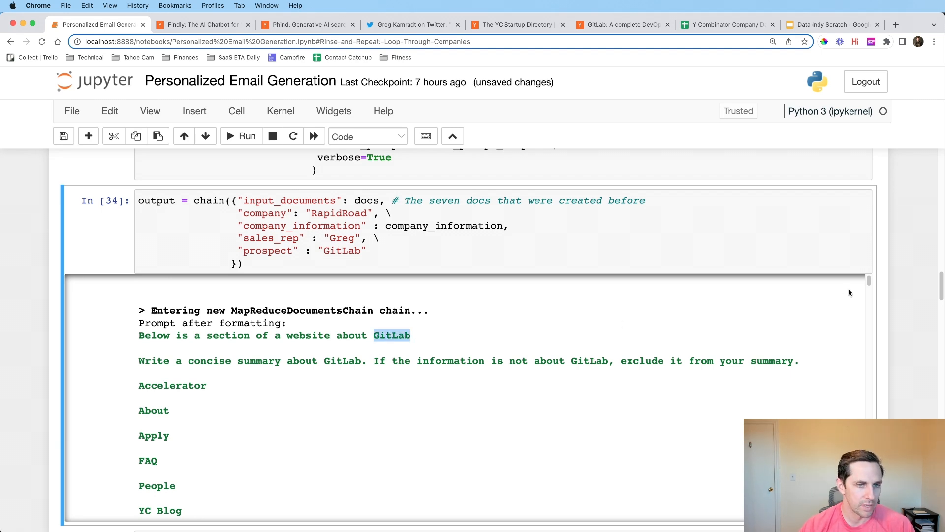
pyautogui.scroll(-3)
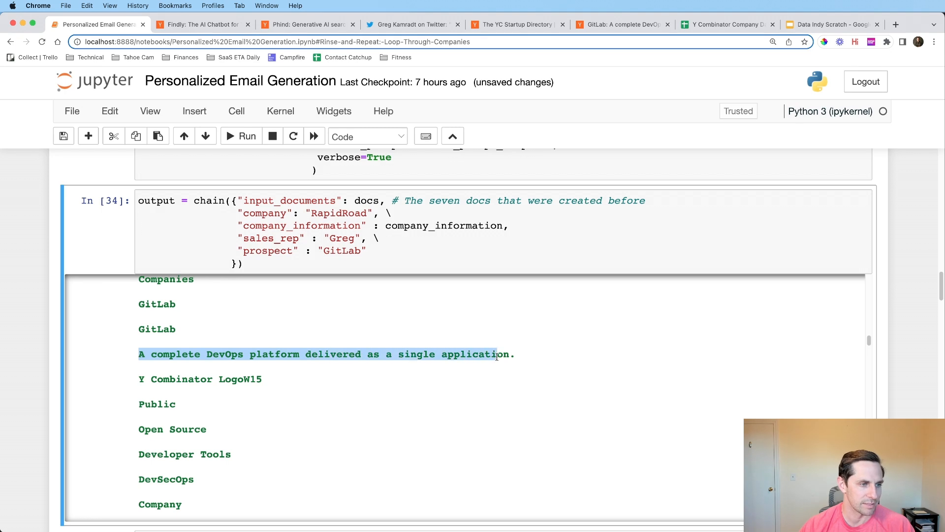
pyautogui.scroll(-3)
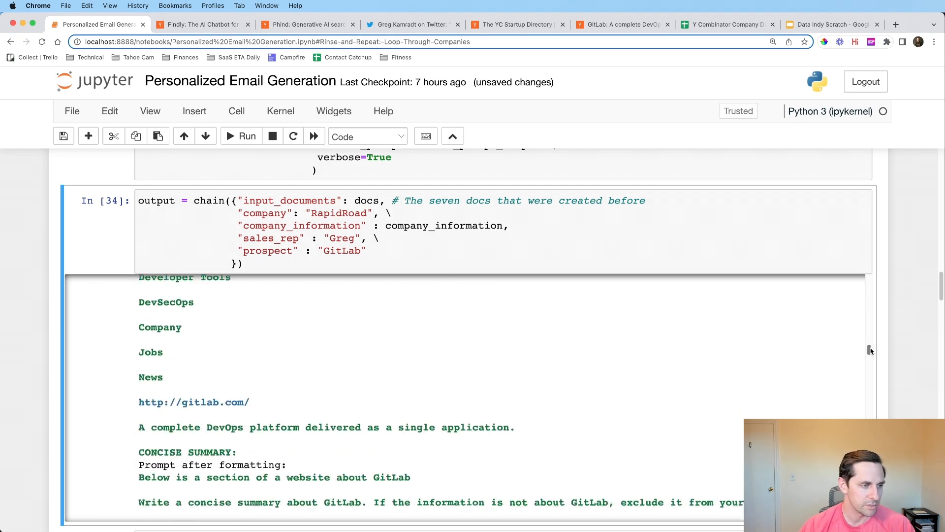
pyautogui.scroll(-3)
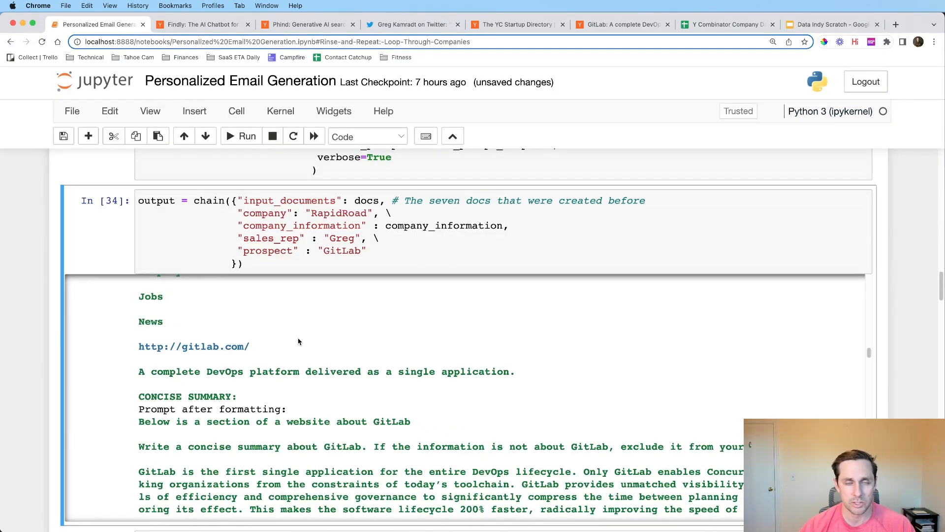
pyautogui.doubleClick(187, 396)
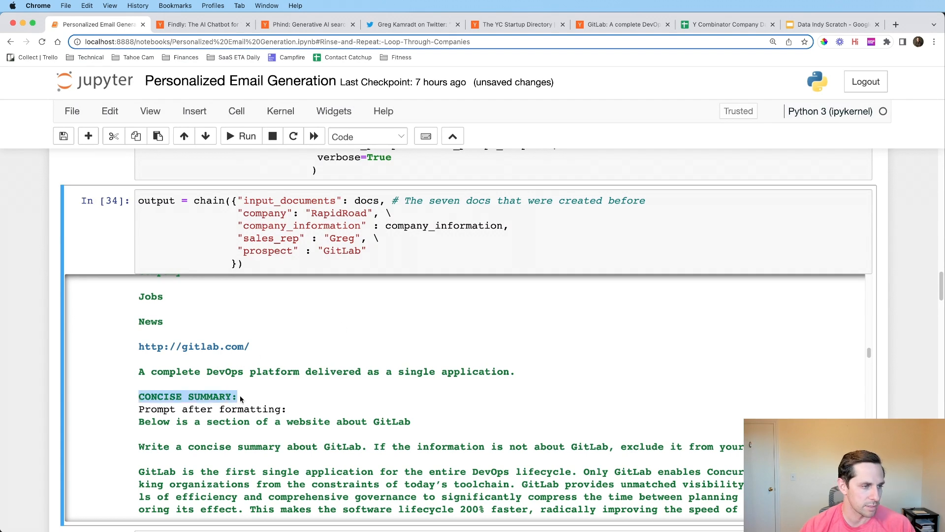
pyautogui.scroll(-3)
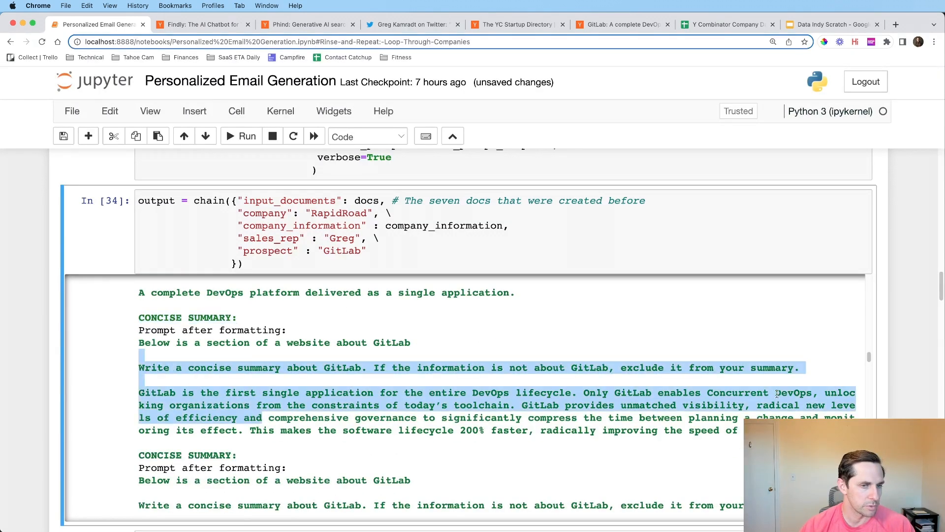
pyautogui.scroll(-3)
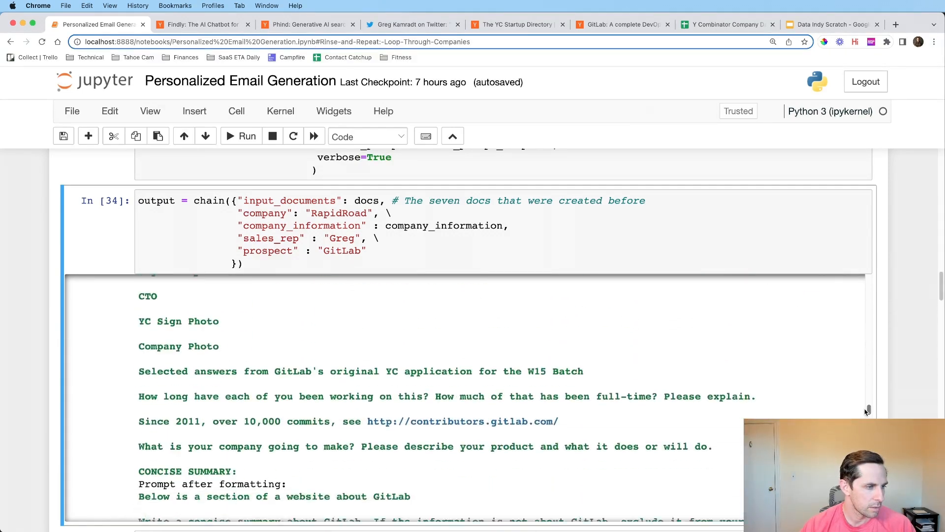
pyautogui.scroll(-3)
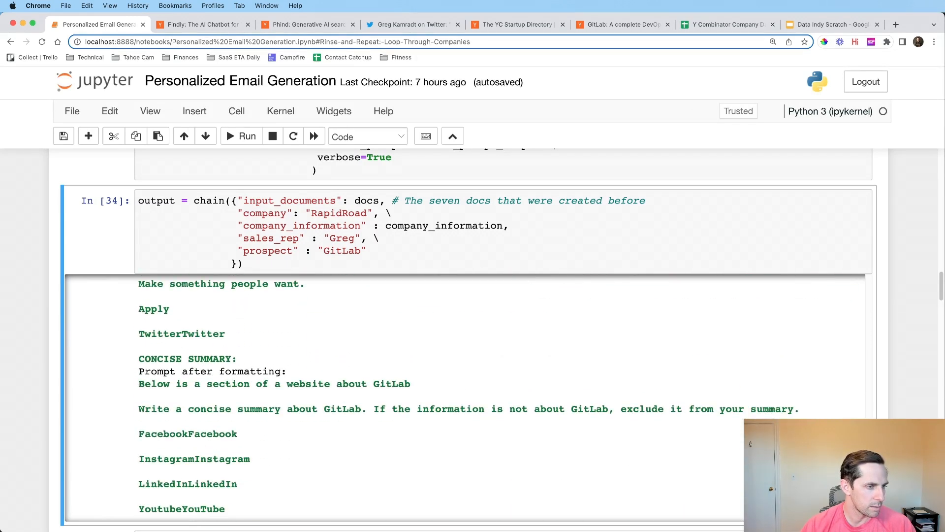
pyautogui.scroll(3)
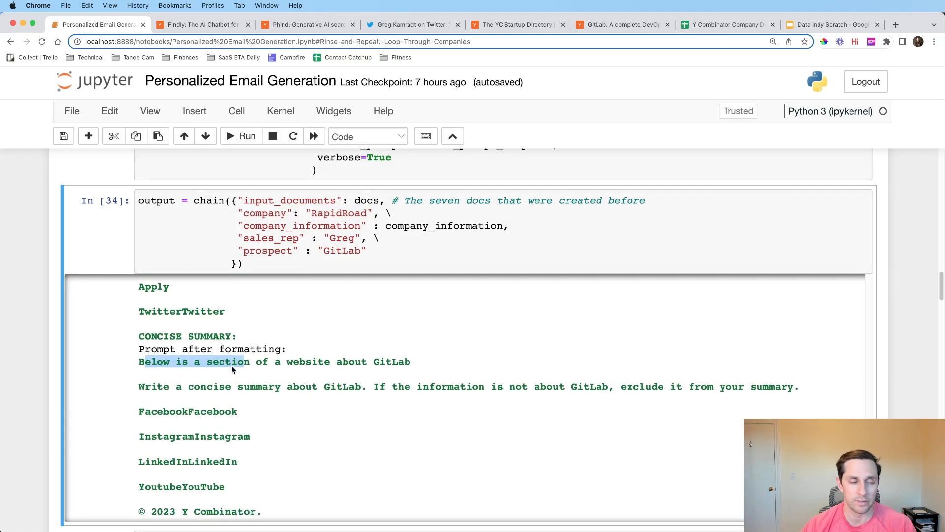
pyautogui.scroll(3)
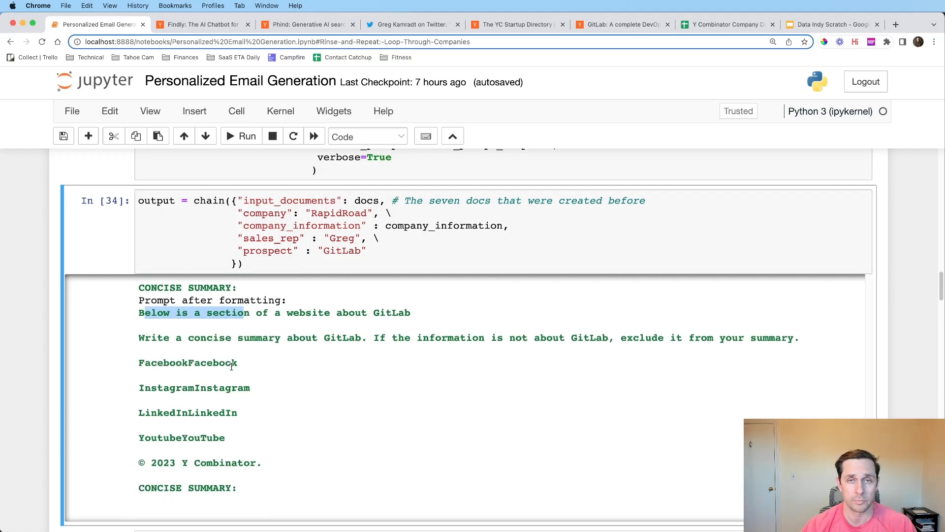
pyautogui.scroll(-3)
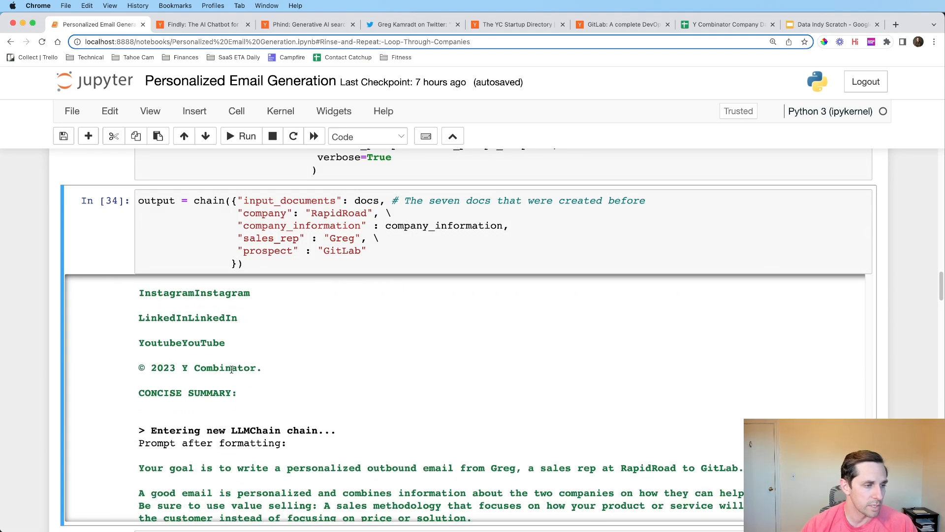
pyautogui.scroll(-3)
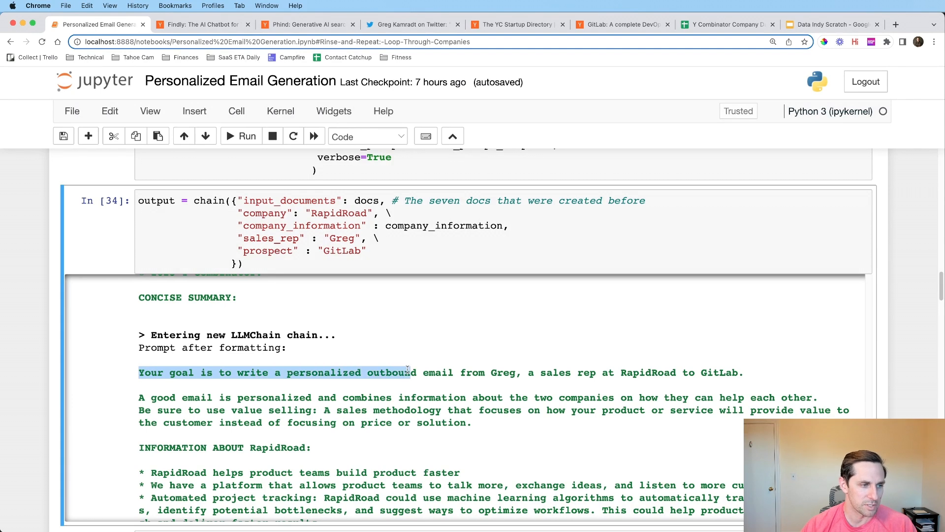
pyautogui.scroll(-3)
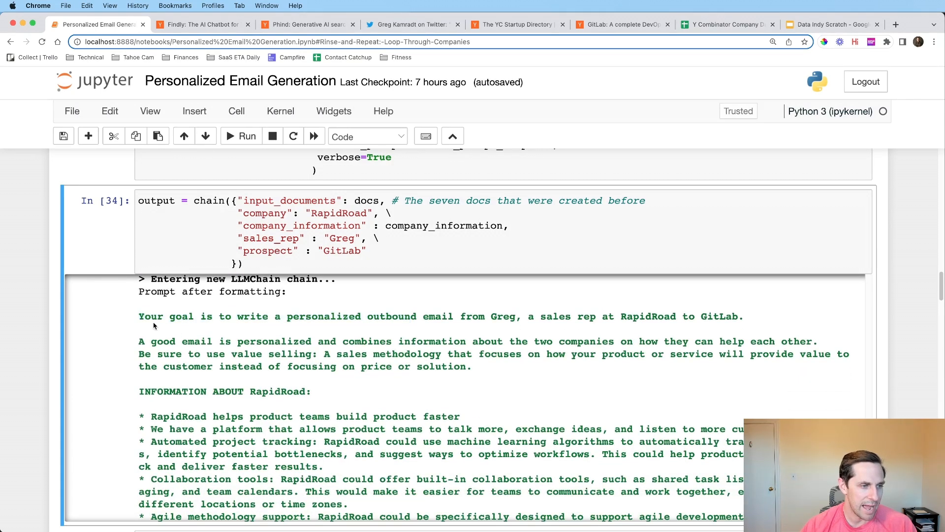
pyautogui.scroll(-3)
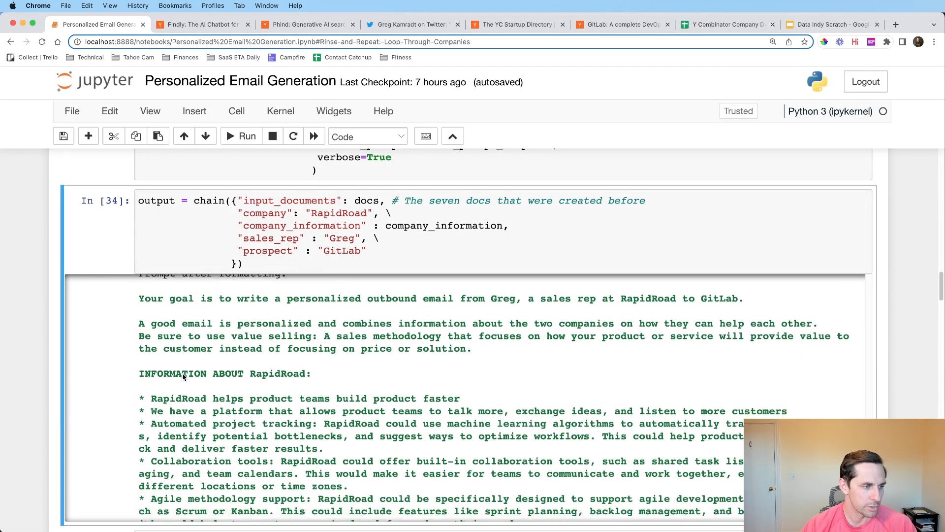
pyautogui.scroll(-3)
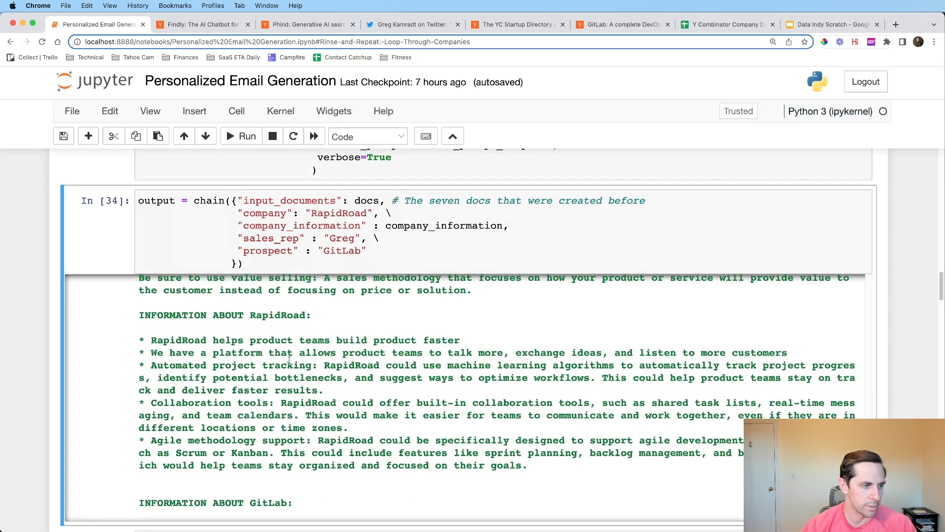
pyautogui.scroll(-3)
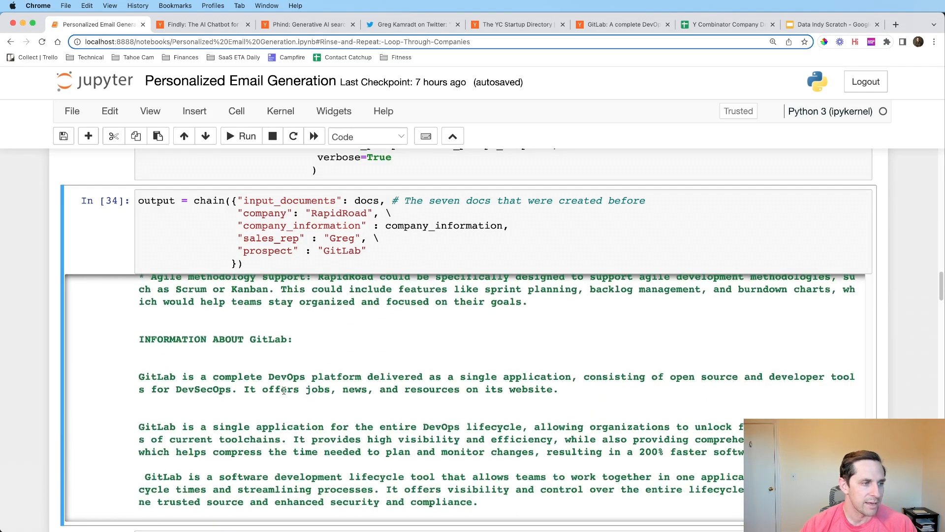
pyautogui.scroll(-3)
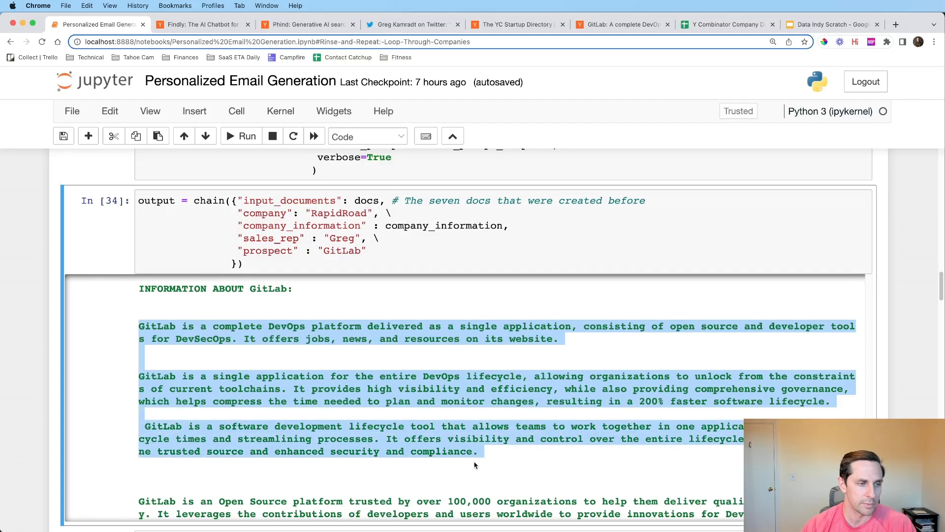
pyautogui.scroll(-3)
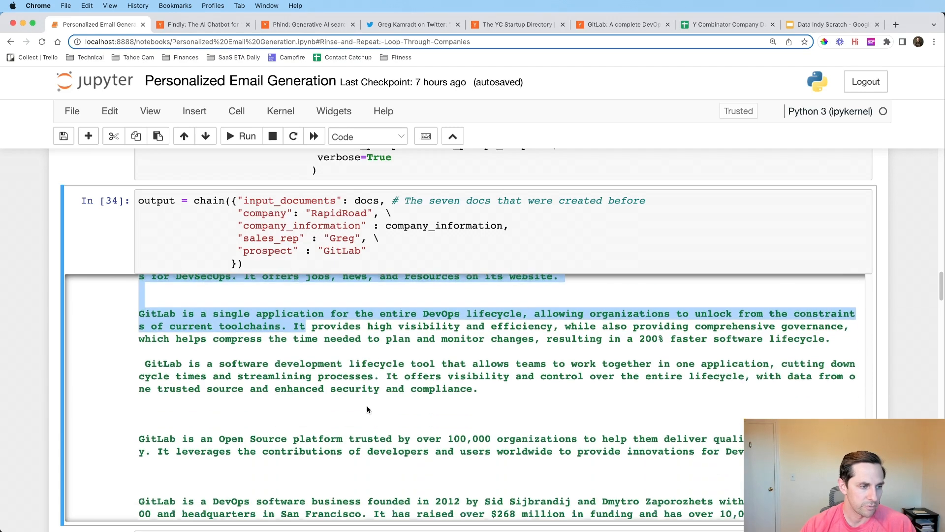
pyautogui.scroll(-3)
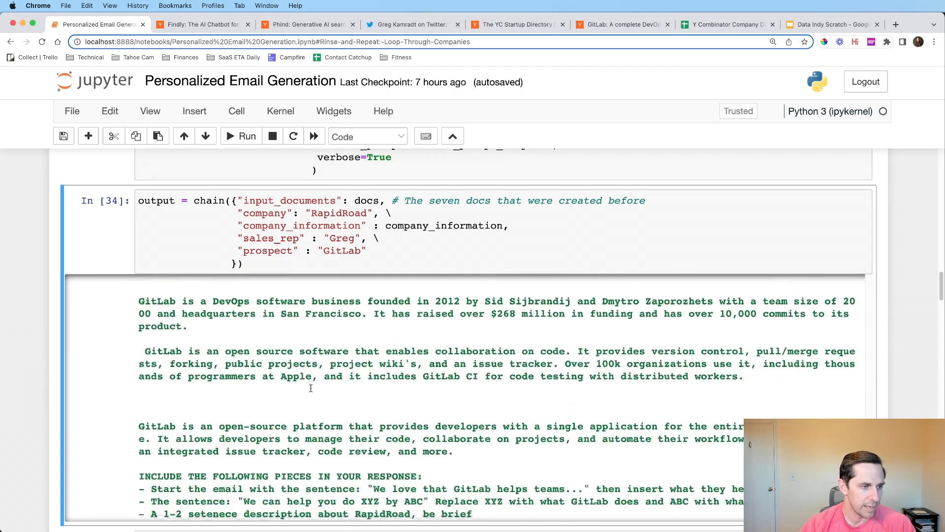
pyautogui.scroll(-3)
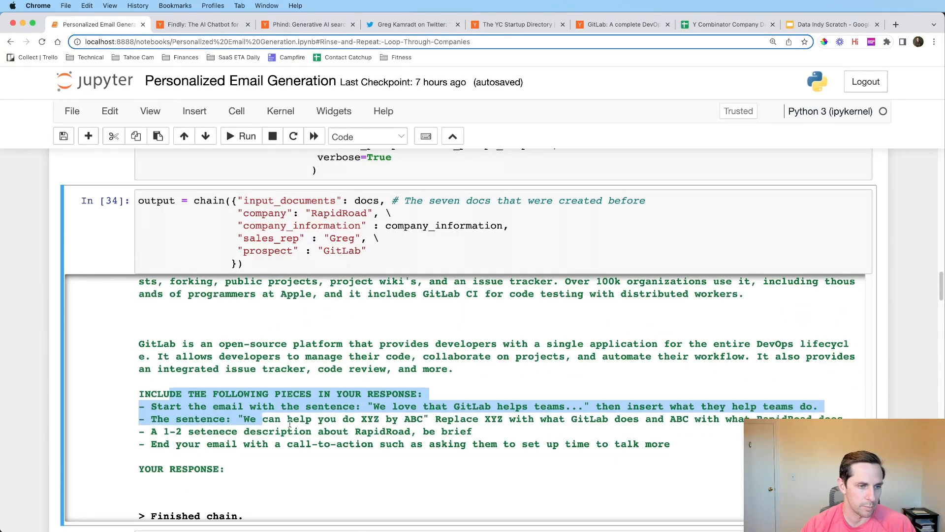
pyautogui.scroll(-3)
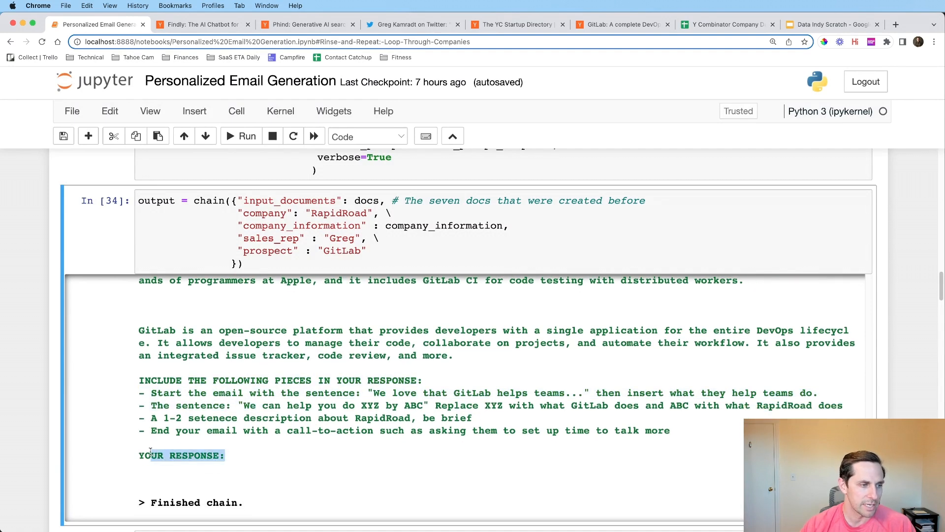
pyautogui.scroll(-3)
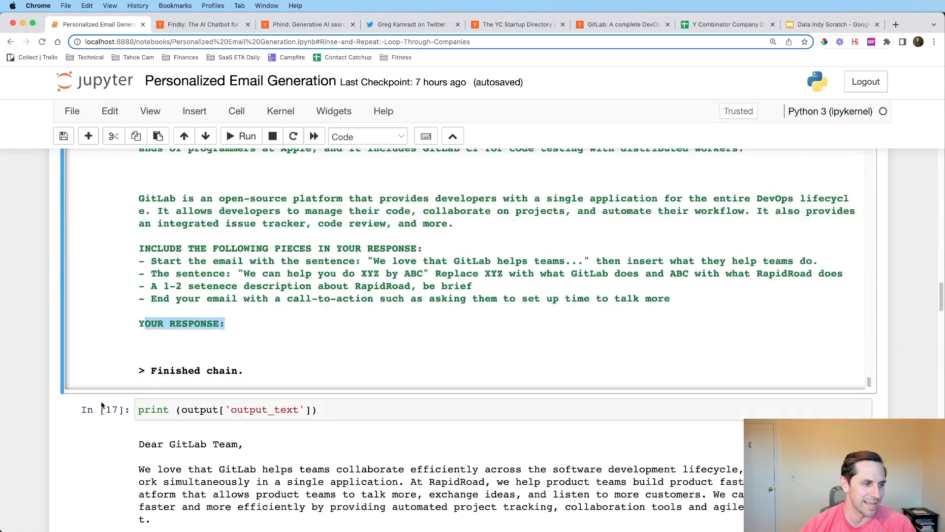
# - Print output['output_text'], the email to the GitLab Team from Greg at RapidRoad
pyautogui.click(246, 136)
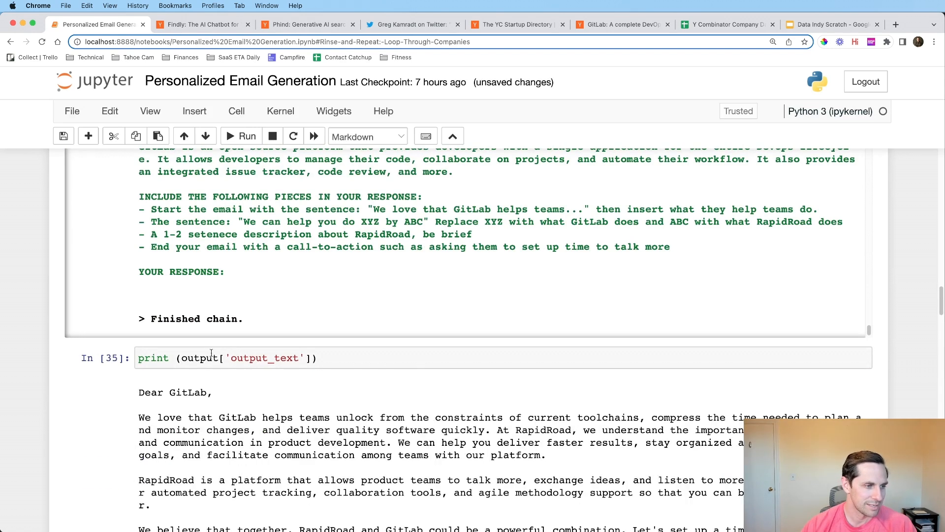
pyautogui.click(242, 357)
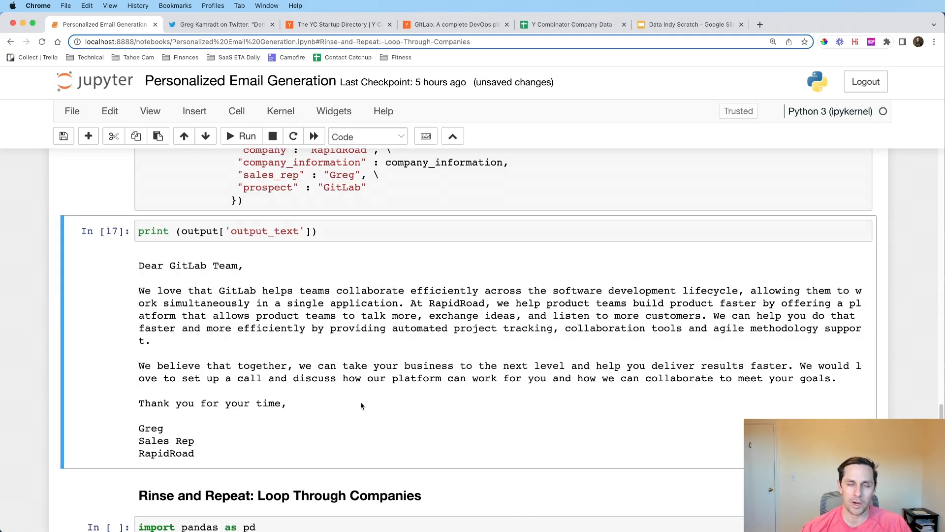
pyautogui.moveTo(360, 401)
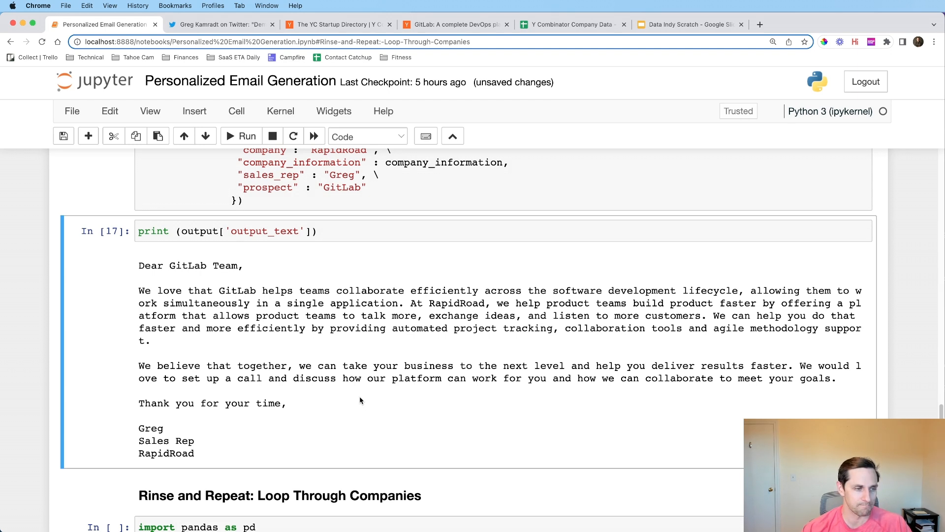
# - Move to the Rinse and Repeat section, then switch to the Y Combinator Company Data sheet
pyautogui.scroll(-3)
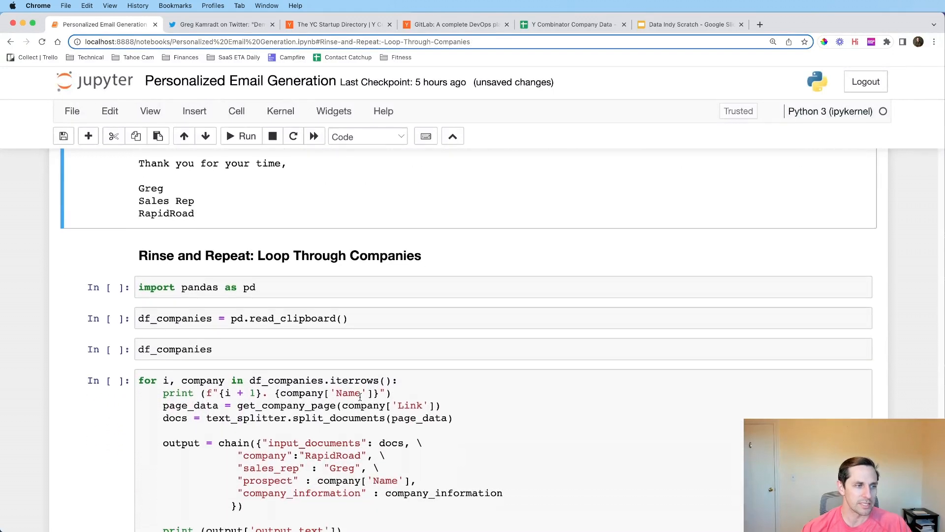
pyautogui.scroll(-3)
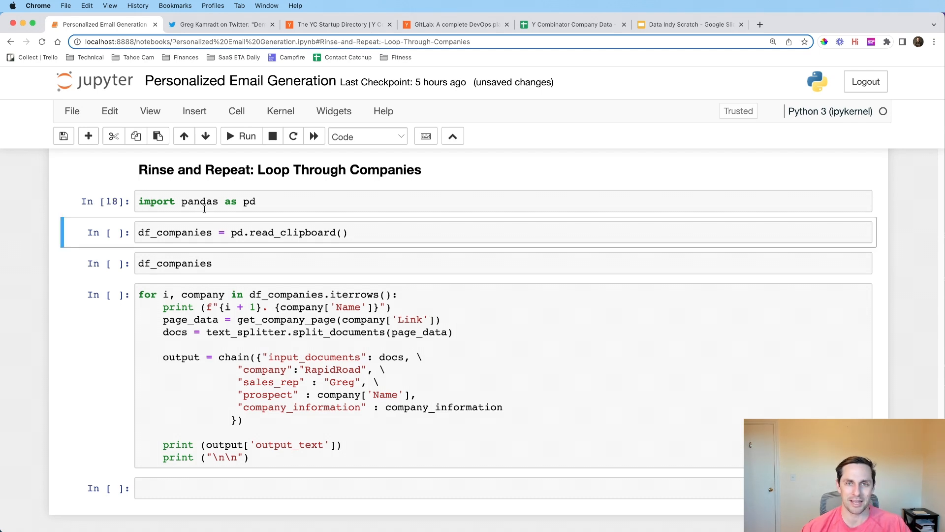
pyautogui.moveTo(232, 233)
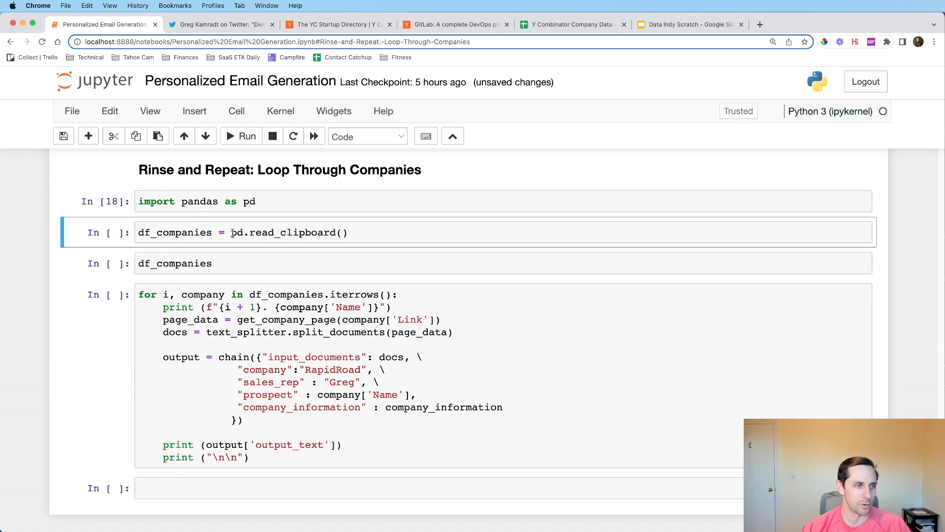
pyautogui.click(570, 23)
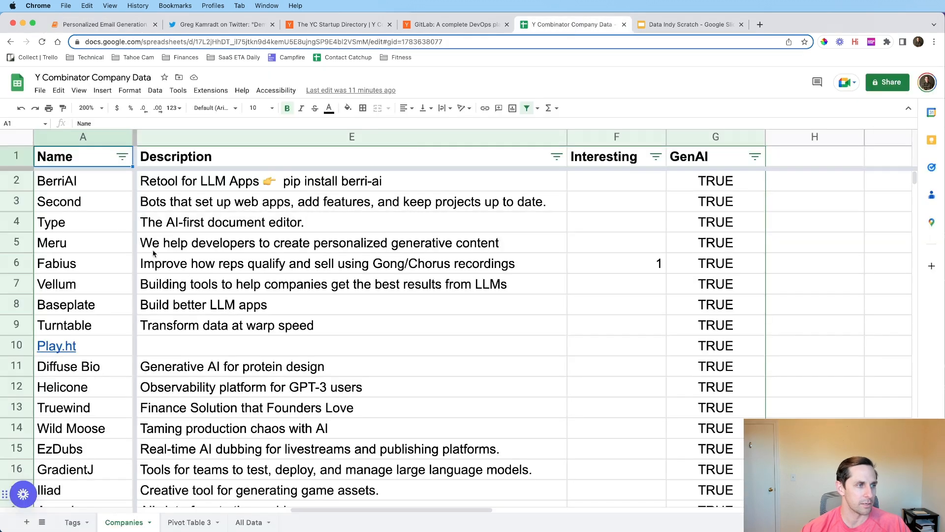
pyautogui.moveTo(344, 303)
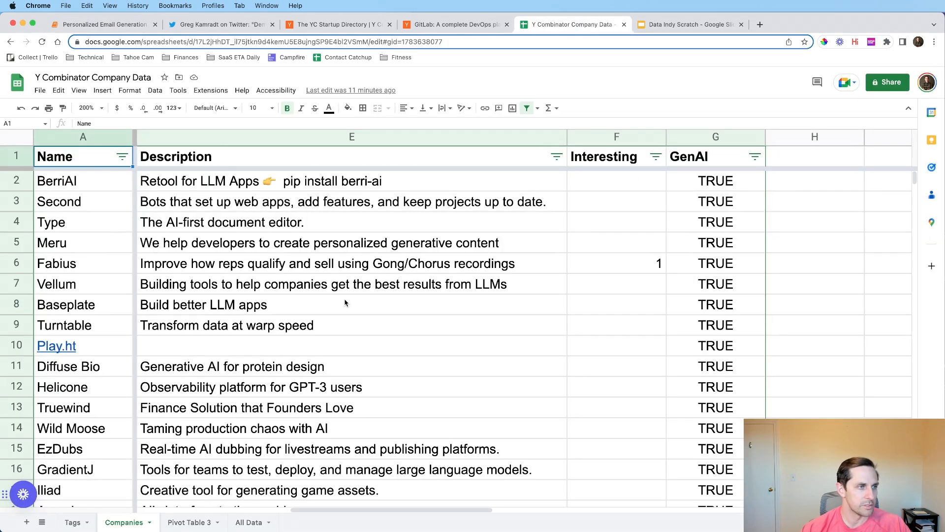
# - Zoom the sheet to 125%, filter Cohort to exclude W23, and return to the notebook
pyautogui.click(87, 108)
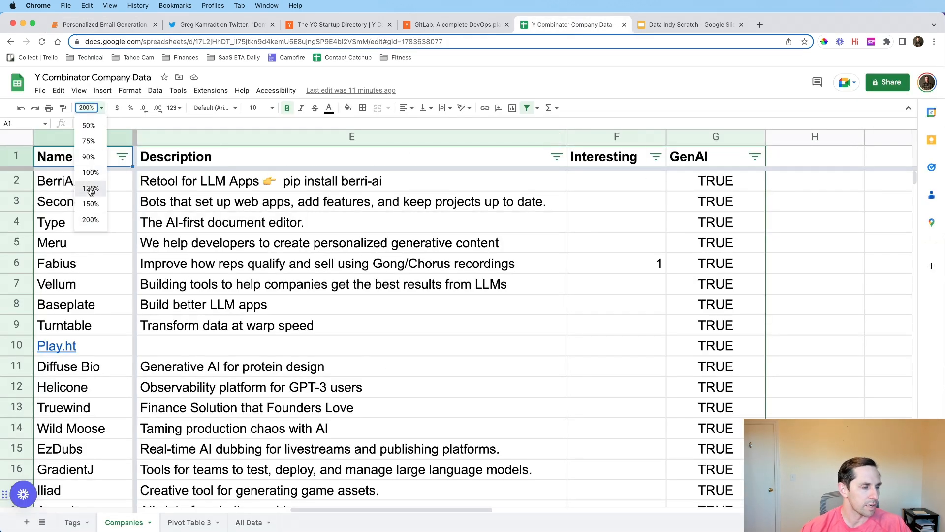
pyautogui.click(90, 188)
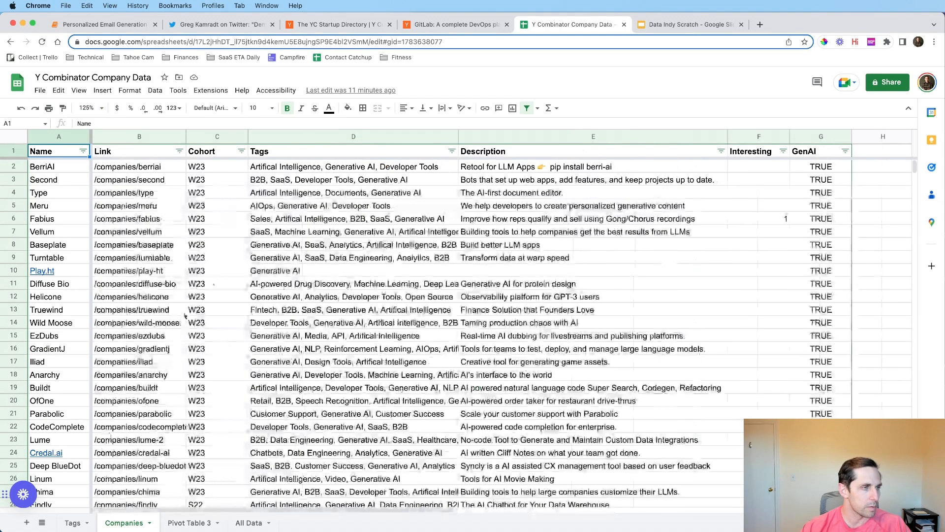
pyautogui.click(240, 150)
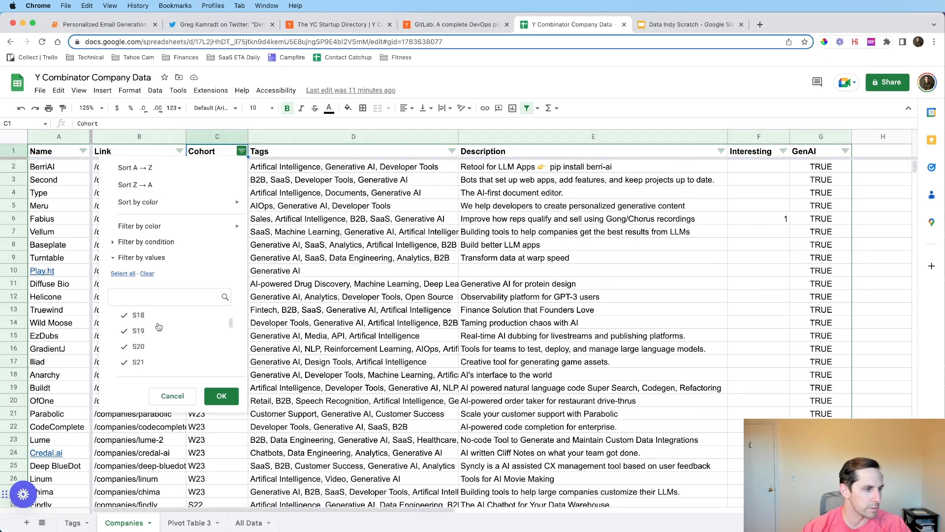
pyautogui.click(222, 396)
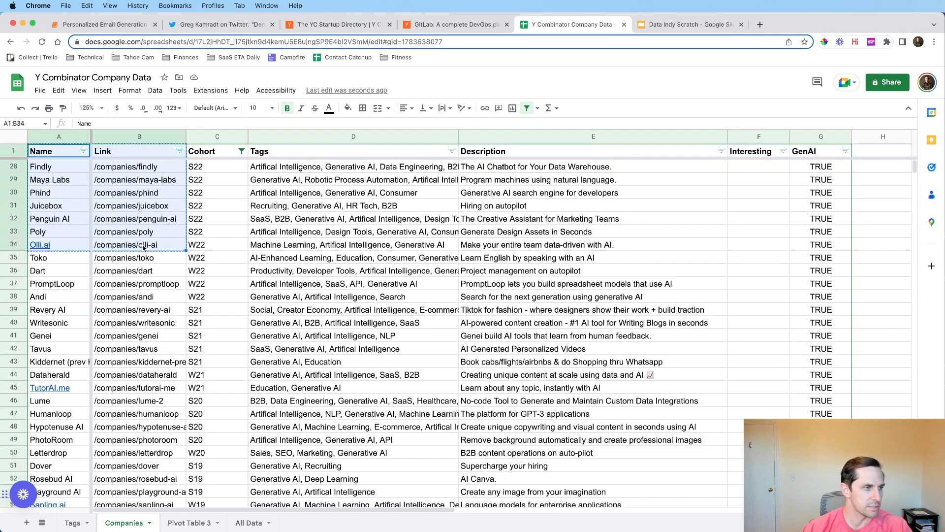
pyautogui.click(102, 24)
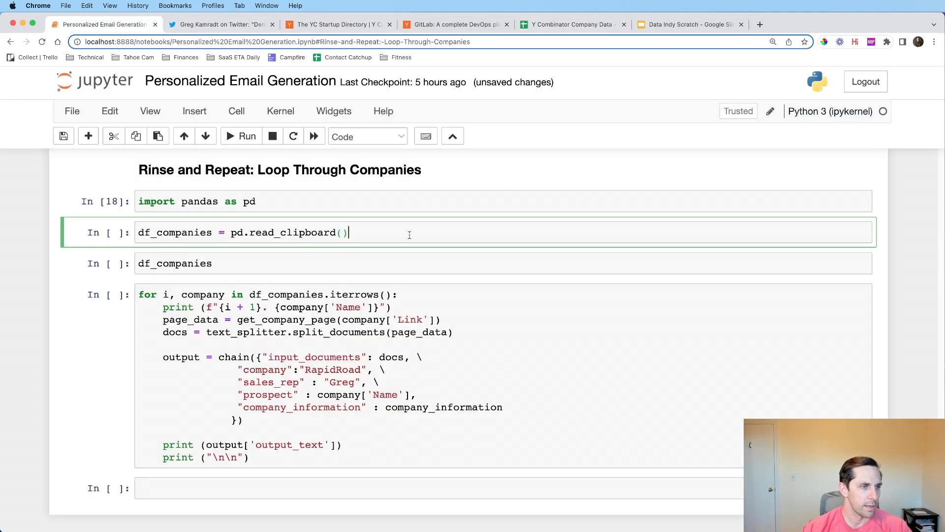
# - Load the seven companies Findly through Olli.ai into df_companies and run the iterrows email loop
pyautogui.click(246, 136)
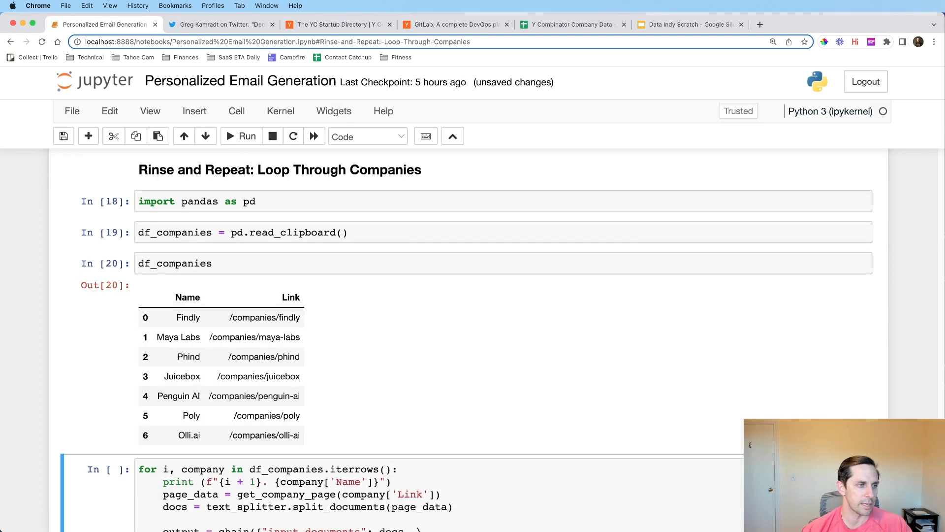
pyautogui.scroll(-3)
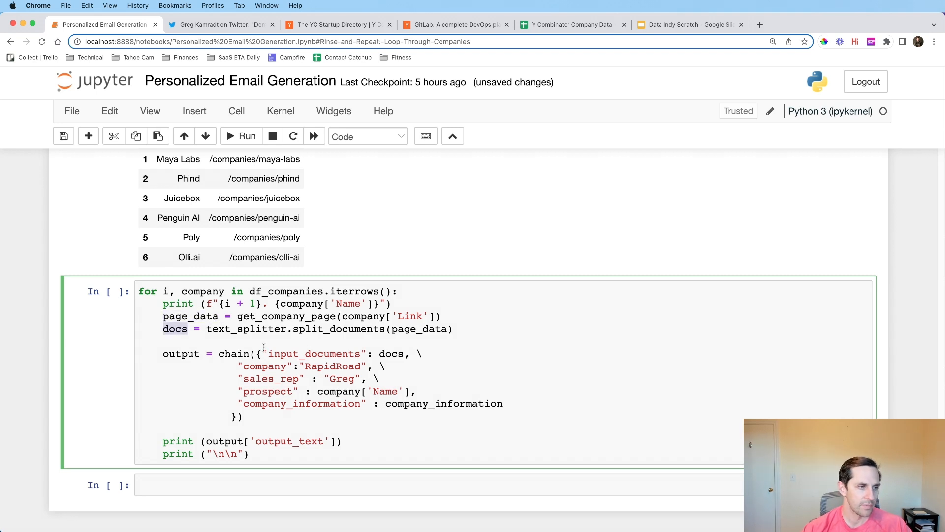
pyautogui.moveTo(389, 353)
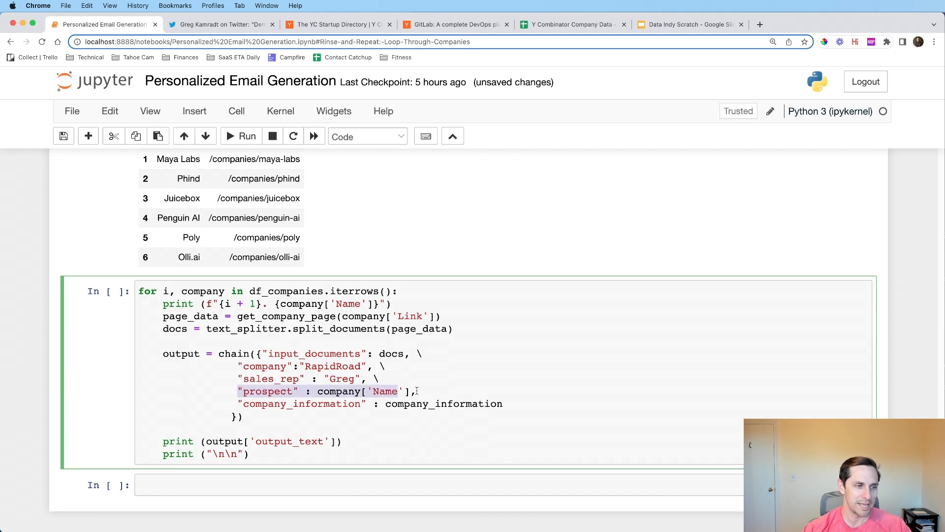
pyautogui.scroll(3)
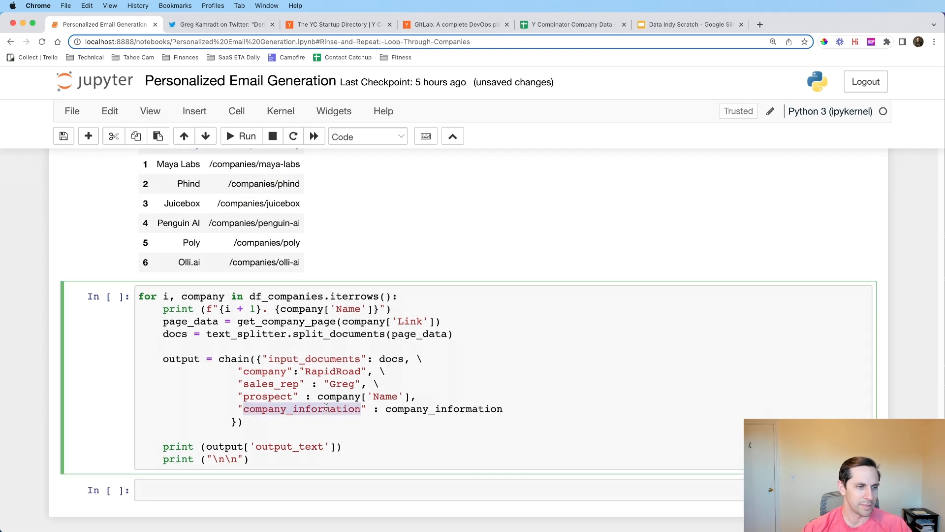
pyautogui.moveTo(431, 408)
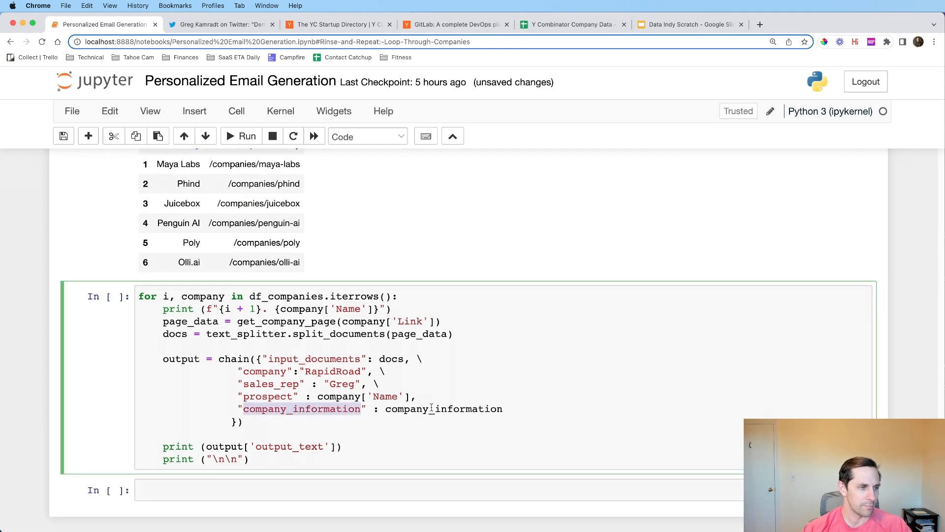
pyautogui.doubleClick(443, 407)
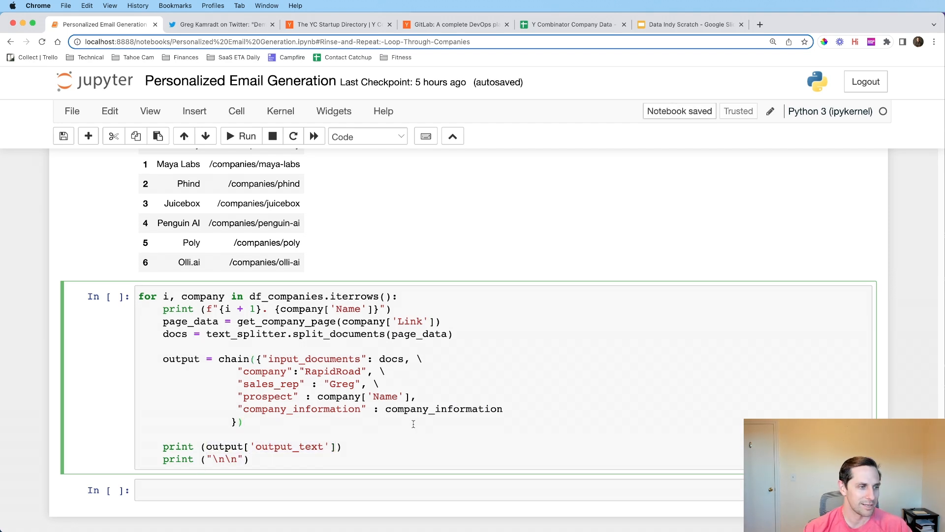
pyautogui.click(246, 136)
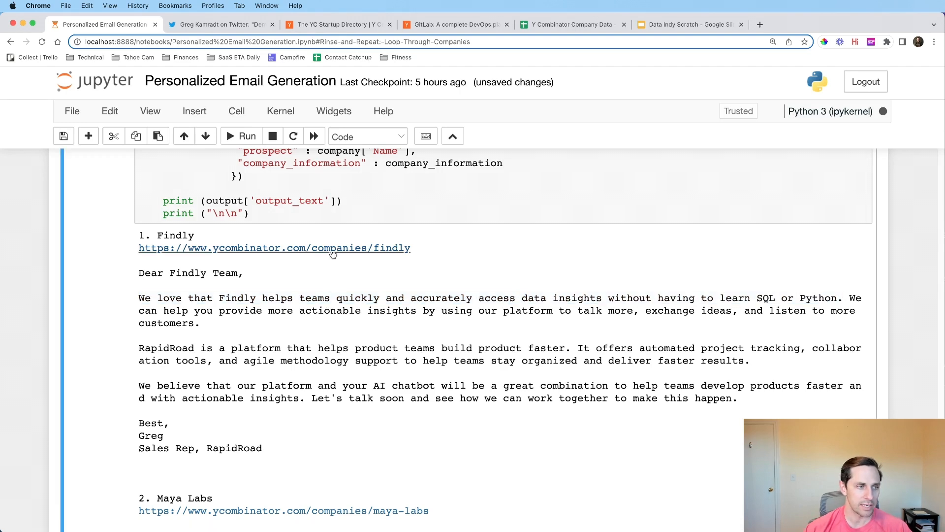
# - Check Findly's YC company page against its generated email and return to the notebook
pyautogui.click(275, 248)
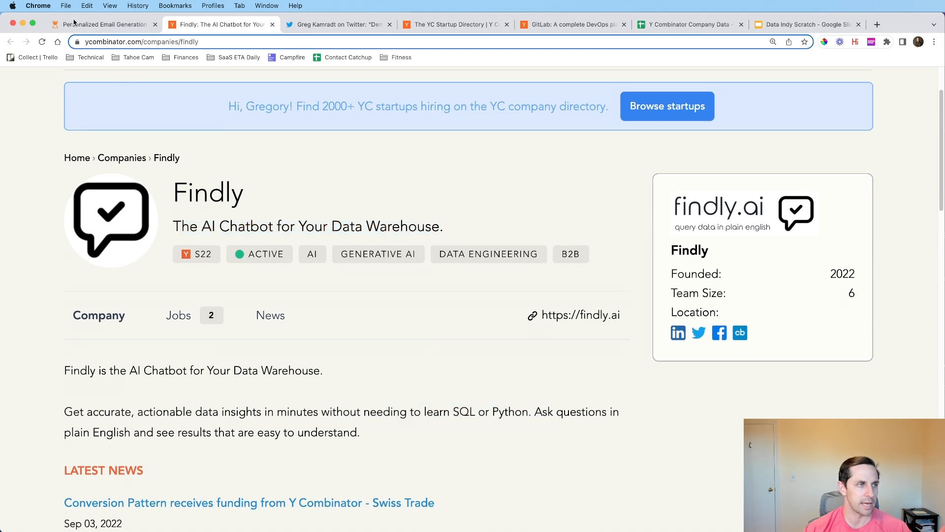
pyautogui.click(103, 24)
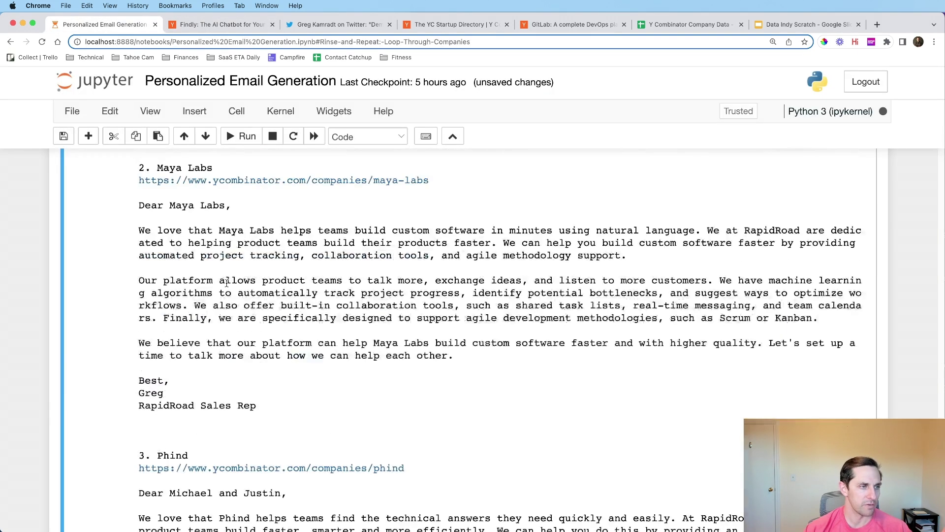
# - Follow the ycombinator.com/companies/phind link from the Phind email
pyautogui.scroll(-3)
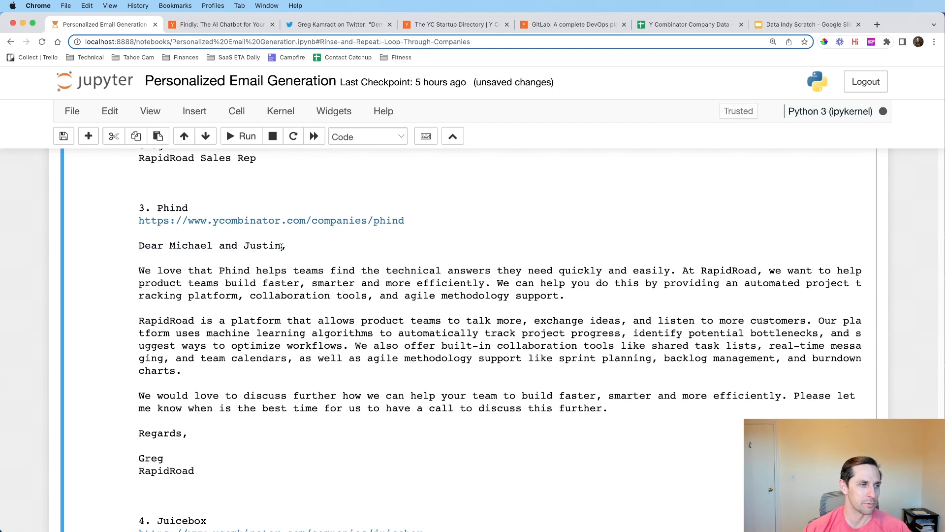
pyautogui.click(271, 220)
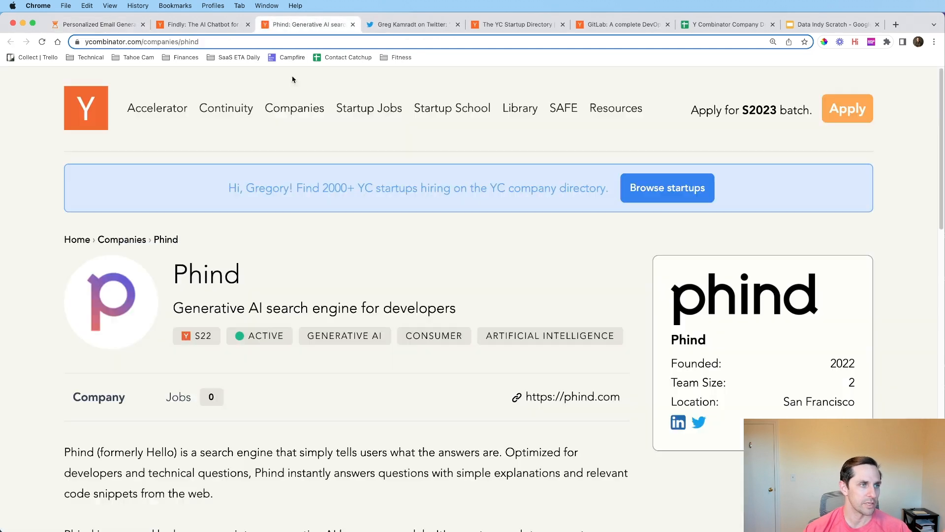
# - Confirm Phind's active founders Michael and Justin on its YC page, then return to the notebook
pyautogui.scroll(-3)
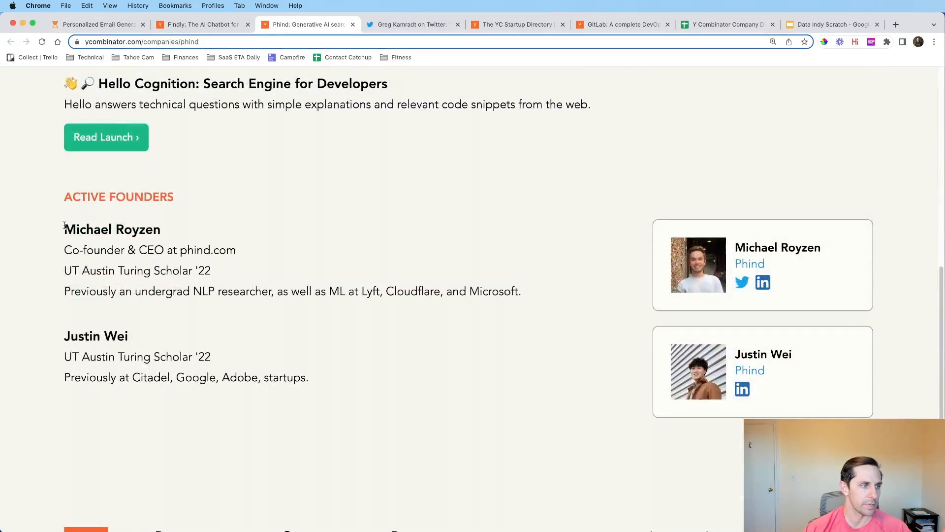
pyautogui.doubleClick(112, 230)
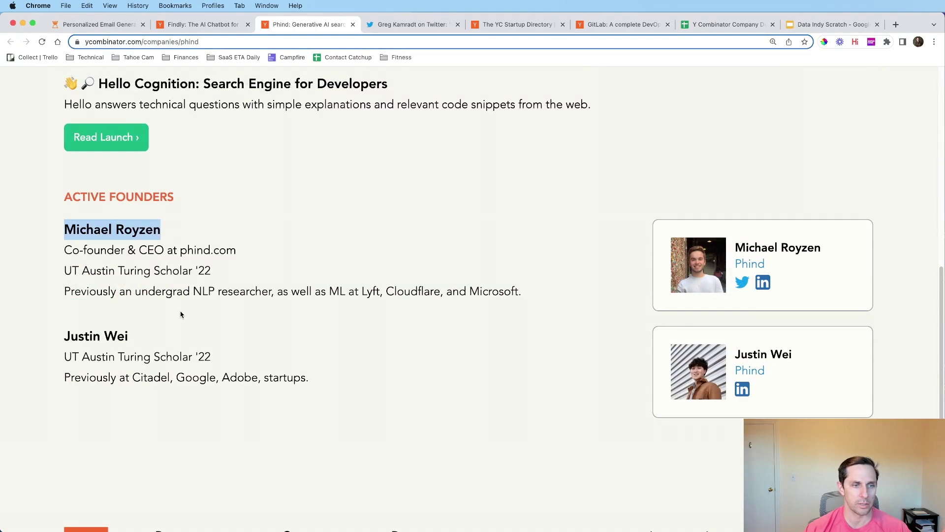
pyautogui.click(98, 24)
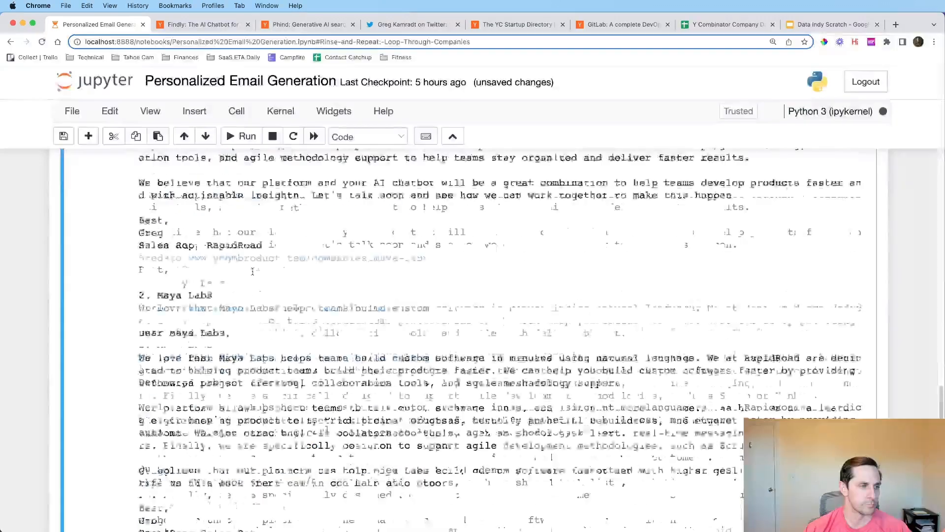
pyautogui.scroll(-3)
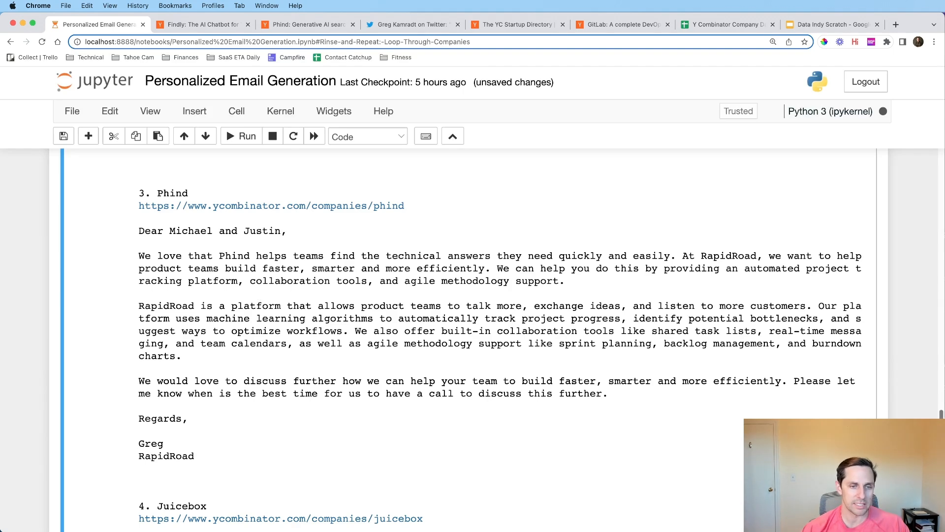
pyautogui.scroll(3)
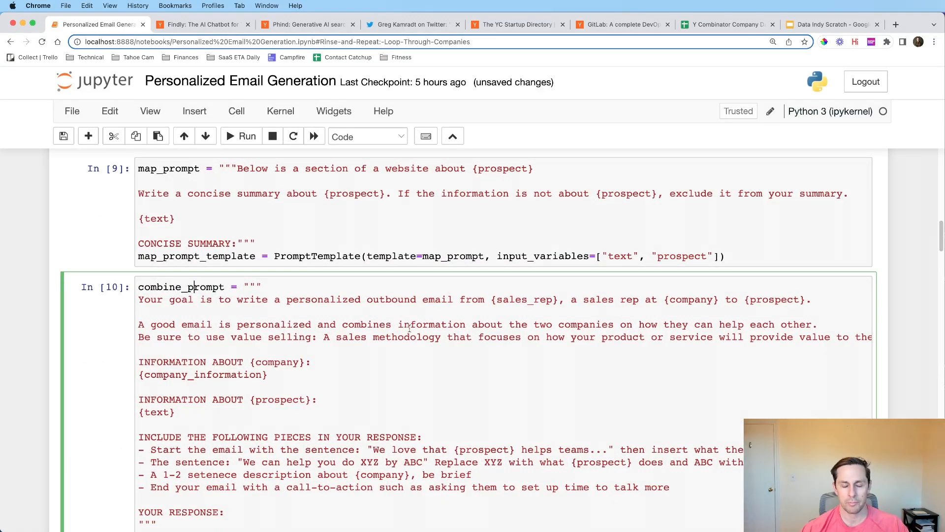
pyautogui.scroll(-3)
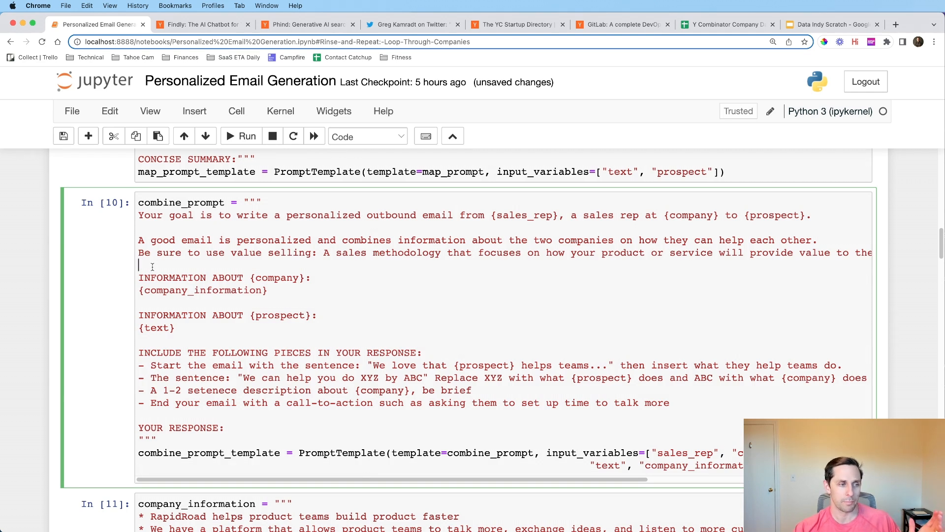
pyautogui.scroll(-3)
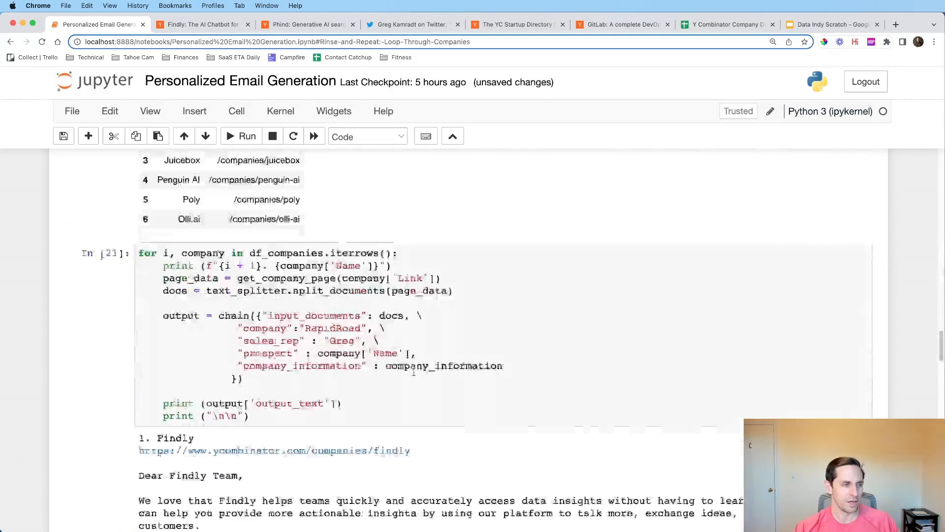